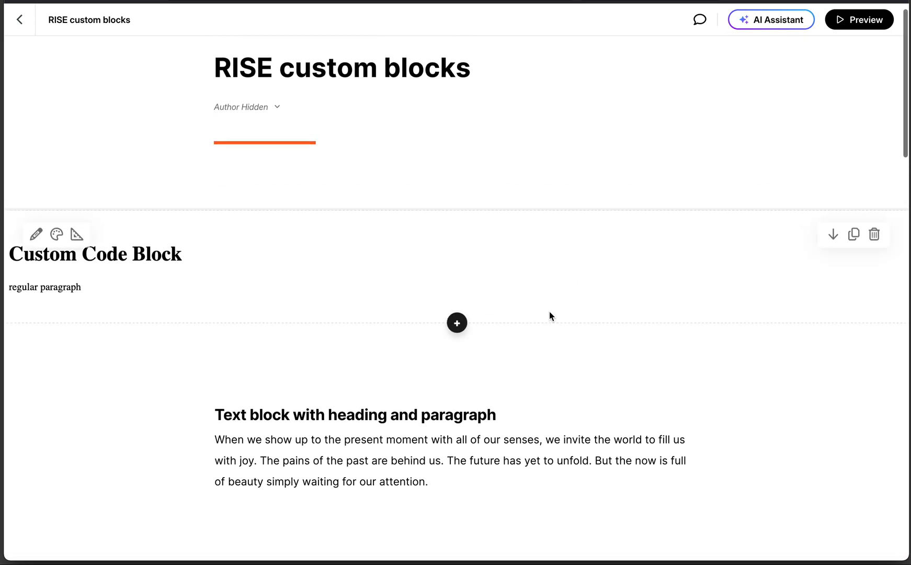
Step: Scroll through the lesson to locate the Custom Code Block
scroll("down", 3)
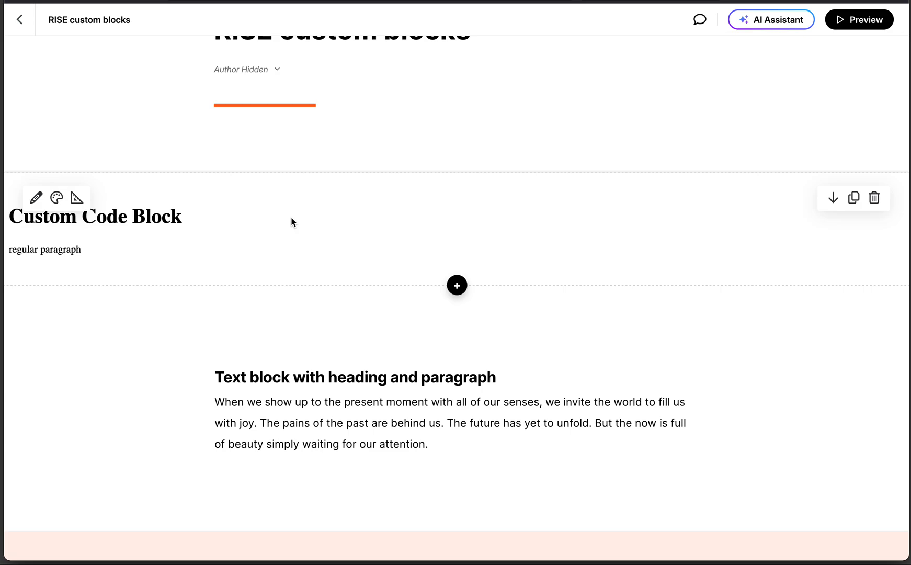
scroll("down", 3)
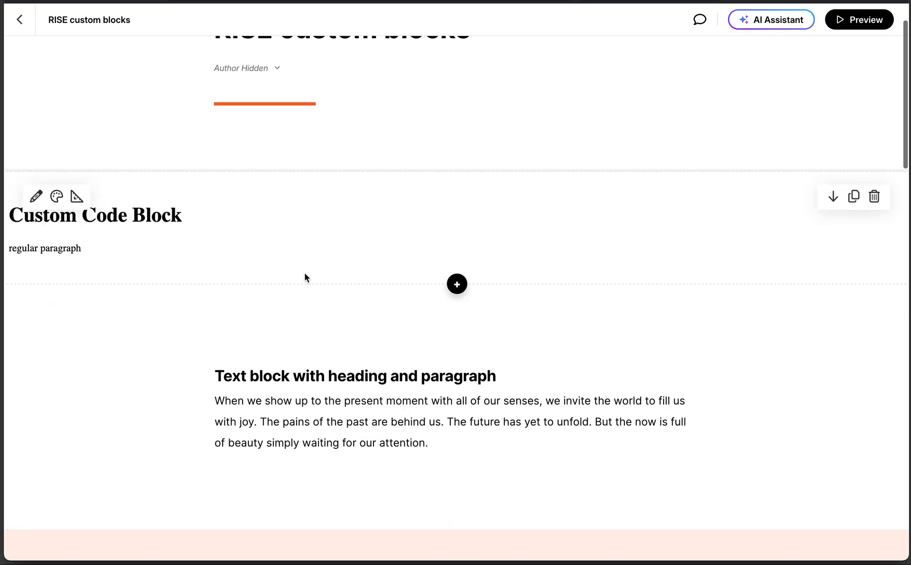
scroll("down", 3)
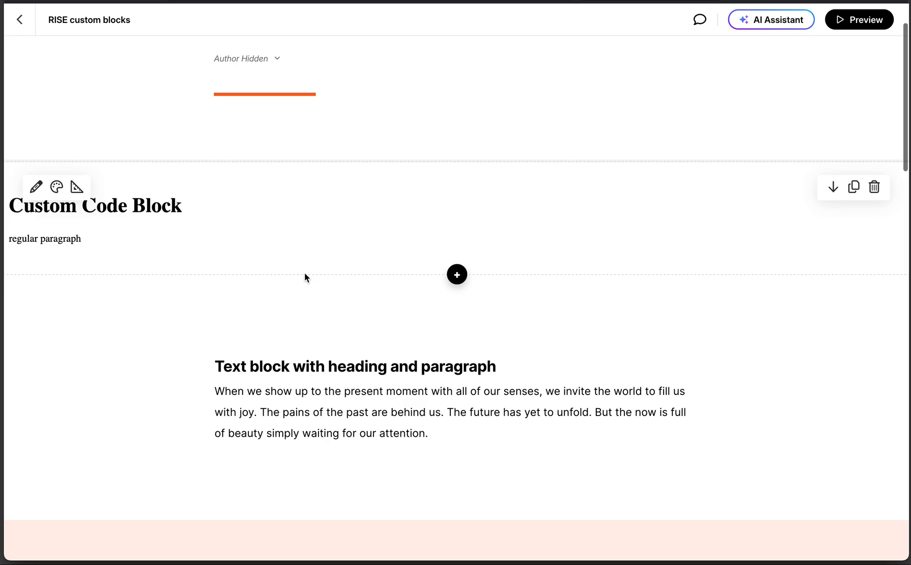
scroll("down", 3)
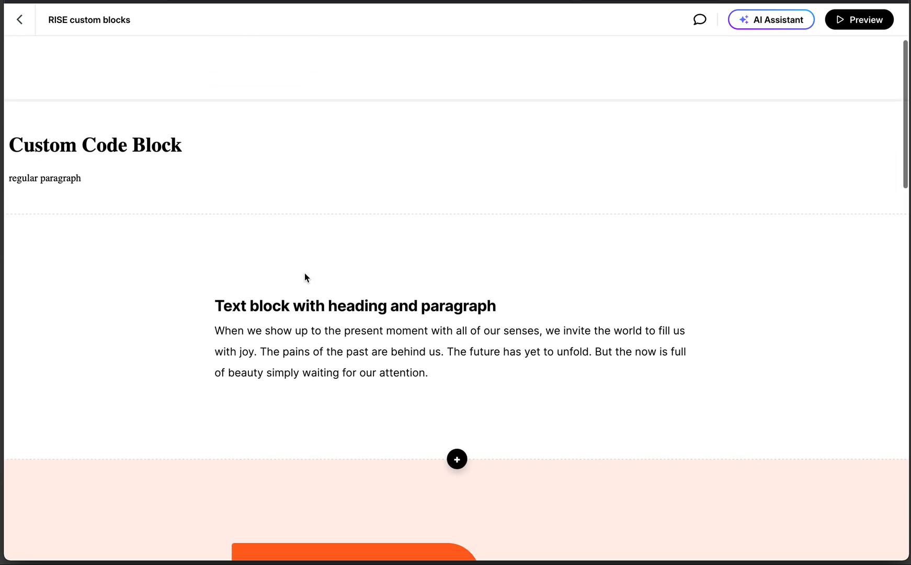
scroll("down", 3)
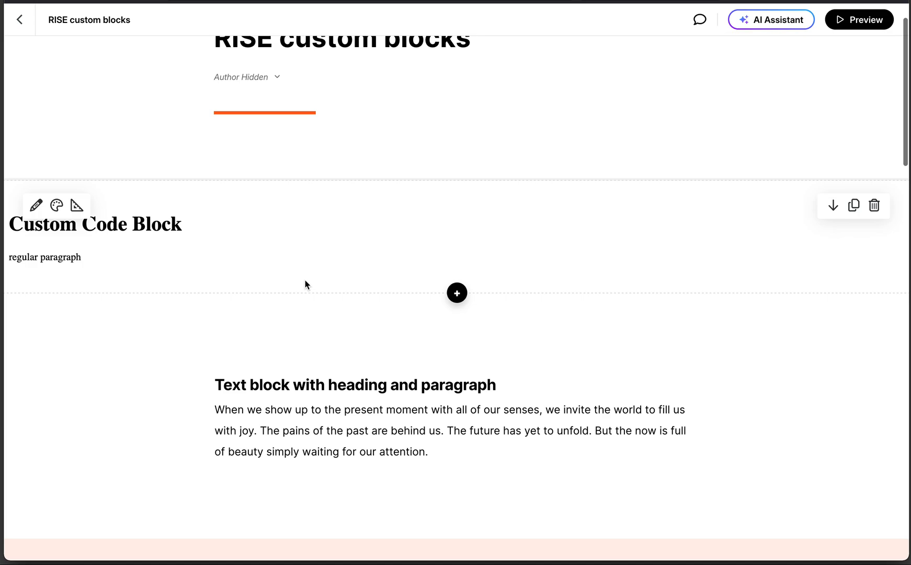
scroll("down", 3)
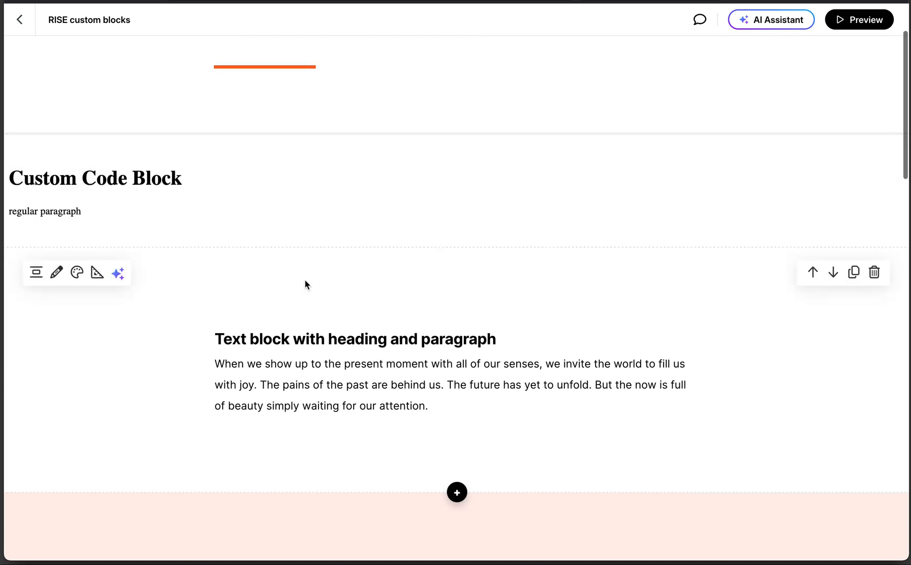
mouse_move(295, 256)
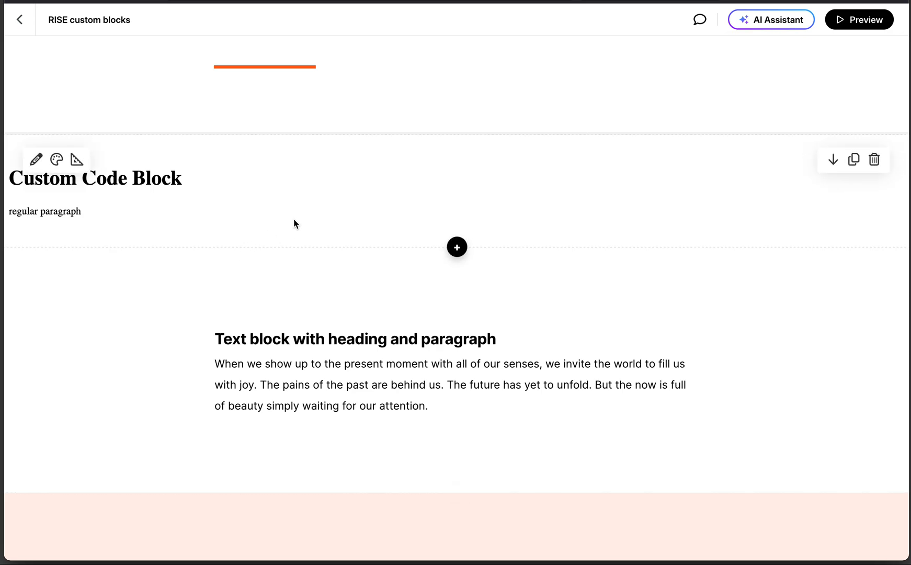
mouse_move(154, 286)
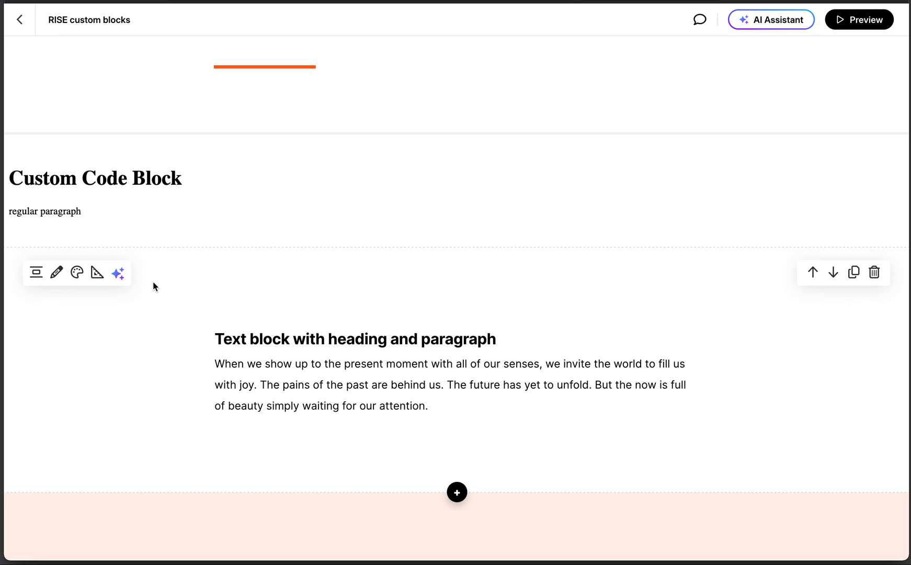
scroll("down", 3)
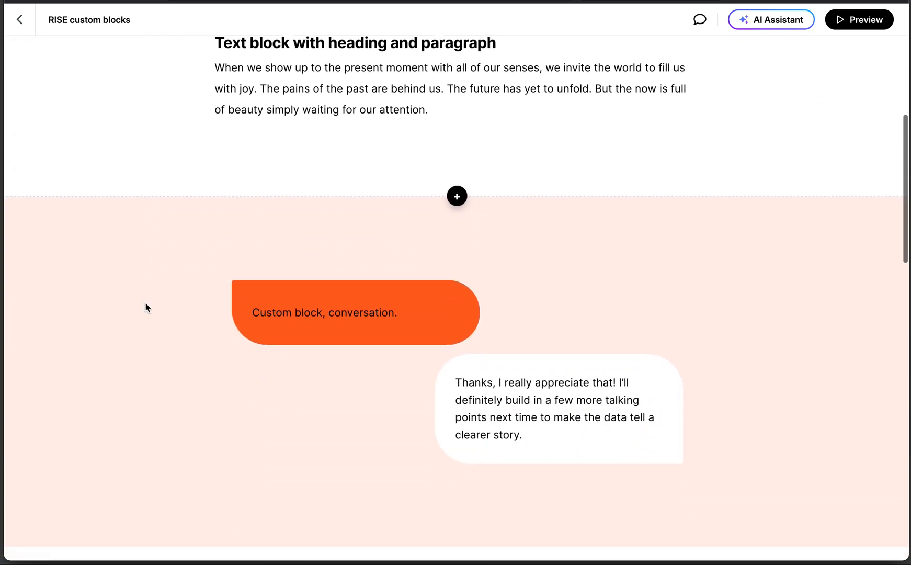
scroll("down", 3)
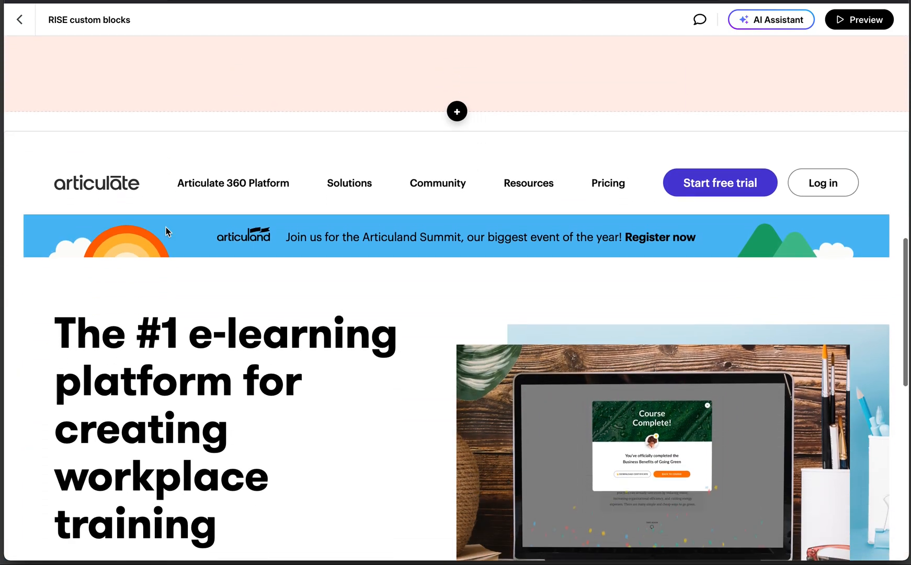
left_click(233, 183)
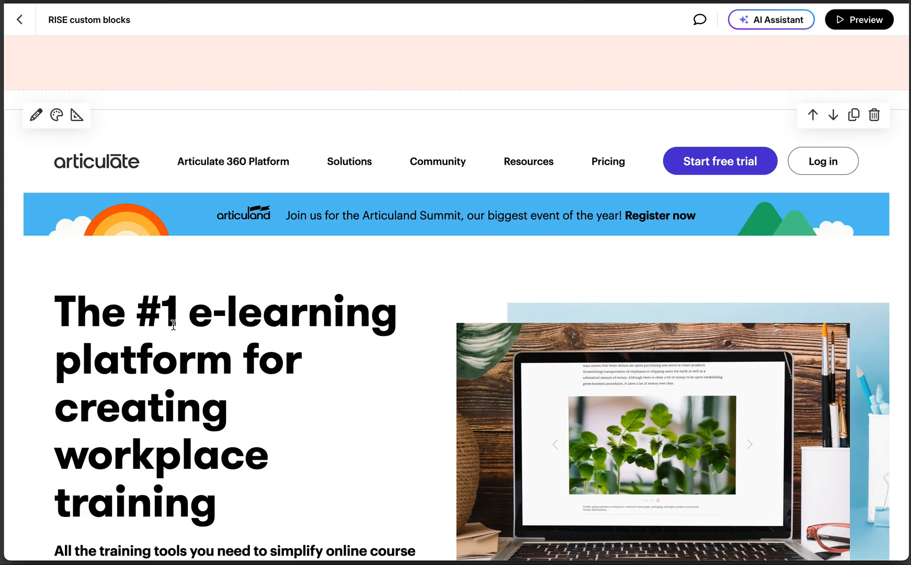
scroll("down", 3)
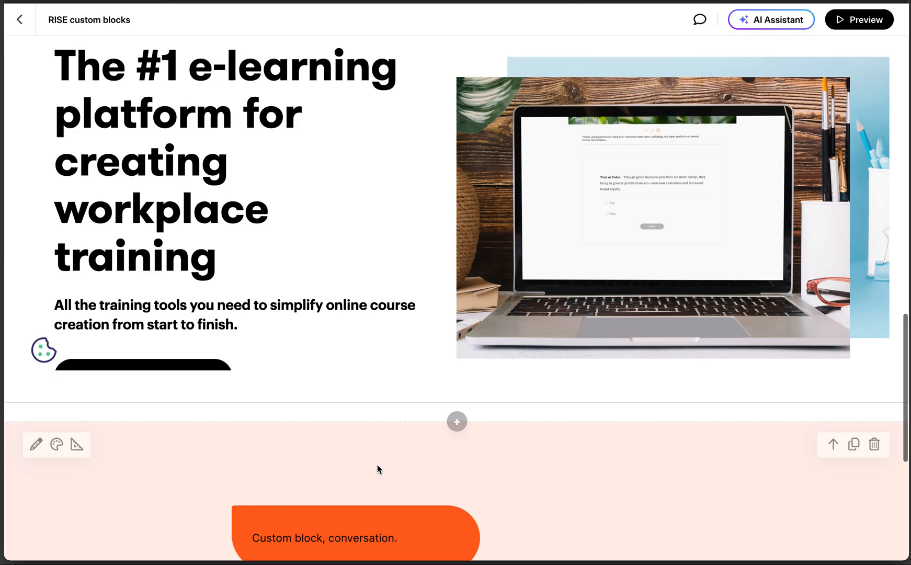
scroll("down", 3)
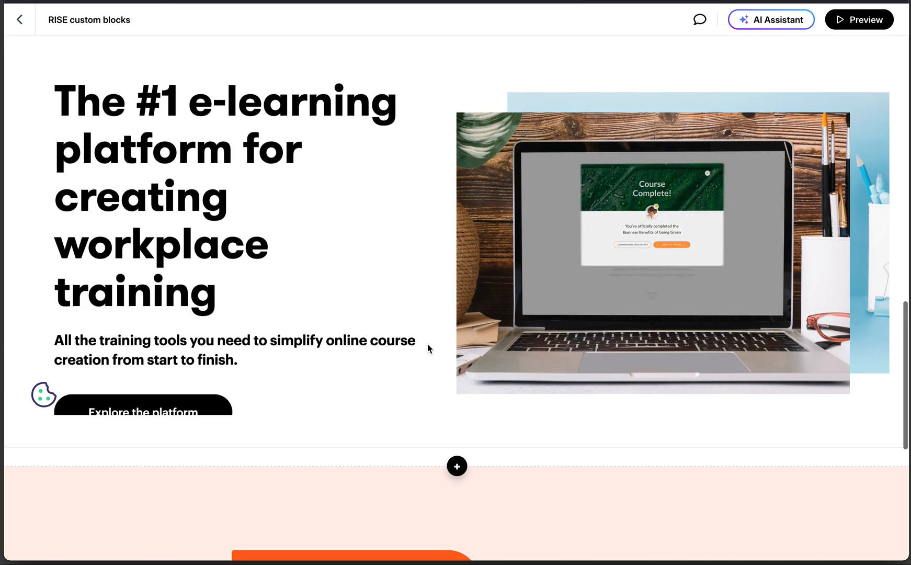
scroll("down", 3)
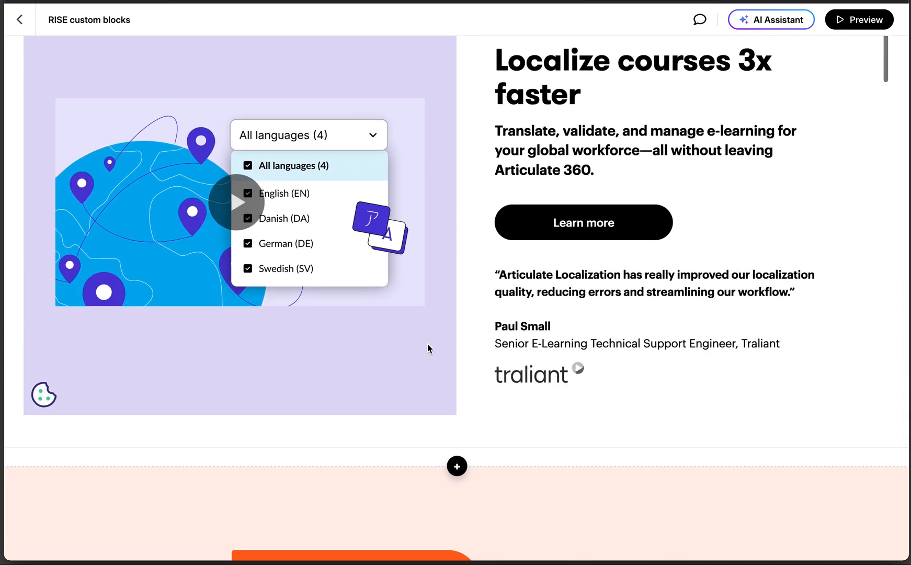
scroll("down", 3)
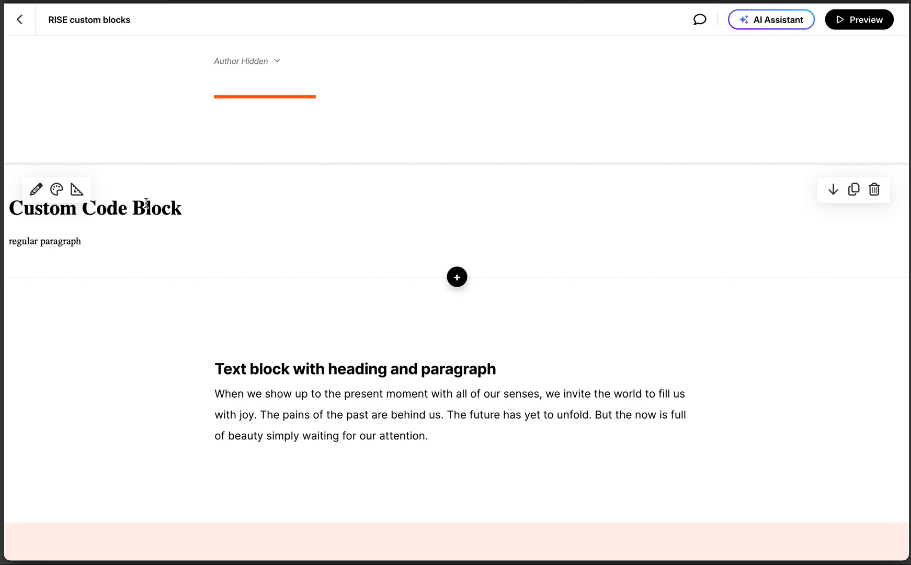
mouse_move(134, 218)
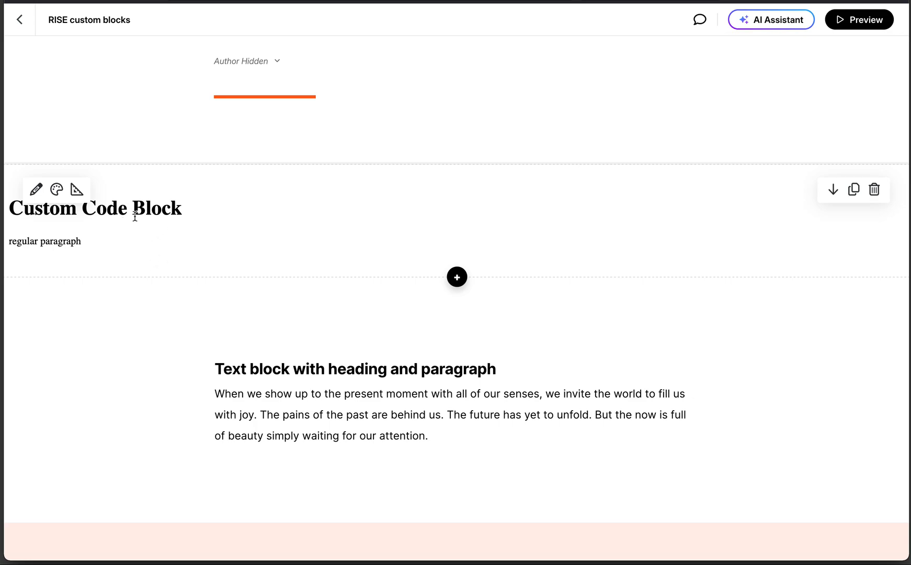
mouse_move(35, 190)
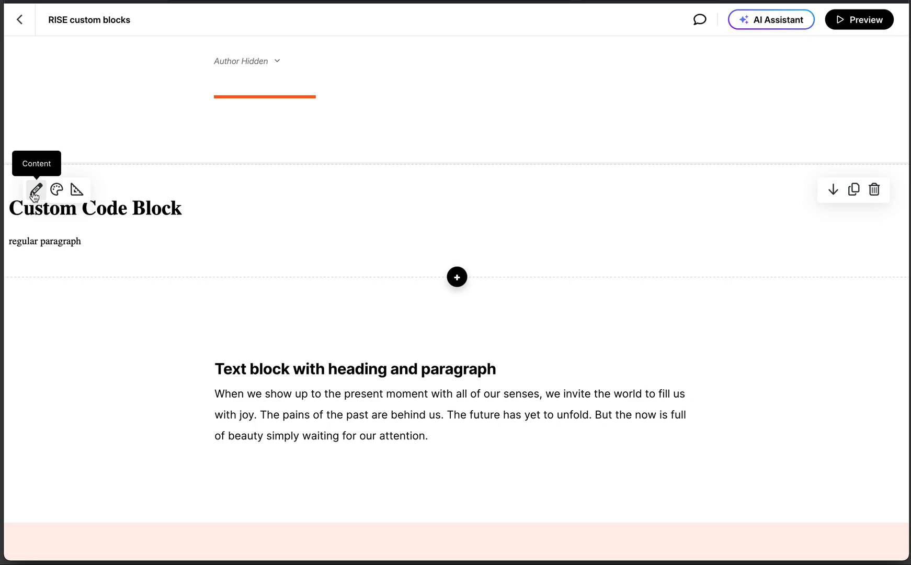
Step: In the code block's HTML, paste repeated '<h1>Custom Code Block</h1>' lines before the closing body tag
left_click(35, 190)
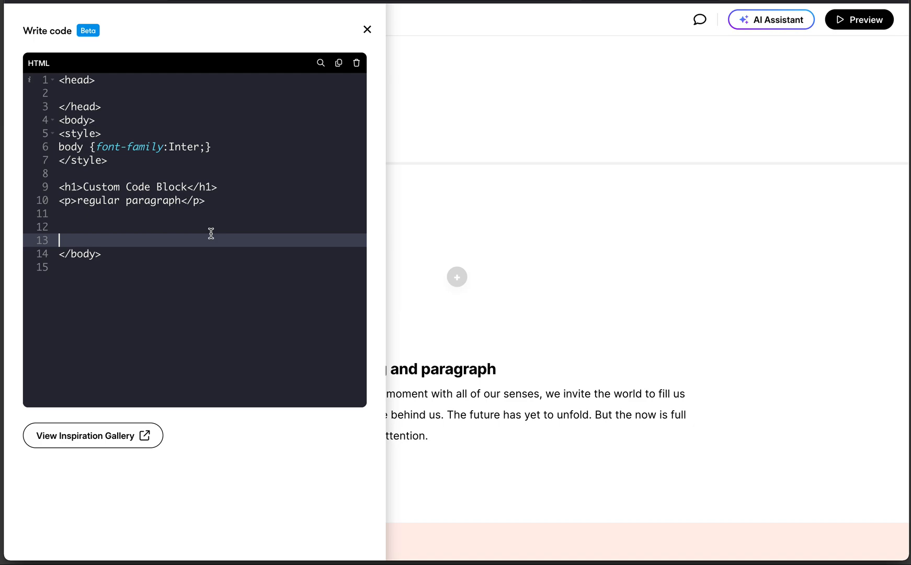
mouse_move(227, 212)
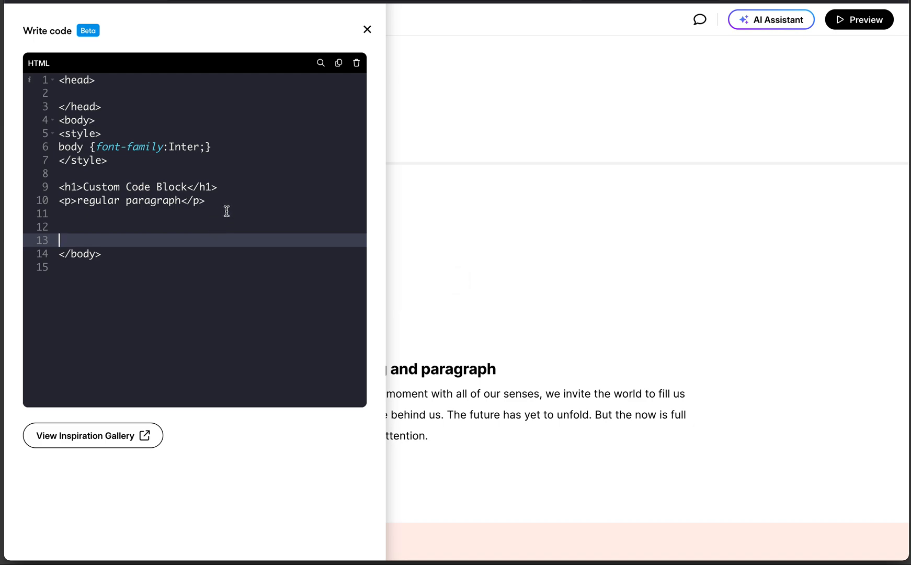
left_click(367, 29)
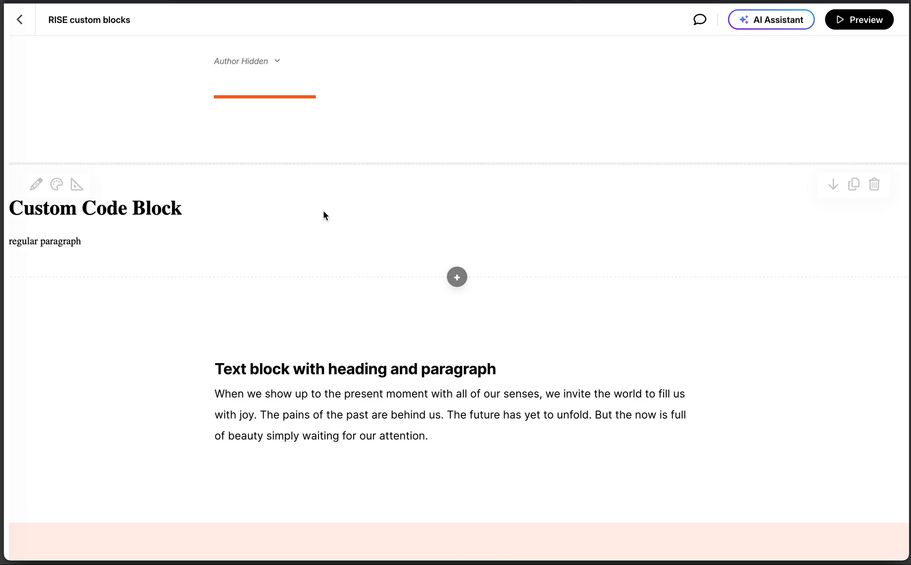
mouse_move(187, 239)
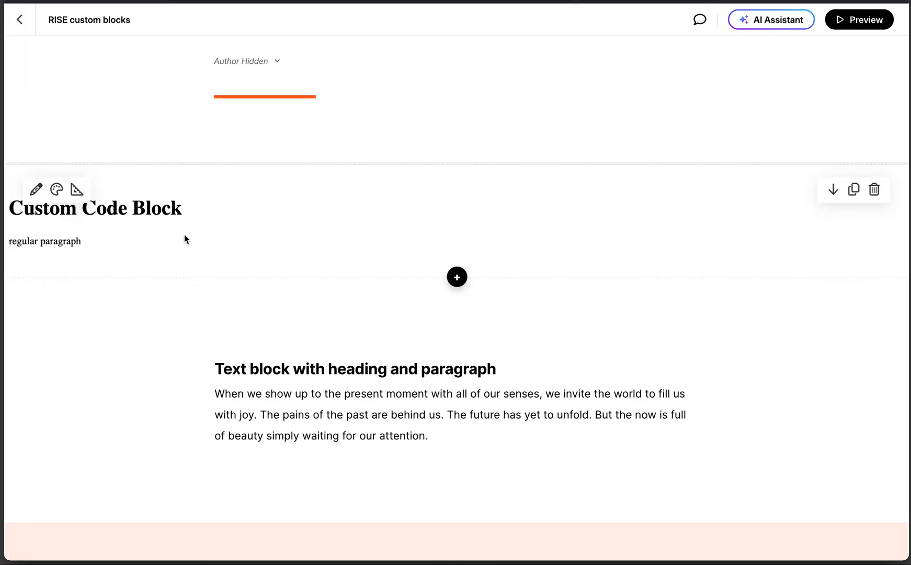
scroll("down", 3)
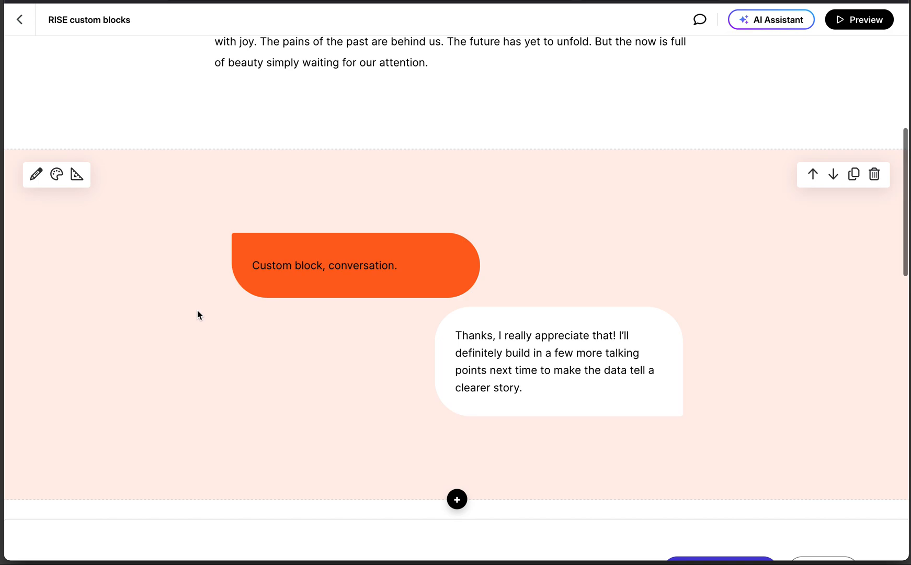
mouse_move(202, 247)
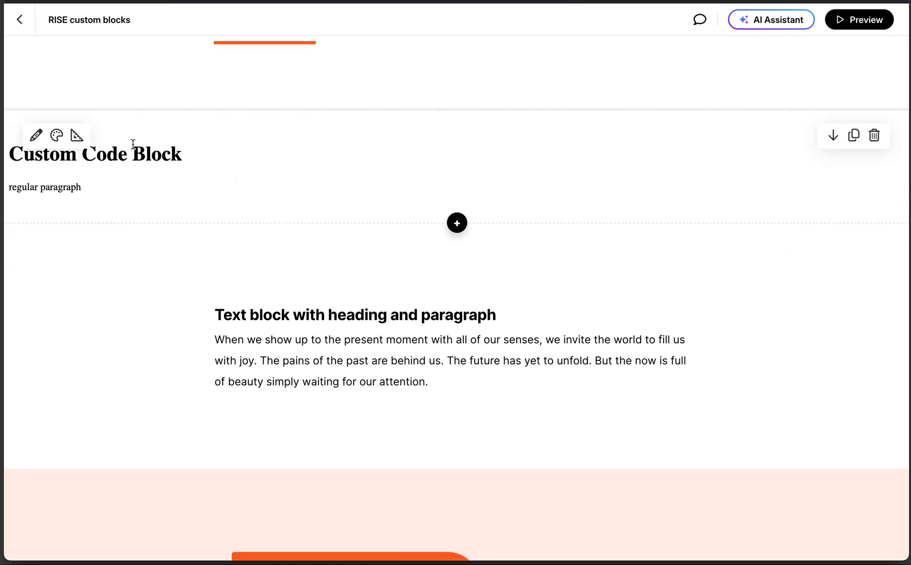
mouse_move(37, 143)
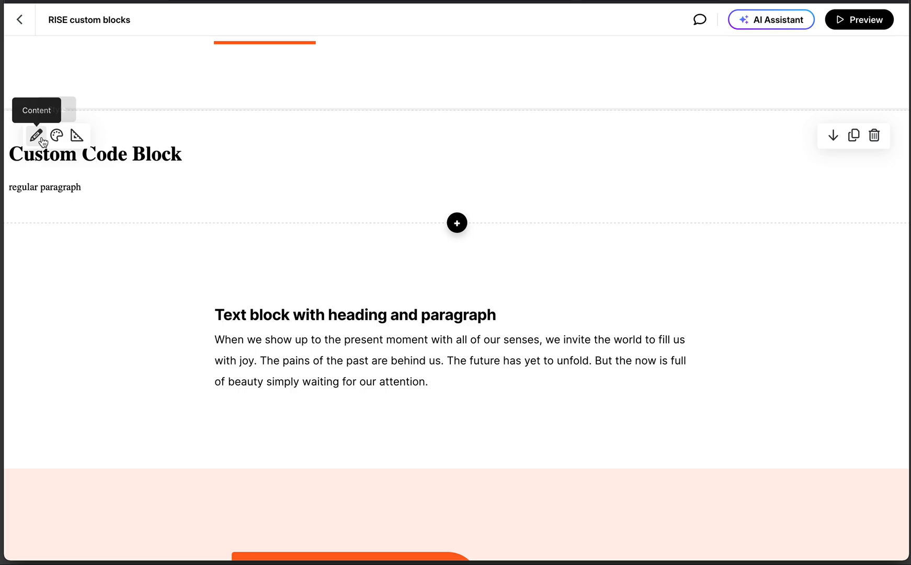
left_click(35, 134)
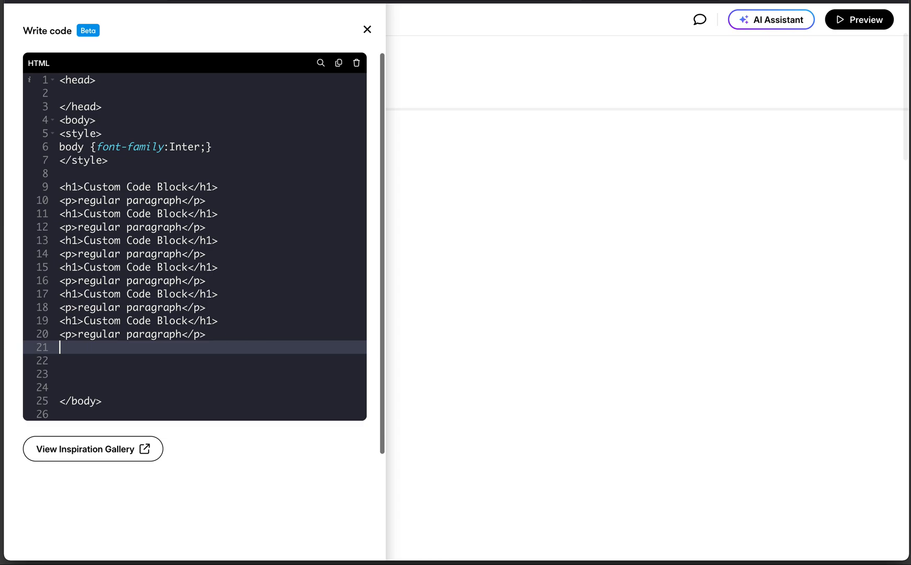
type("<h1>Custom Code Block</h1>")
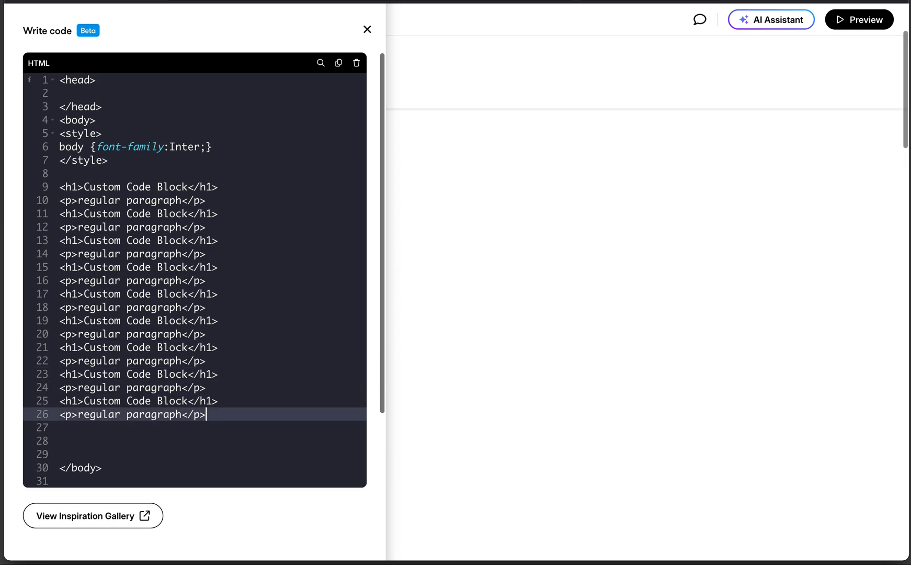
type("<h1>Custom Code Block</h1>")
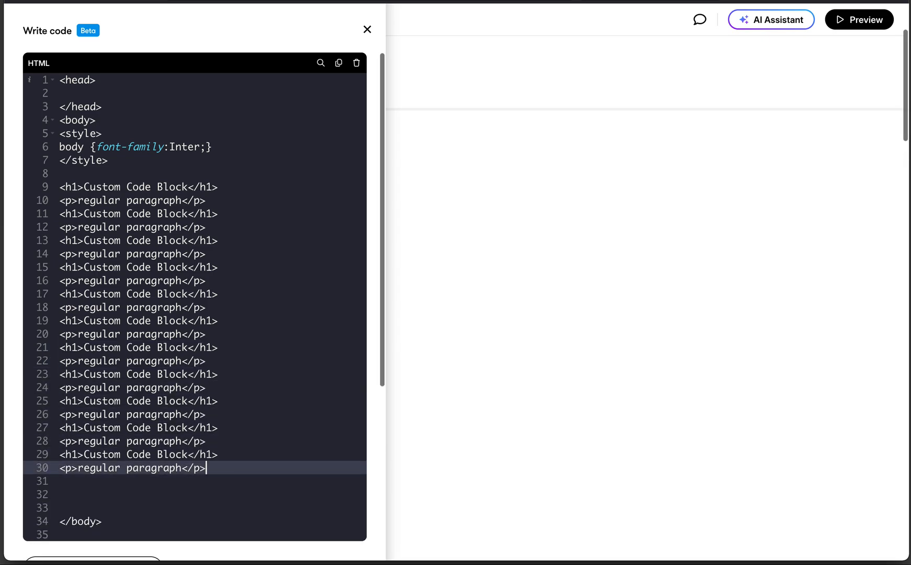
type("<h1>Custom Code Block</h1>")
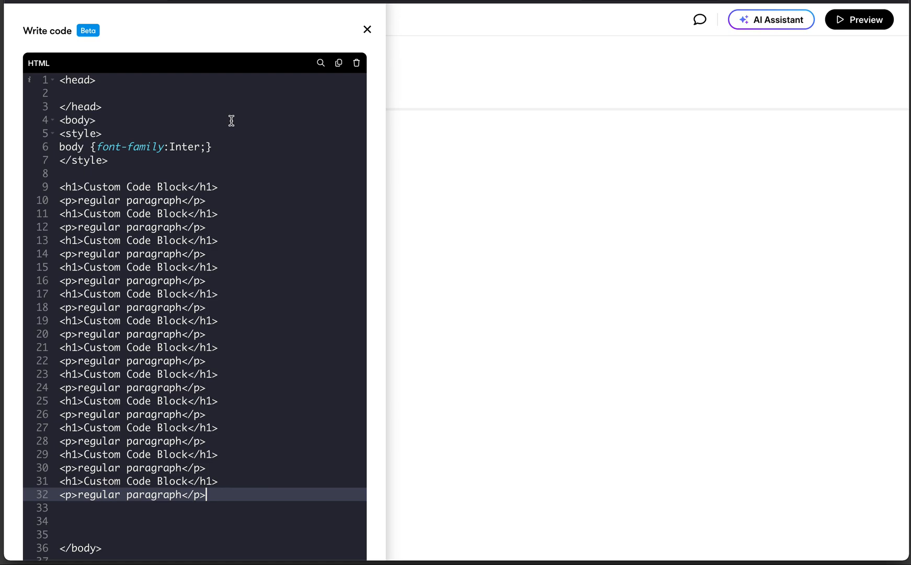
mouse_move(272, 99)
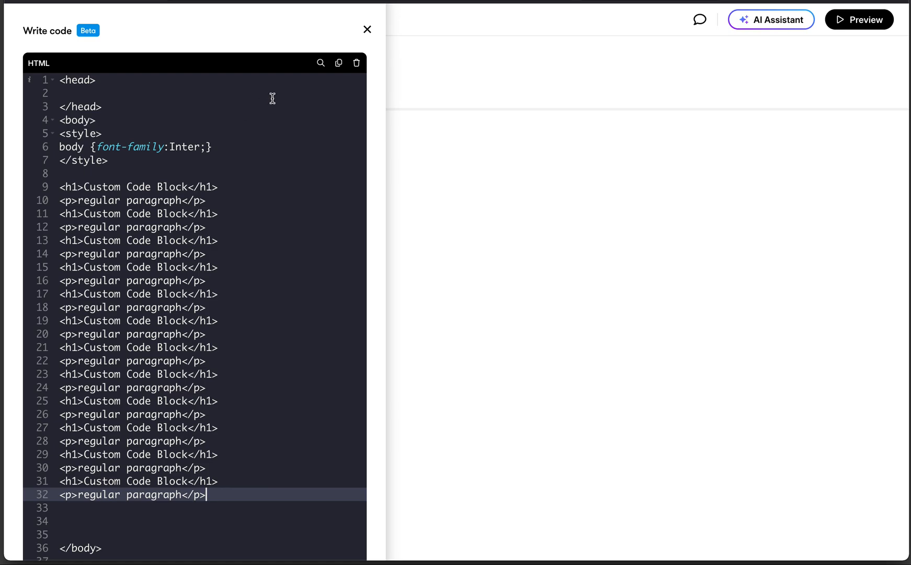
mouse_move(366, 29)
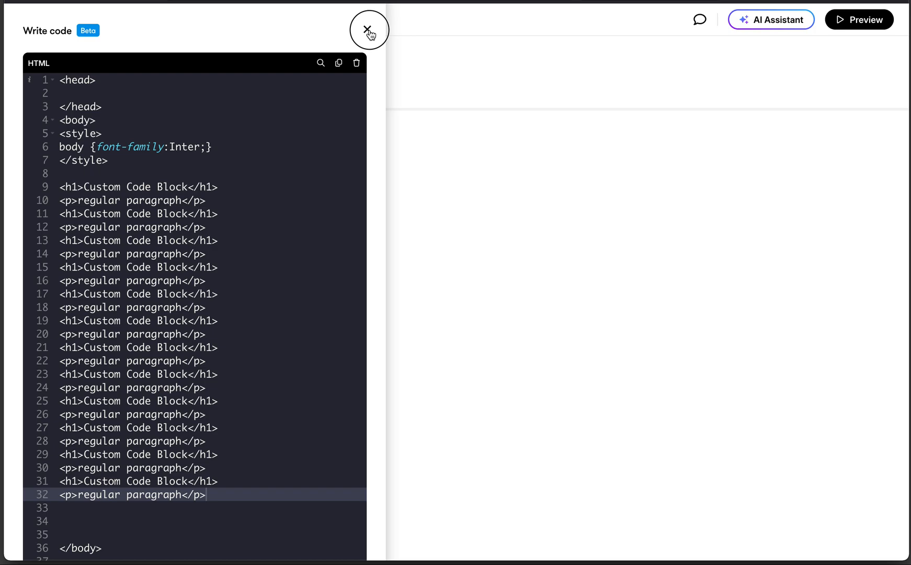
left_click(368, 29)
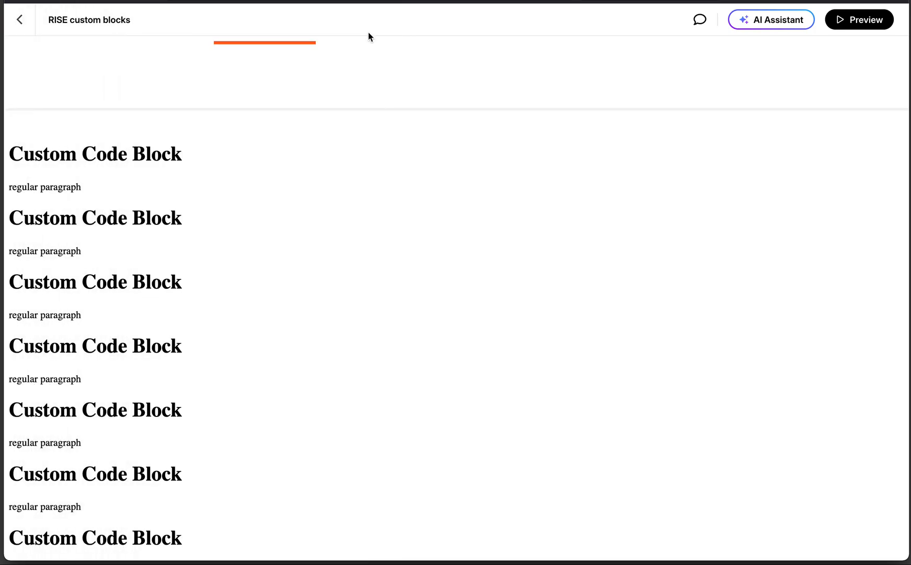
mouse_move(356, 48)
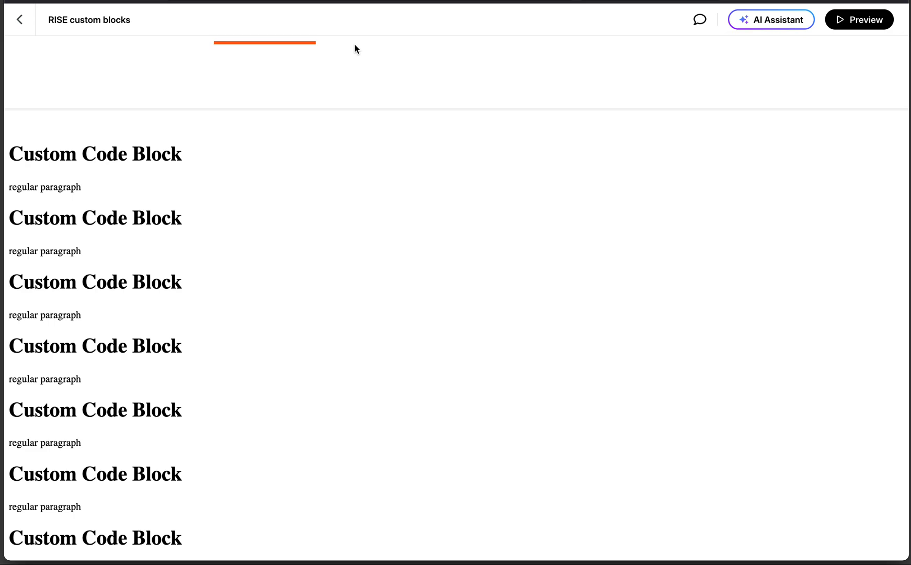
mouse_move(349, 77)
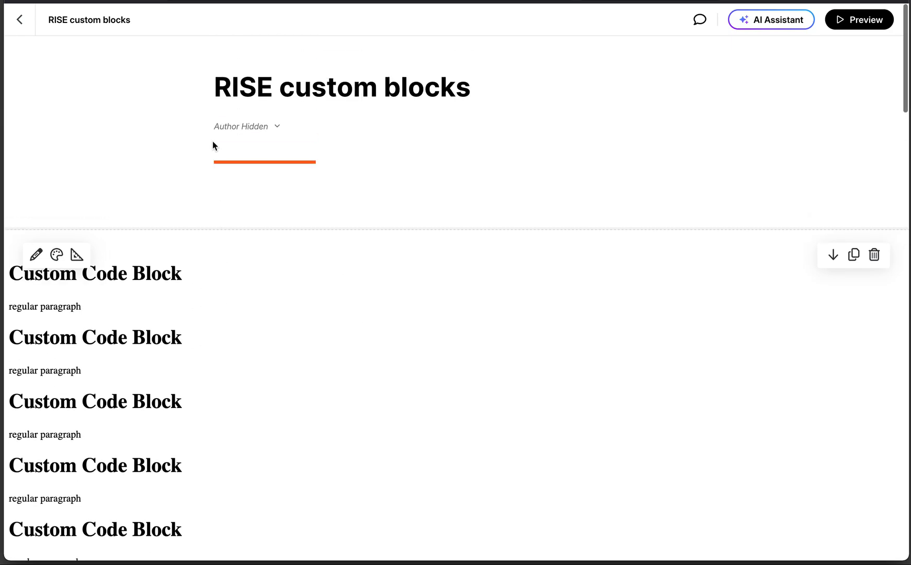
scroll("down", 3)
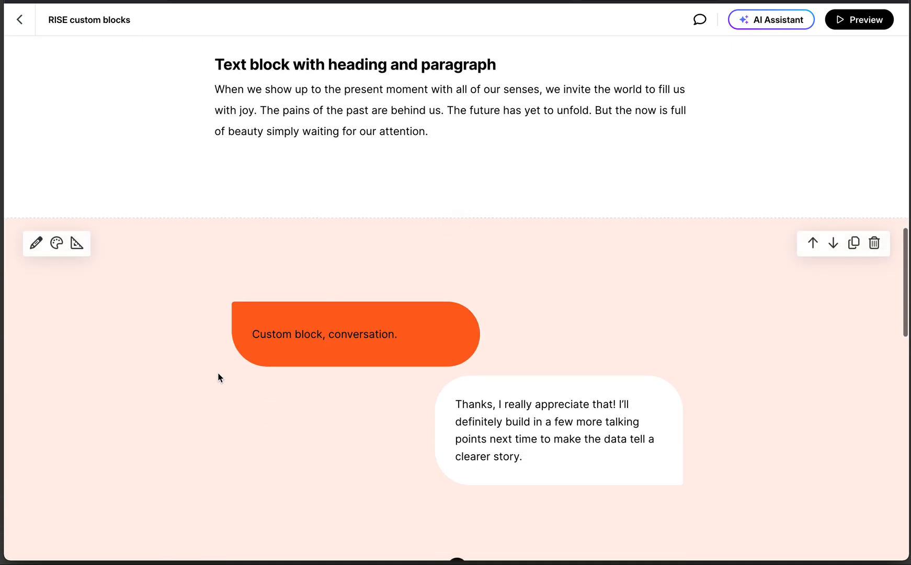
mouse_move(236, 315)
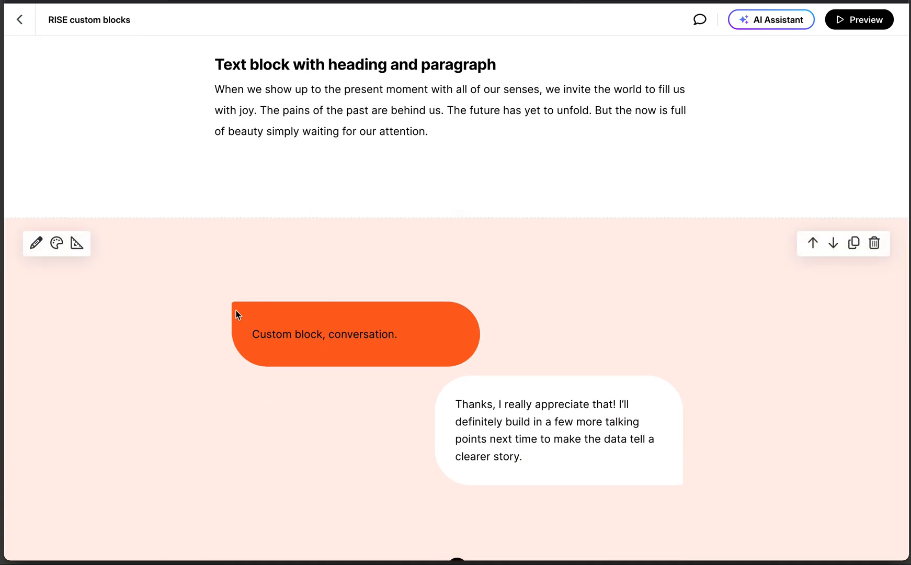
scroll("down", 3)
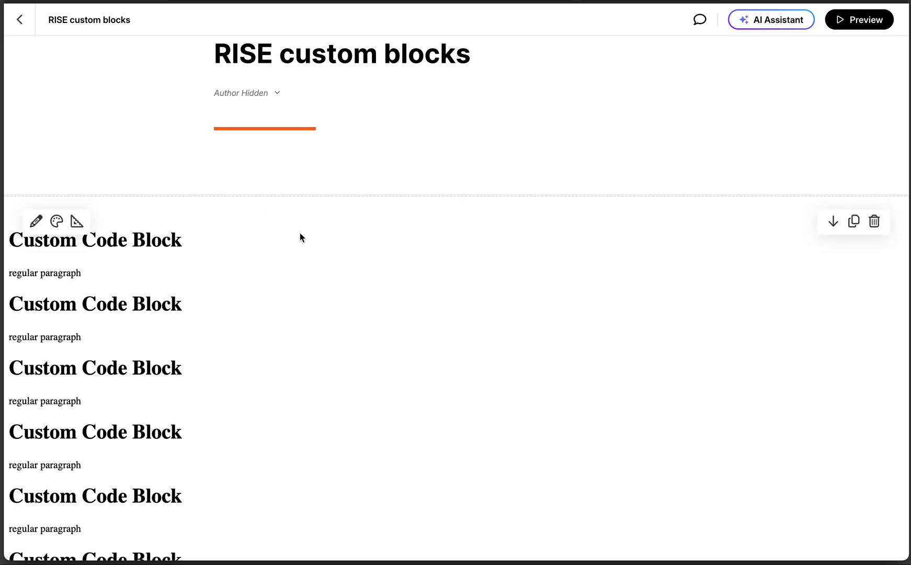
mouse_move(358, 226)
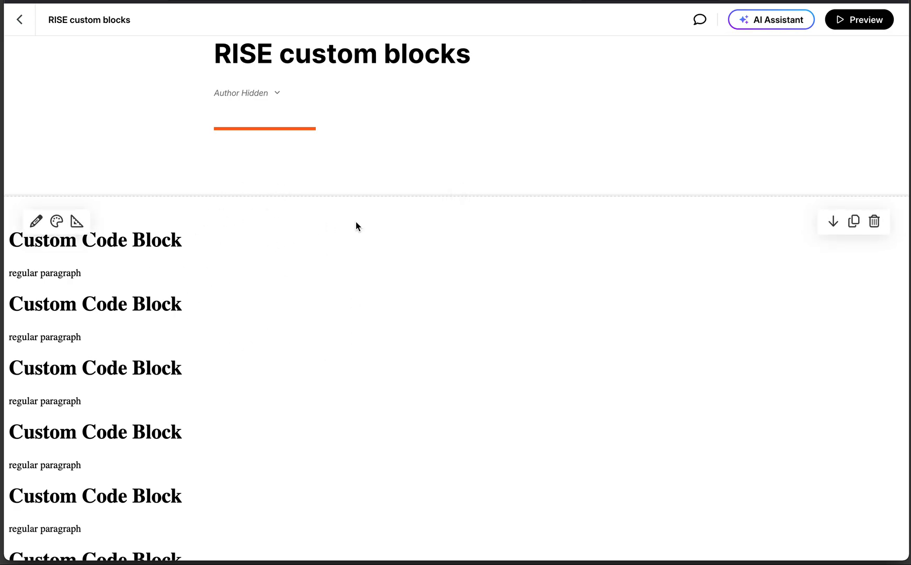
scroll("down", 3)
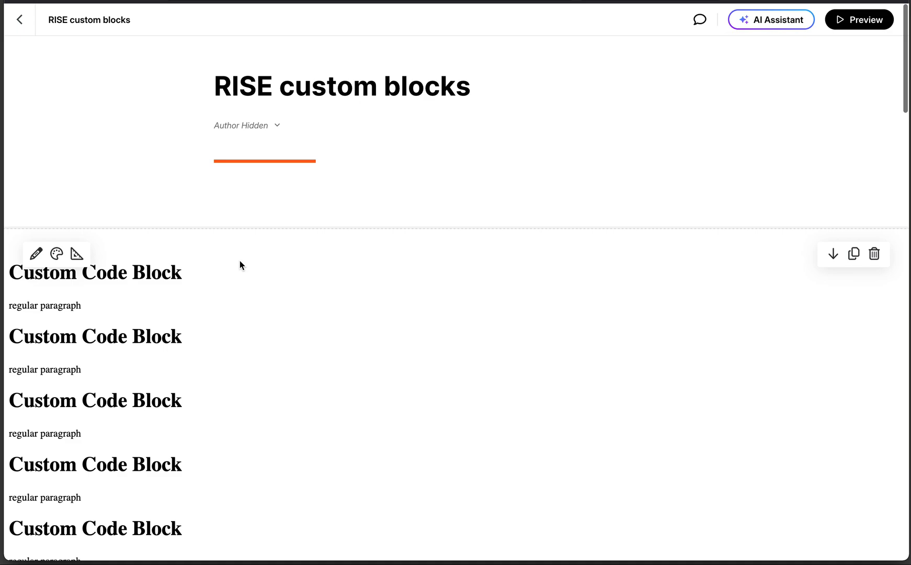
mouse_move(207, 342)
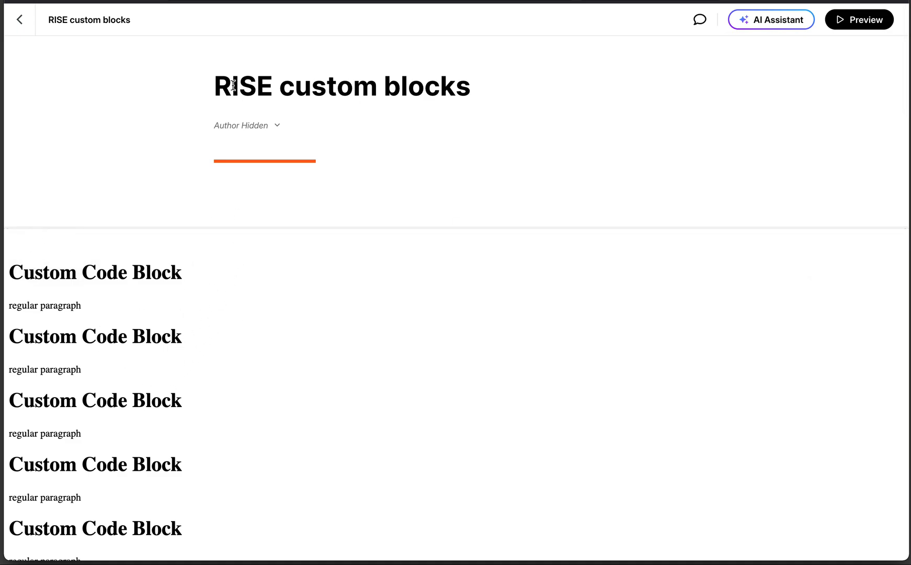
mouse_move(228, 224)
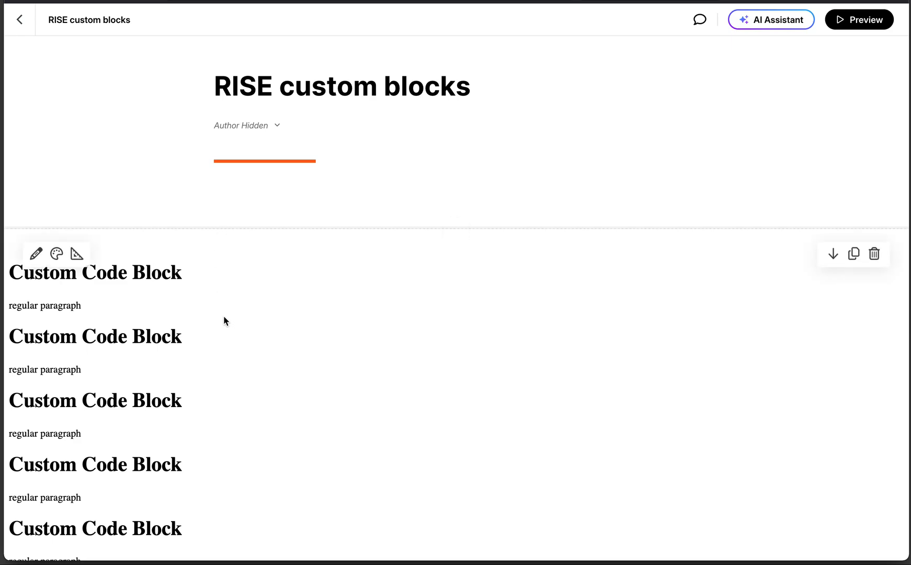
Step: Add 'text-align:center' to the code block's body style rule and close the editor
left_click(34, 254)
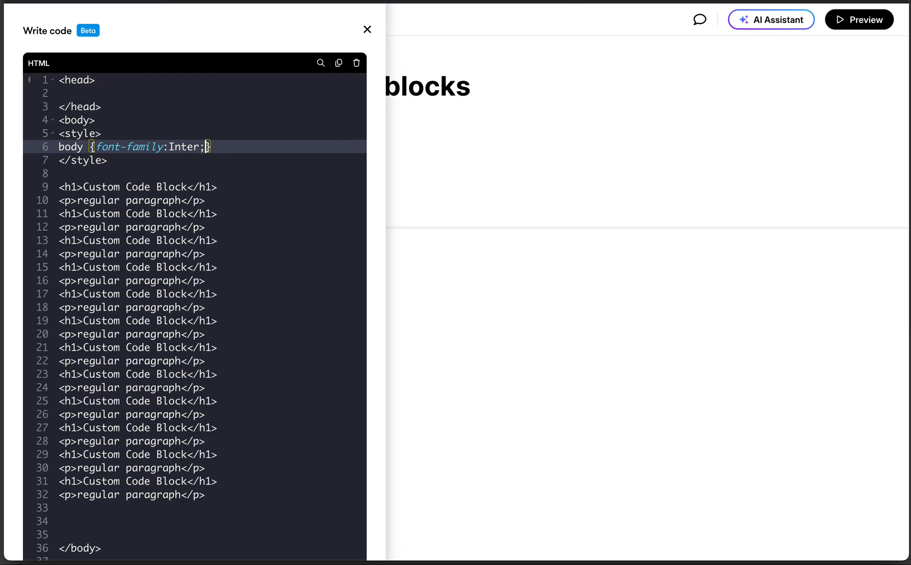
type("text-align")
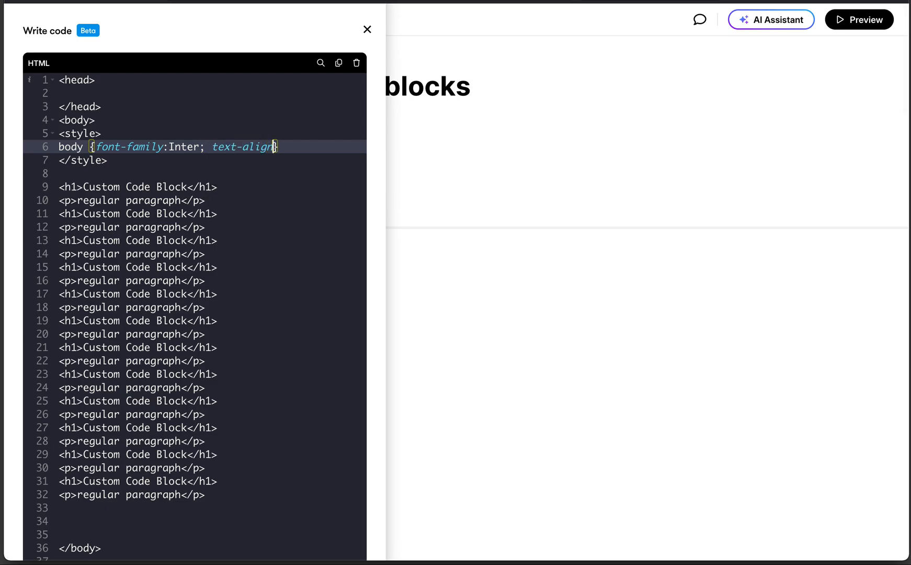
type(":Center")
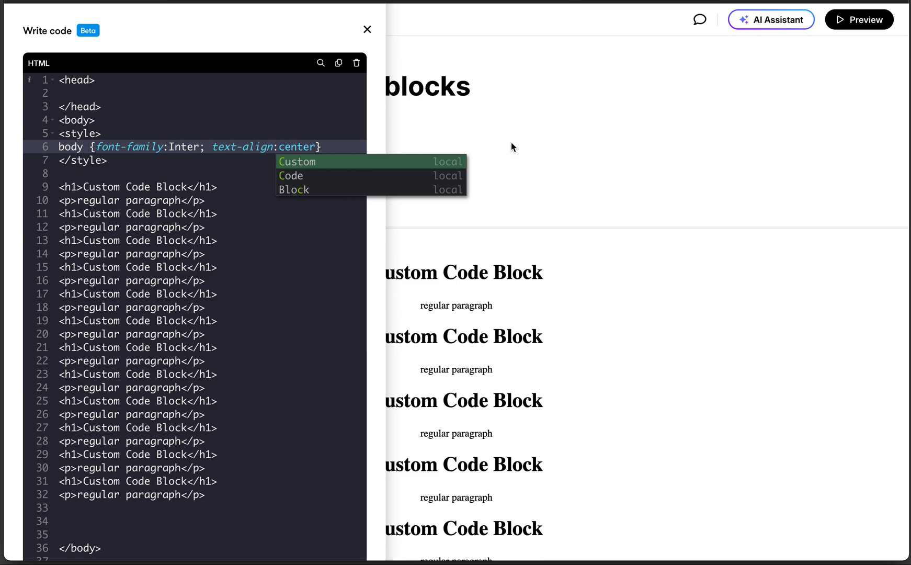
left_click(367, 29)
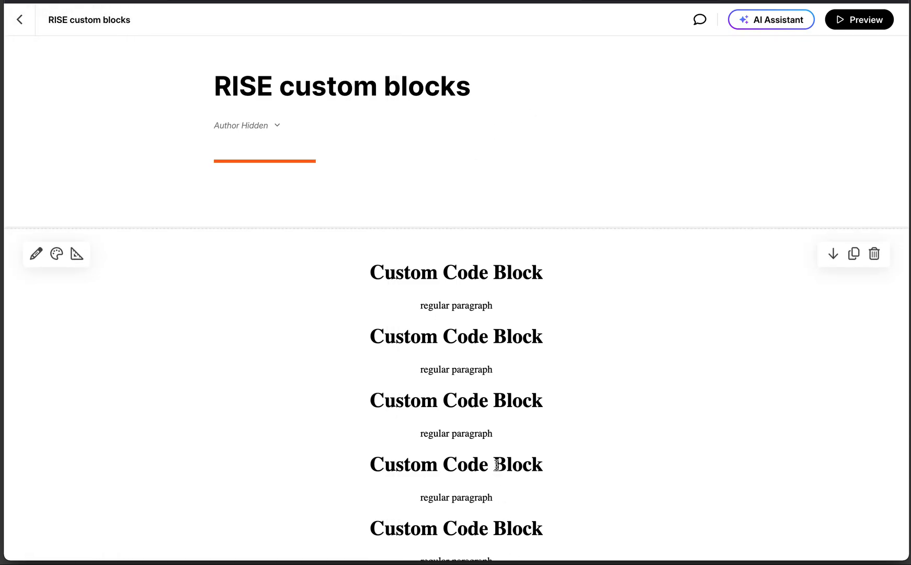
scroll("down", 3)
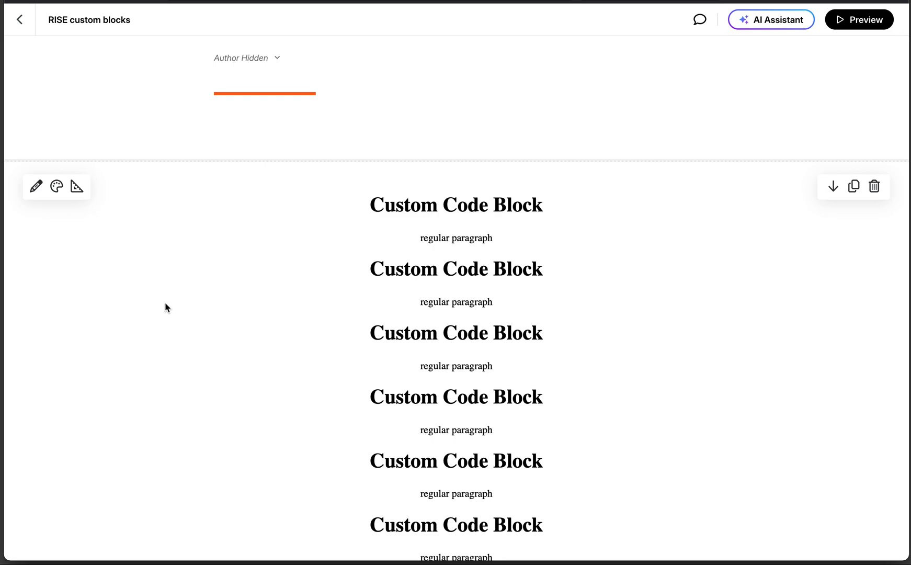
mouse_move(168, 274)
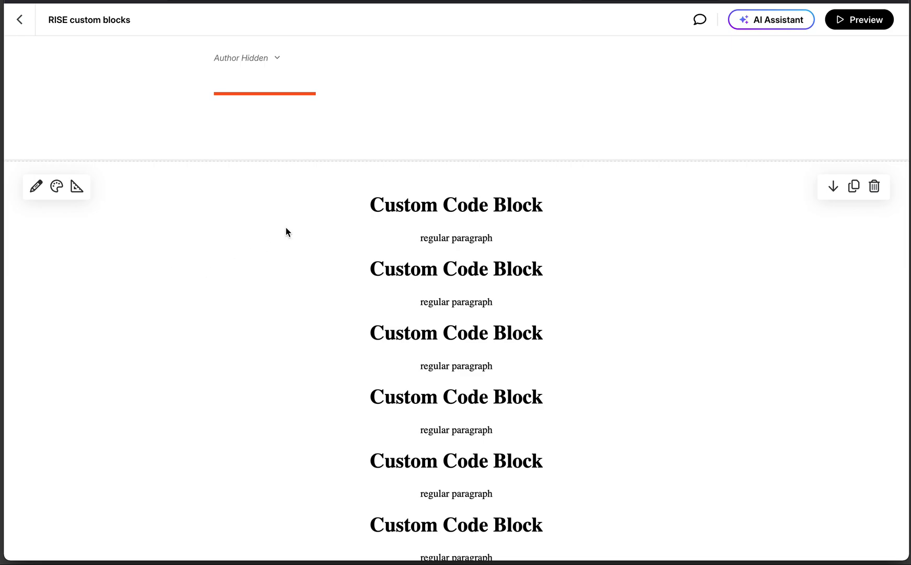
scroll("down", 3)
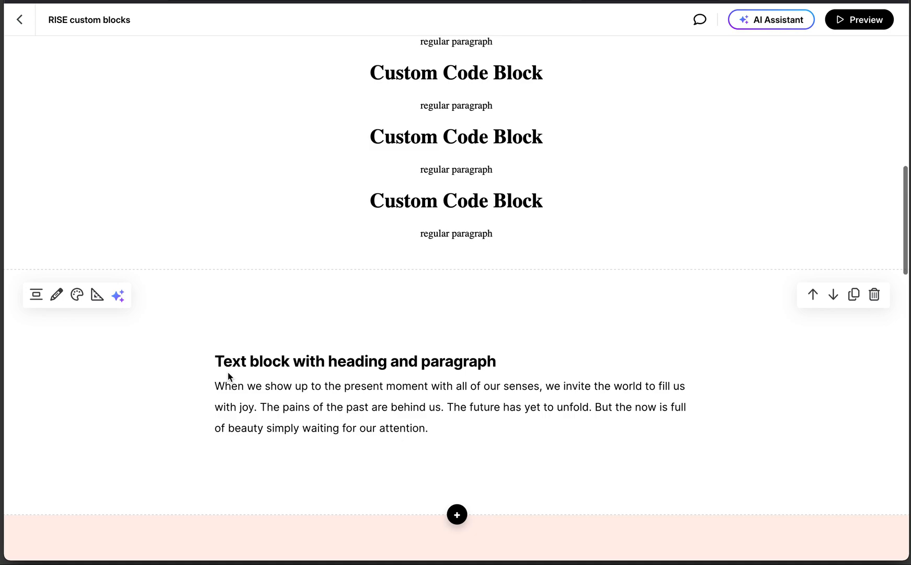
mouse_move(248, 281)
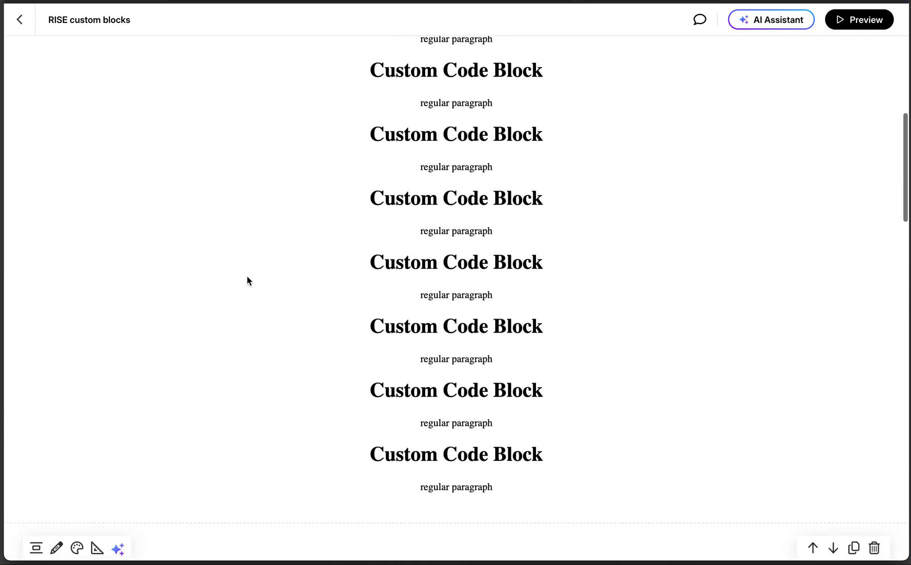
scroll("up", 3)
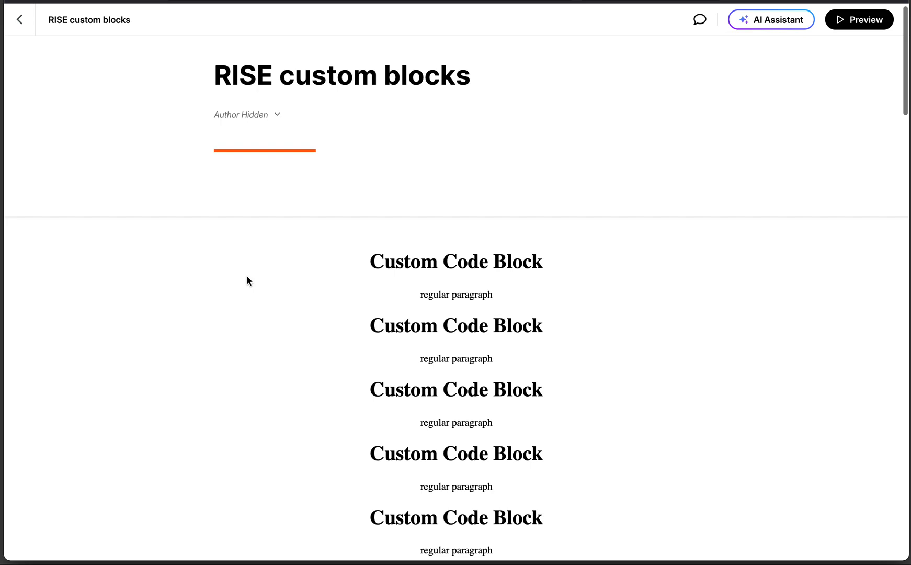
scroll("down", 3)
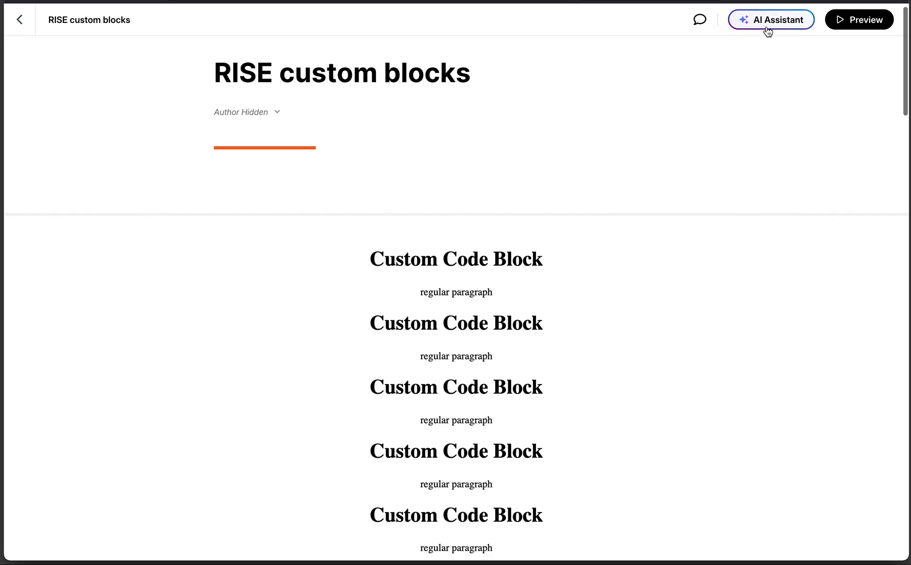
Step: Preview the lesson on desktop, scrolling past the Custom Code Block to the text and conversation blocks
left_click(859, 20)
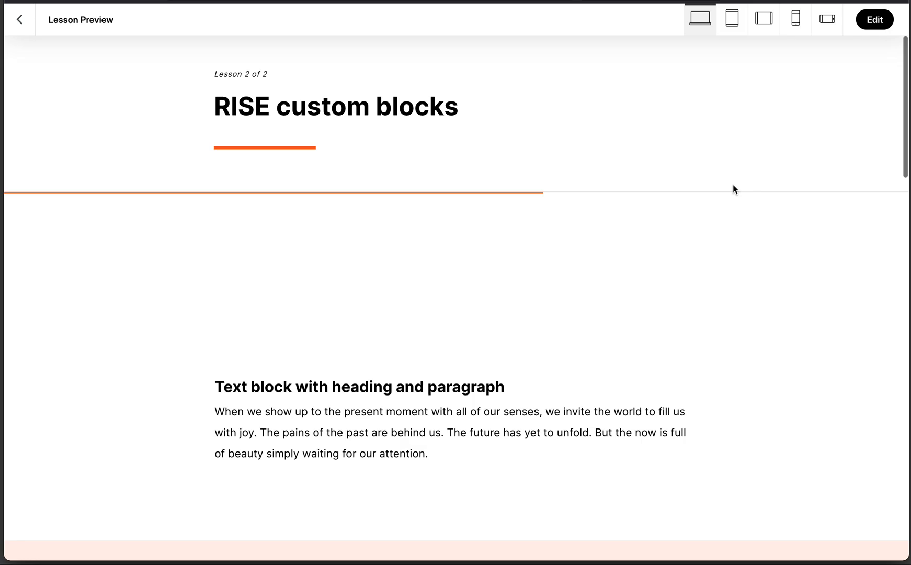
scroll("down", 3)
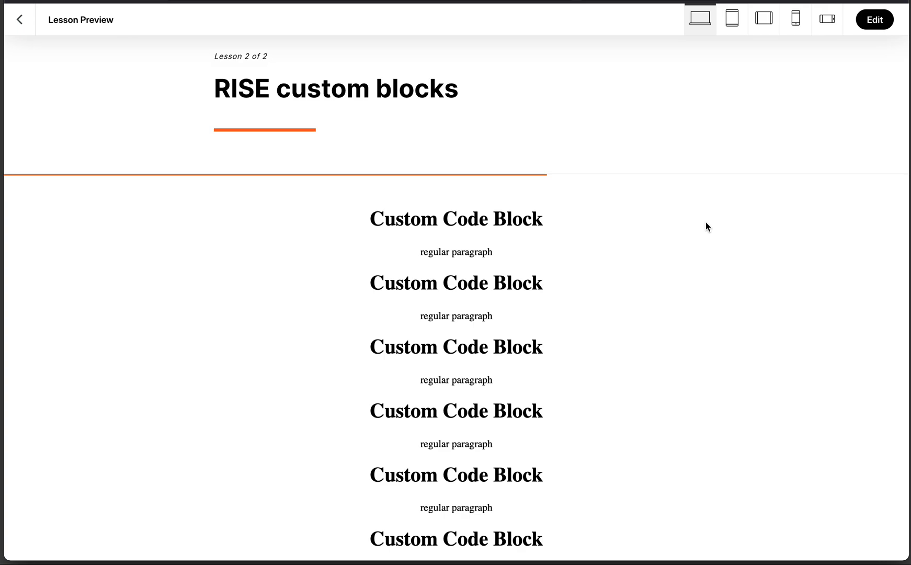
scroll("down", 3)
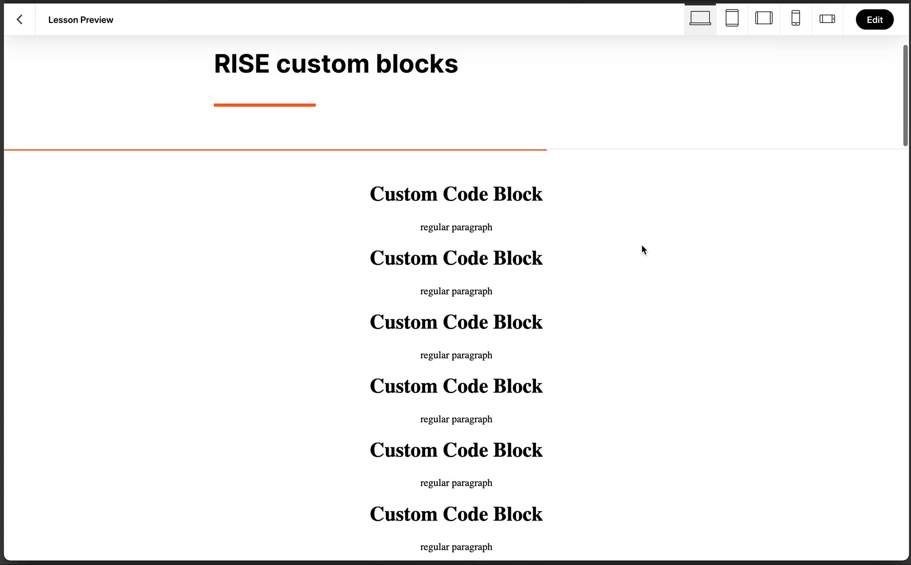
scroll("down", 3)
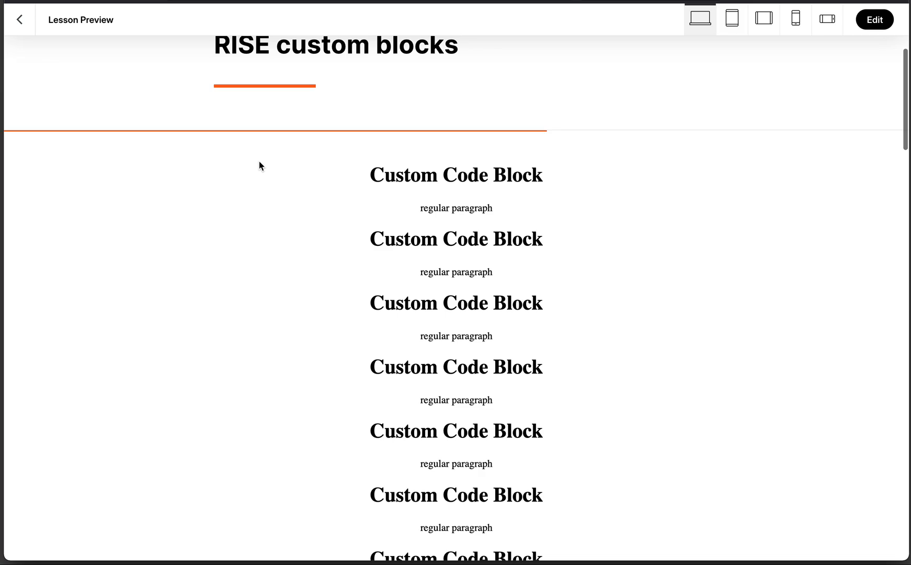
mouse_move(138, 146)
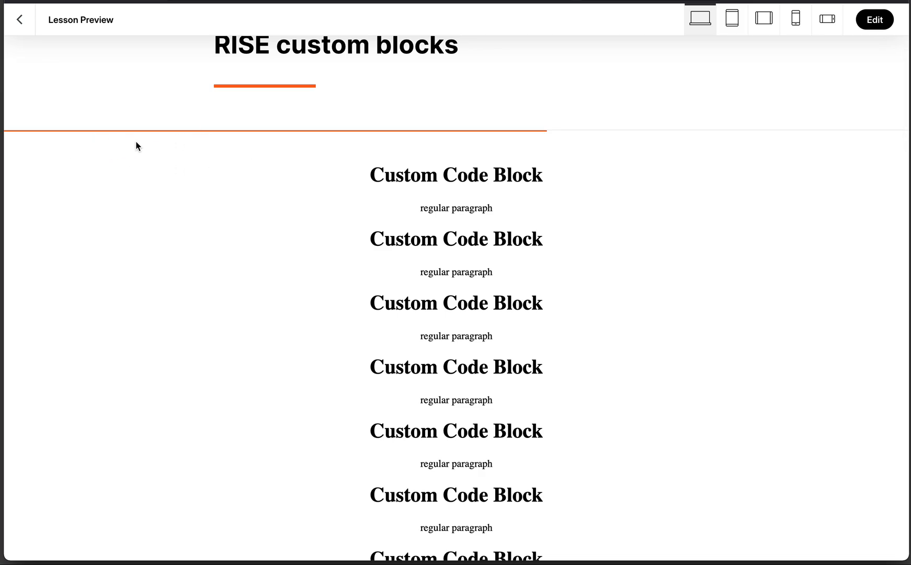
scroll("down", 3)
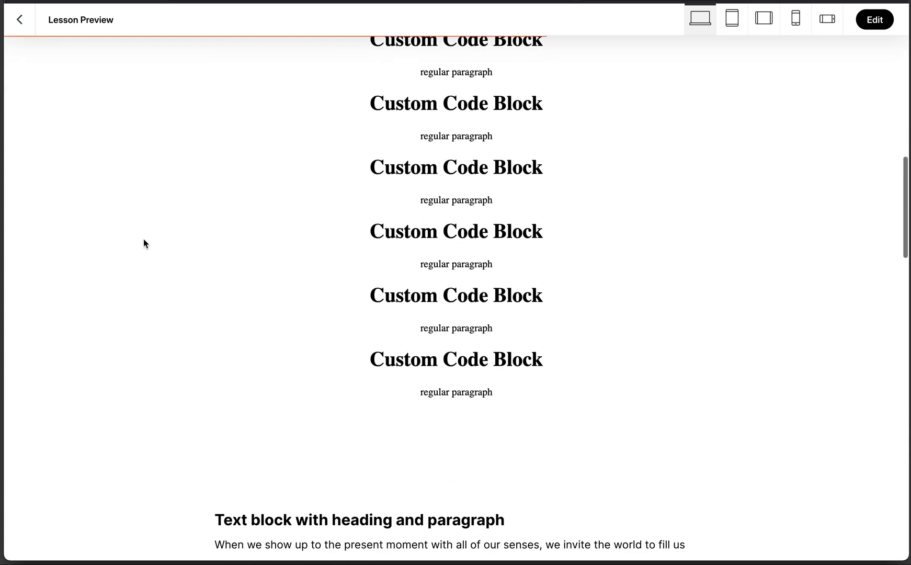
scroll("down", 3)
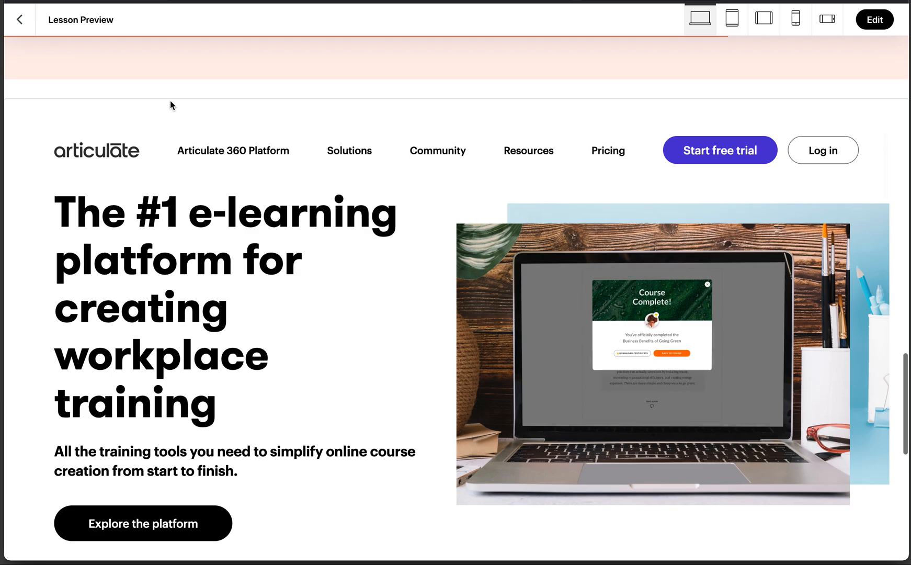
scroll("down", 3)
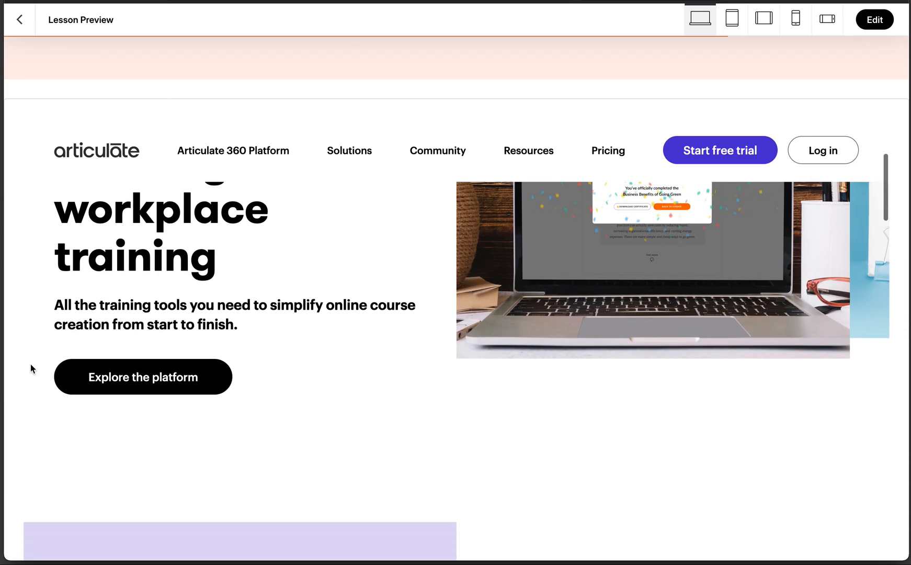
scroll("down", 3)
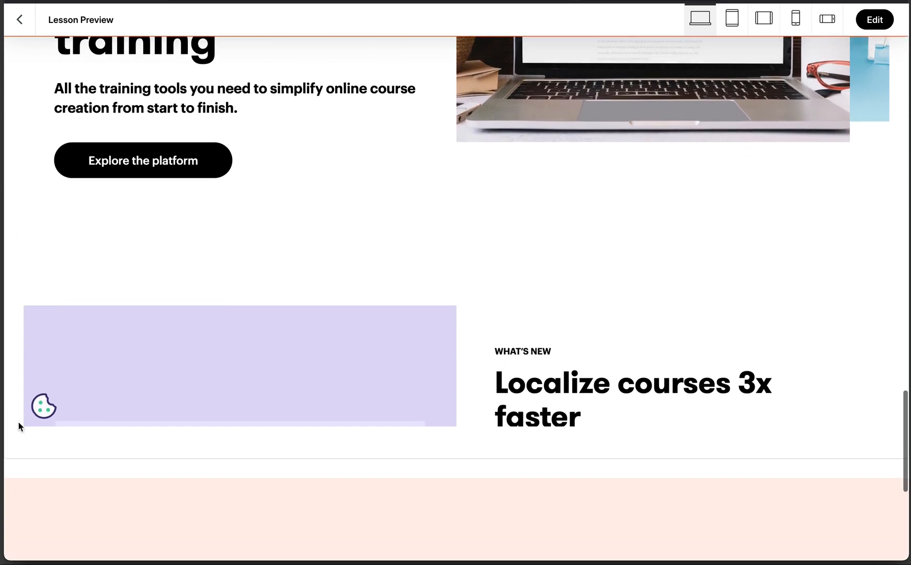
scroll("down", 3)
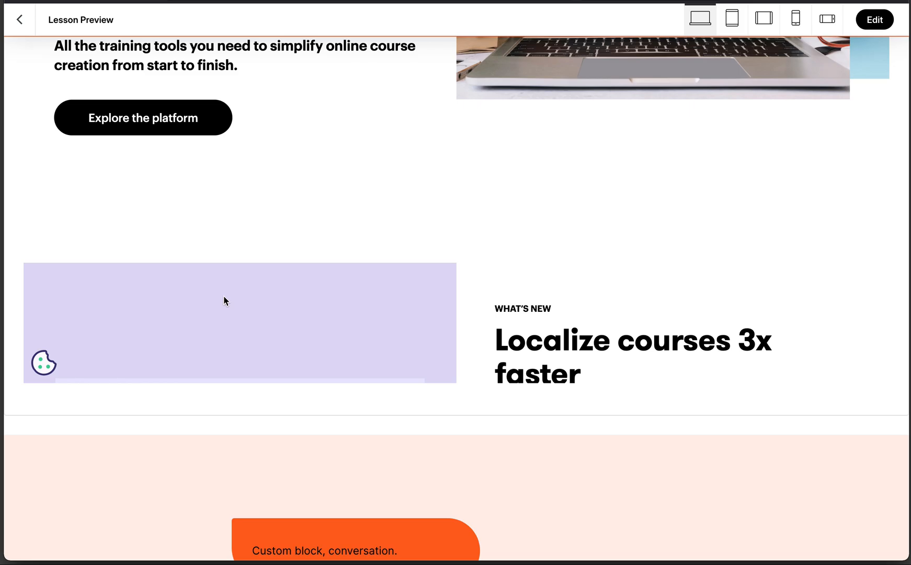
scroll("down", 3)
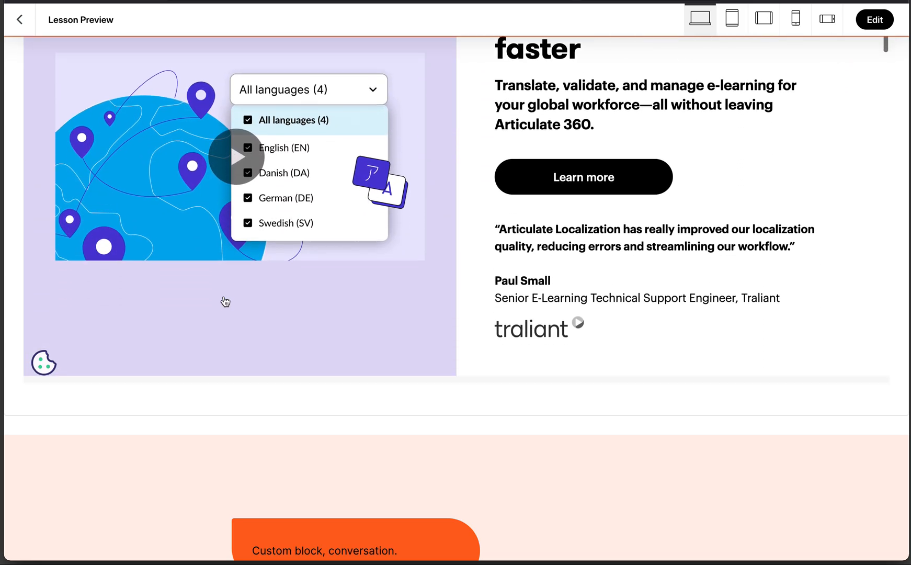
scroll("down", 3)
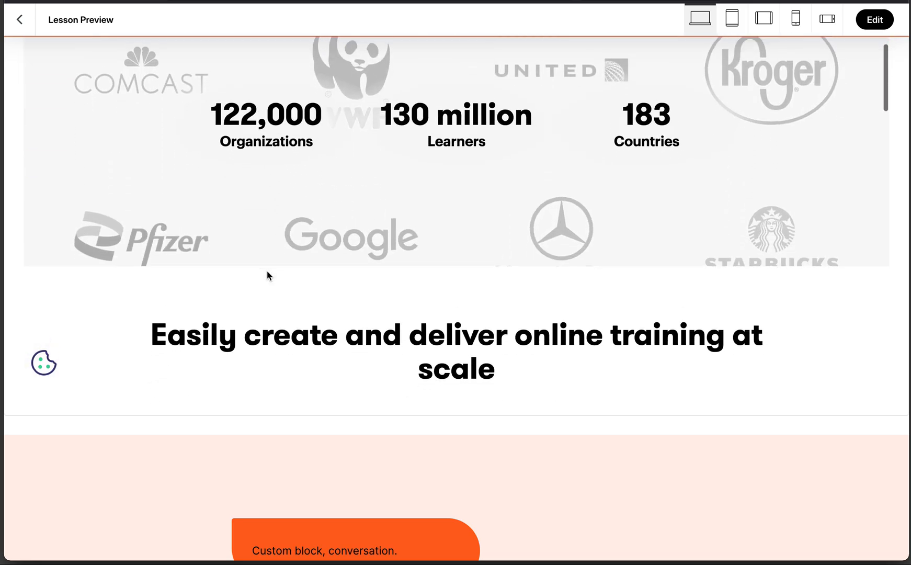
scroll("down", 3)
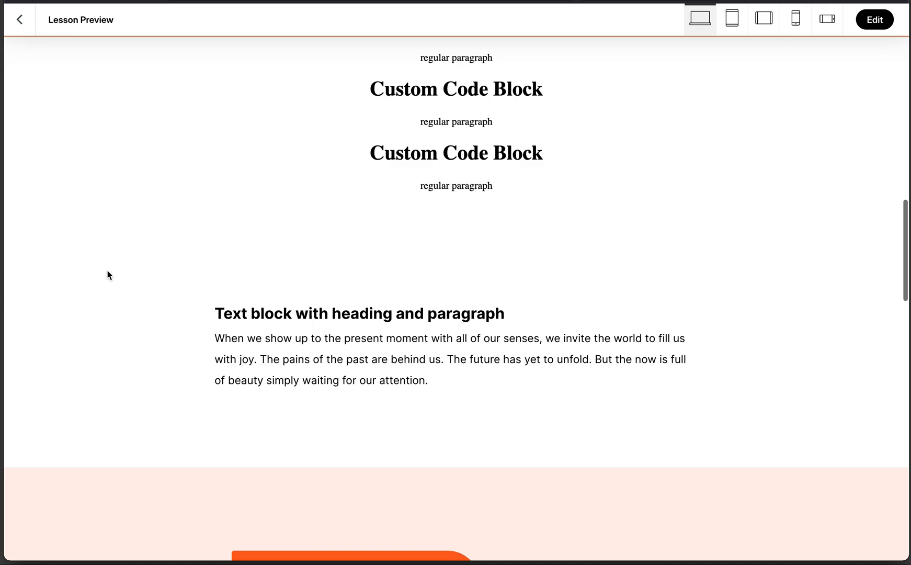
scroll("up", 3)
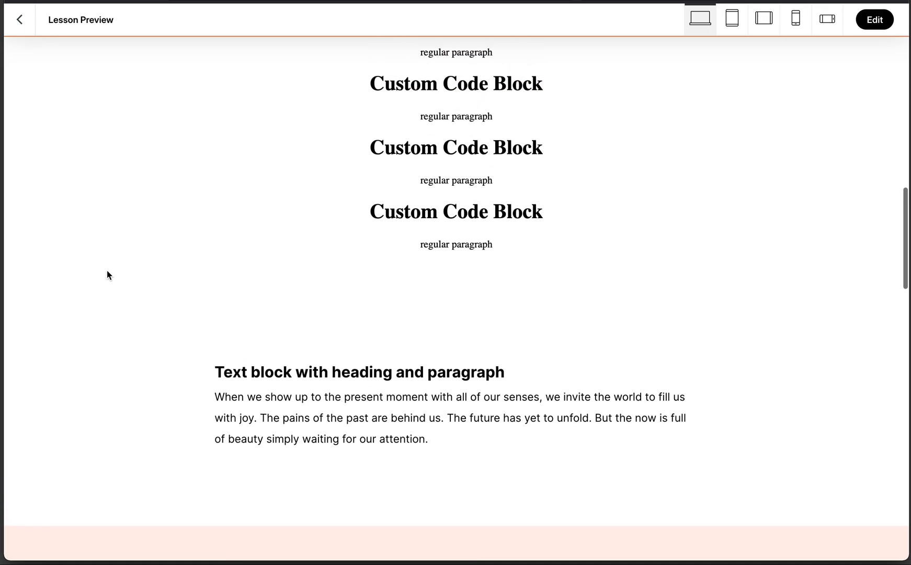
scroll("down", 3)
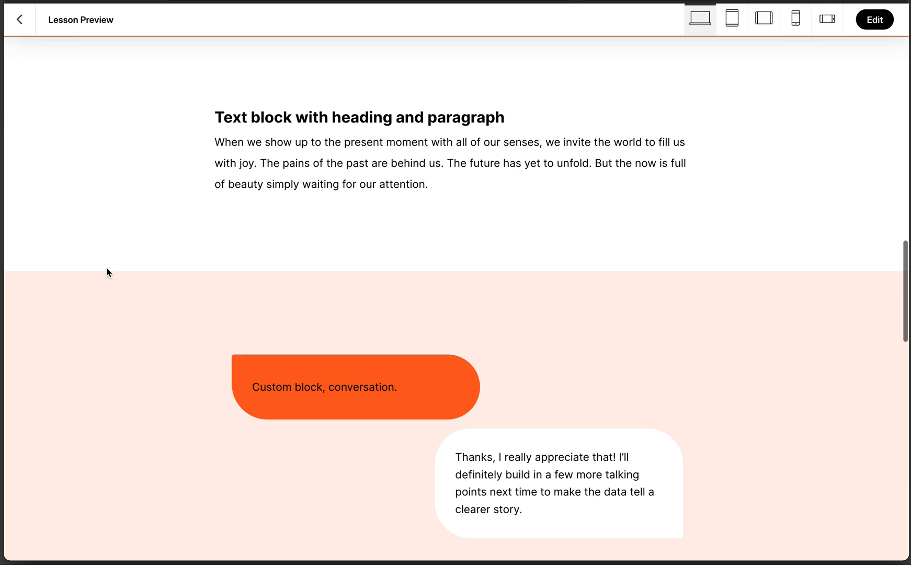
scroll("down", 3)
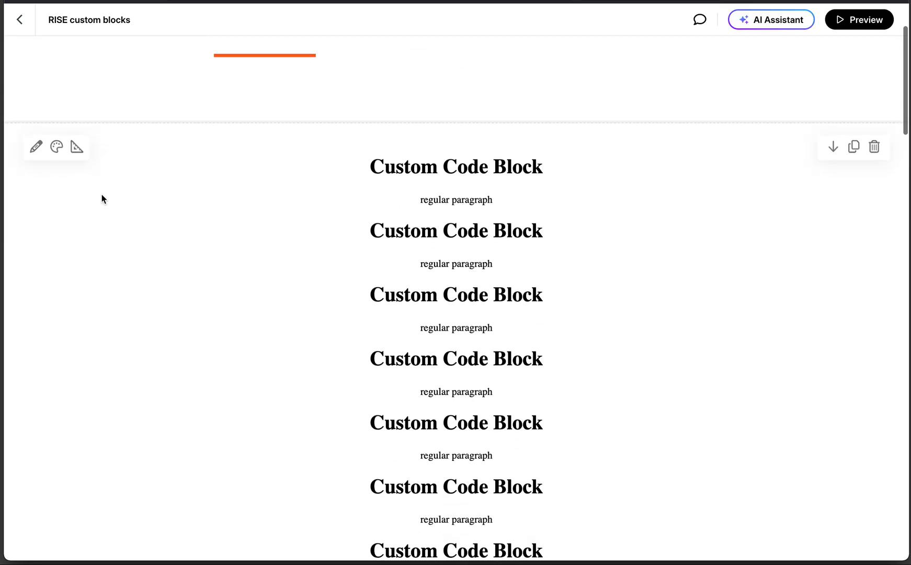
mouse_move(124, 141)
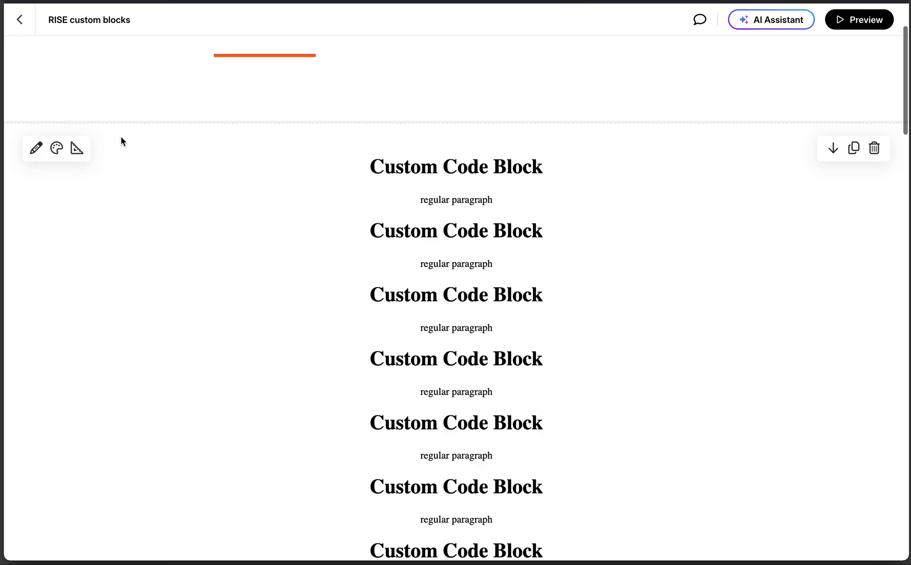
mouse_move(54, 319)
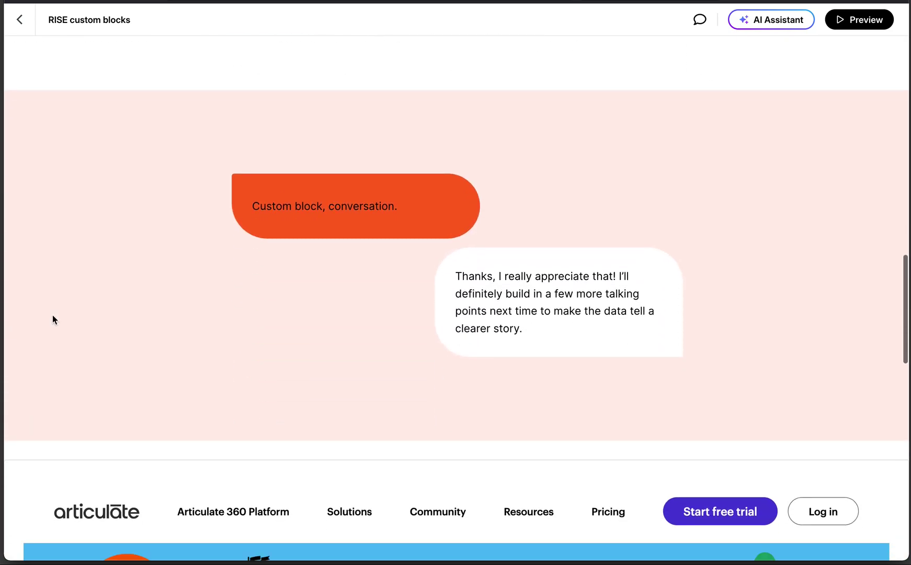
Step: Scroll the editor through the serif heading-and-paragraph pairs down to the text block
scroll("down", 3)
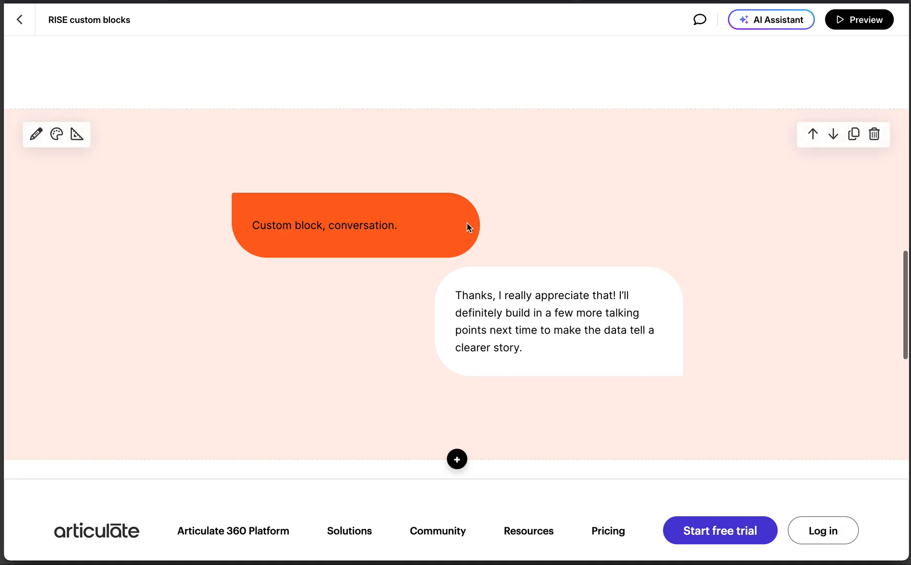
mouse_move(410, 250)
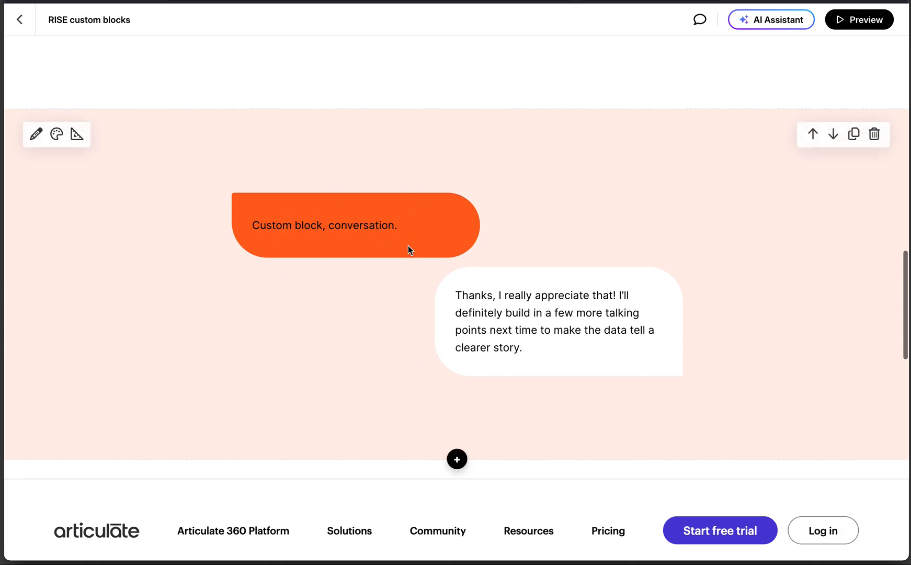
mouse_move(439, 261)
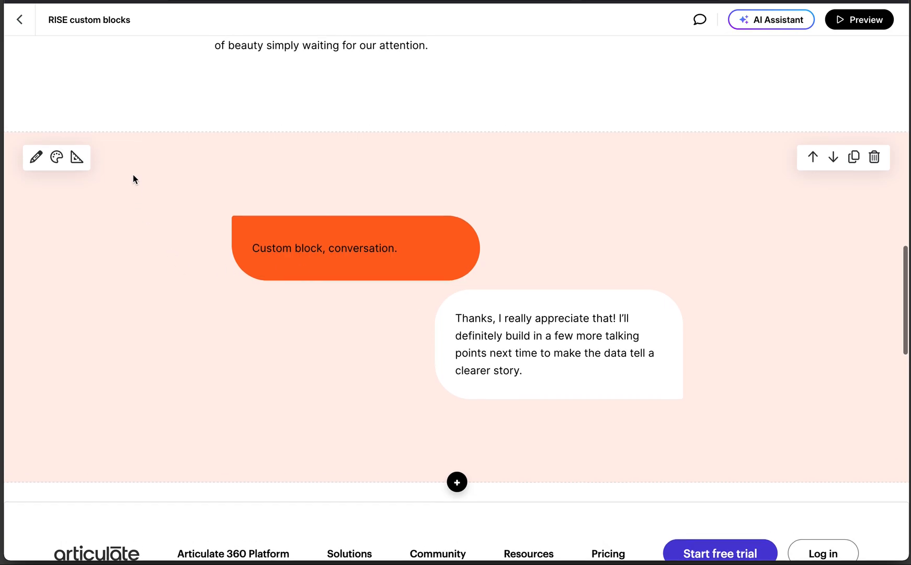
scroll("up", 3)
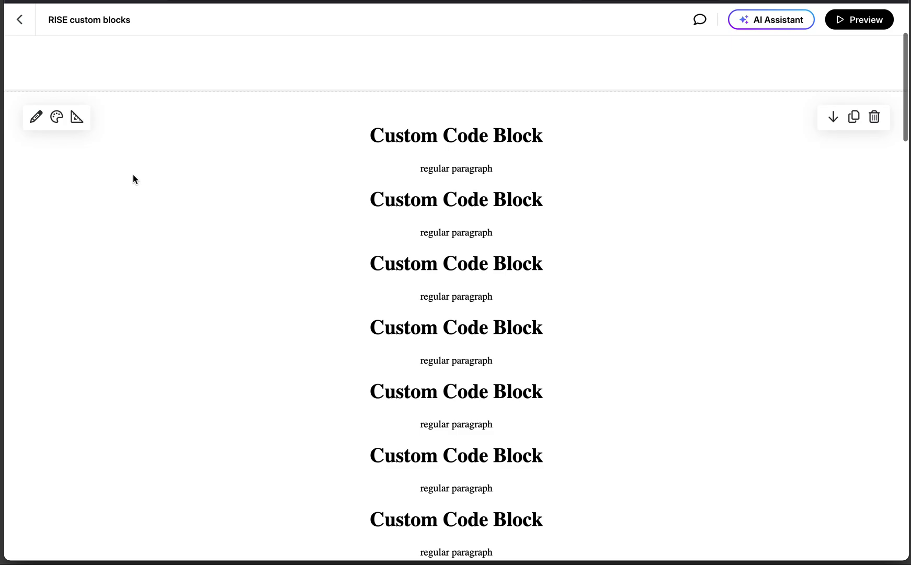
scroll("down", 3)
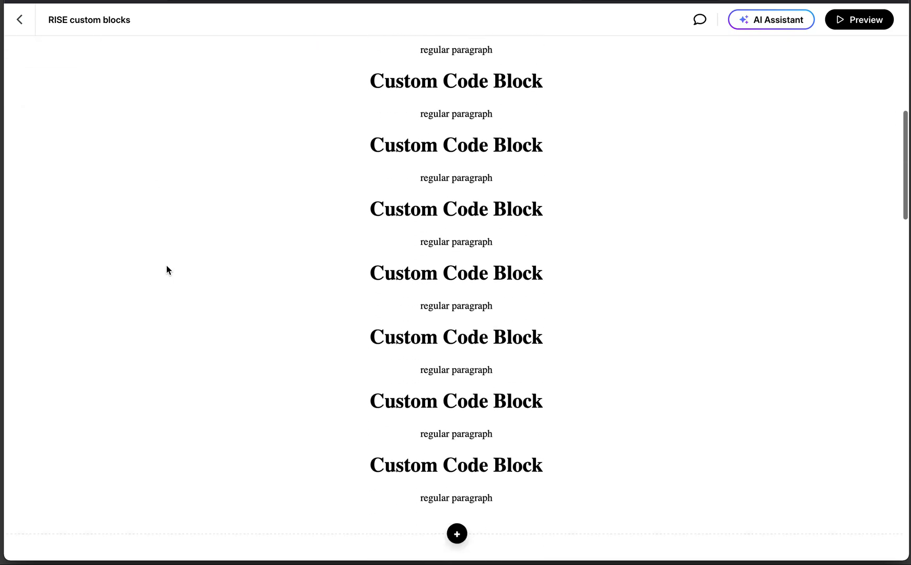
scroll("down", 3)
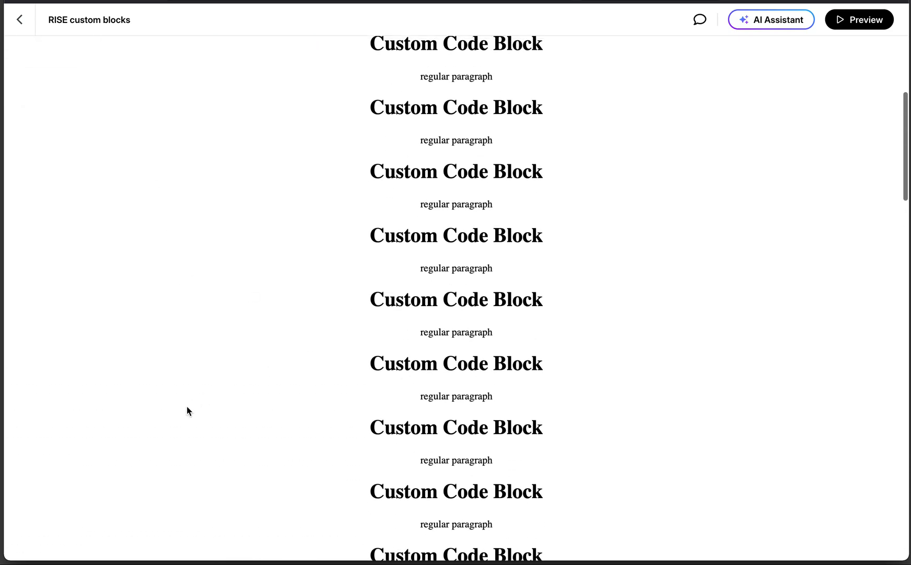
scroll("down", 3)
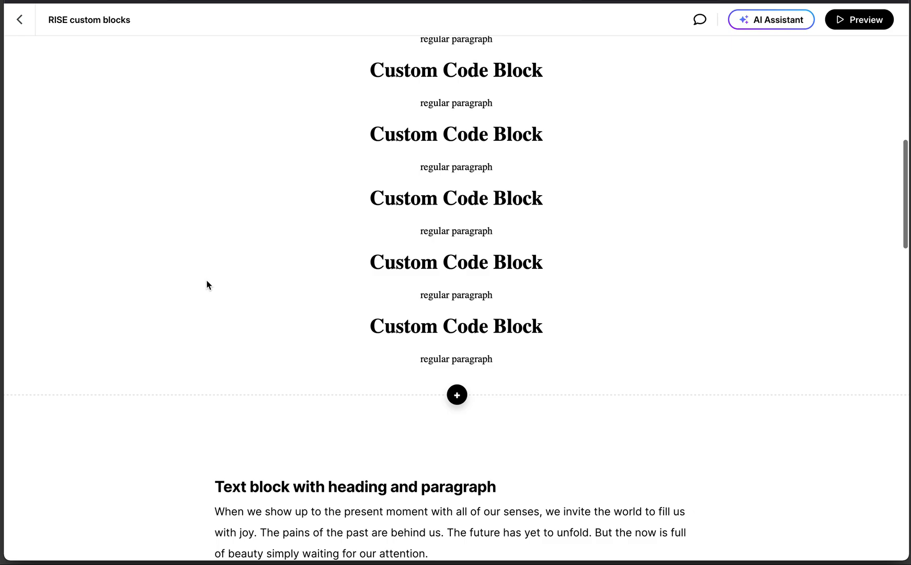
mouse_move(46, 235)
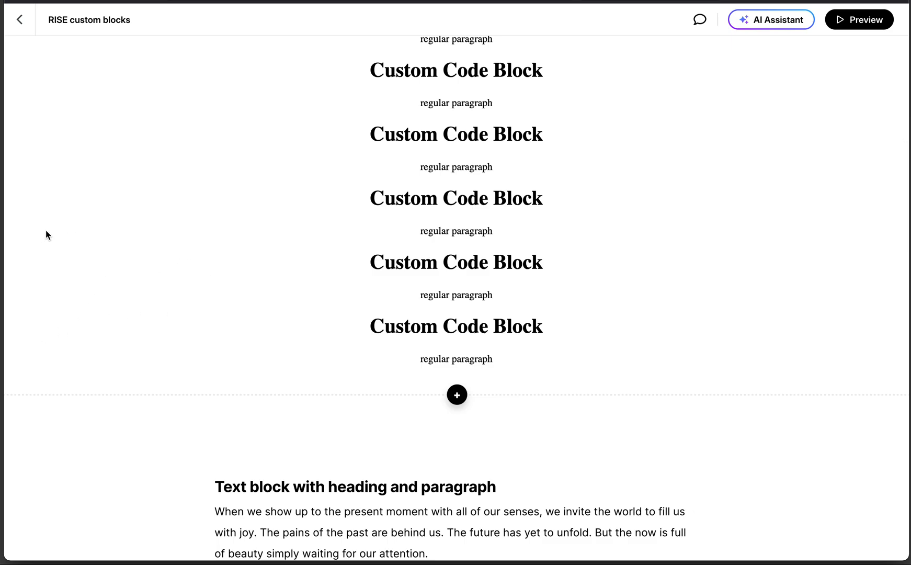
mouse_move(123, 358)
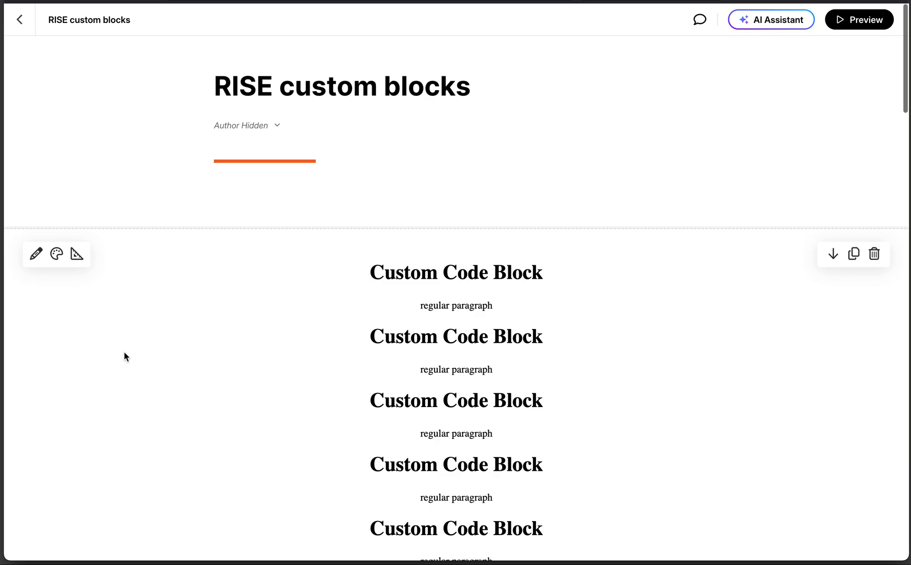
scroll("down", 3)
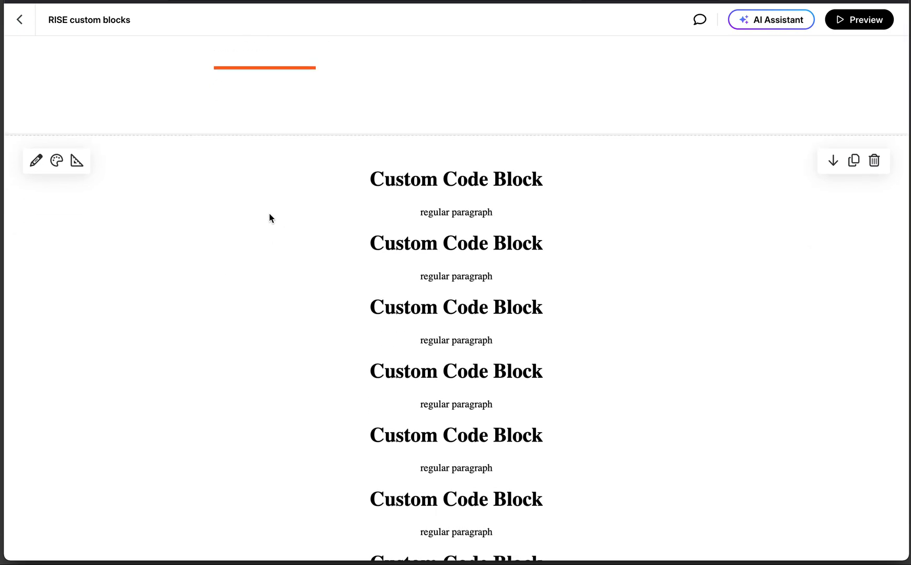
scroll("down", 3)
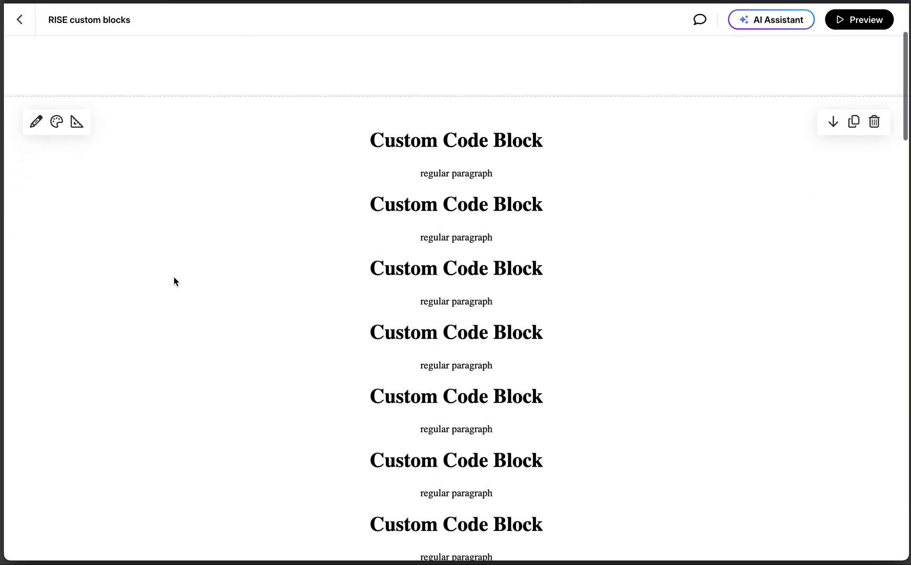
mouse_move(55, 122)
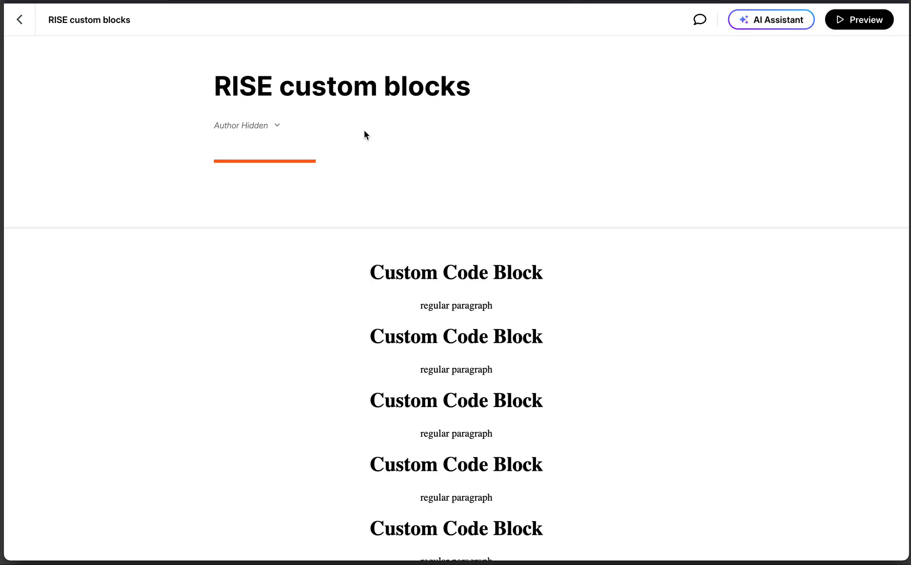
mouse_move(303, 127)
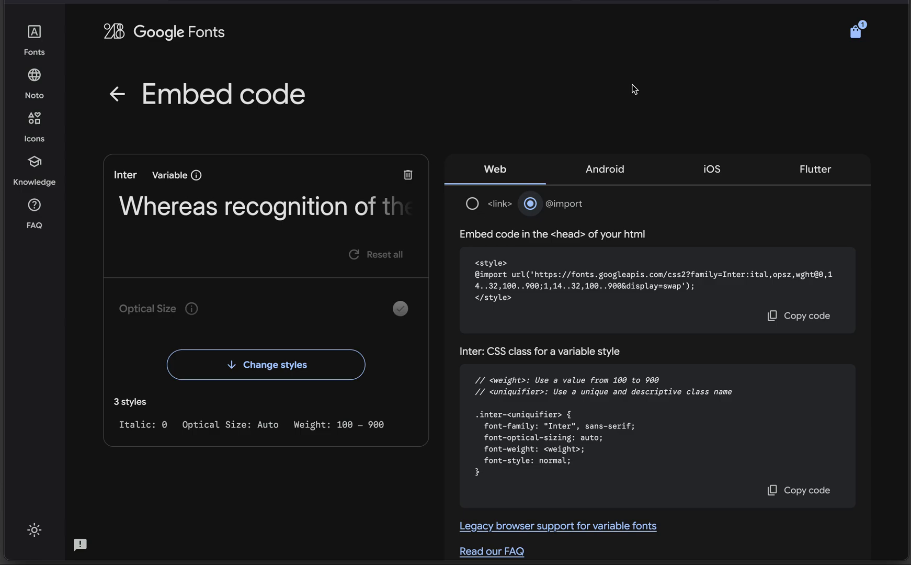
left_click(472, 204)
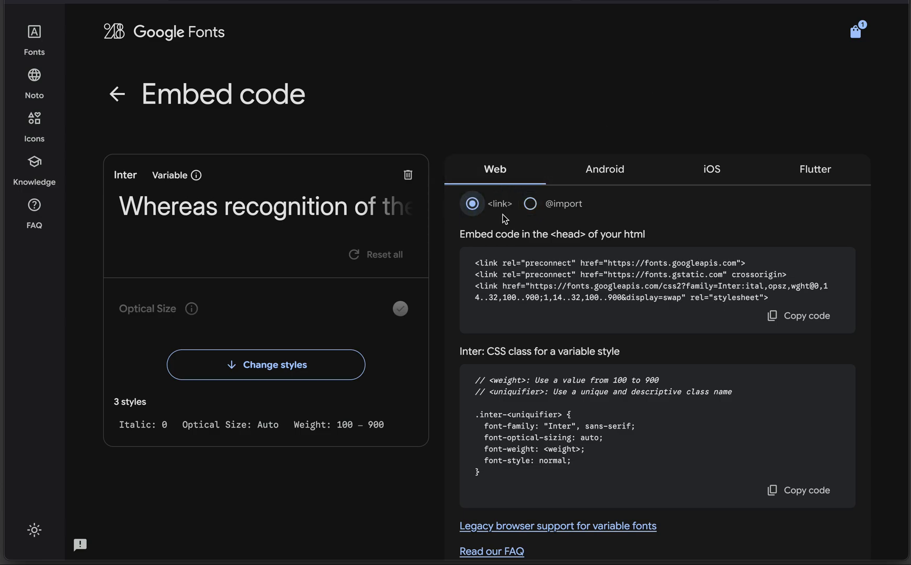
mouse_move(488, 272)
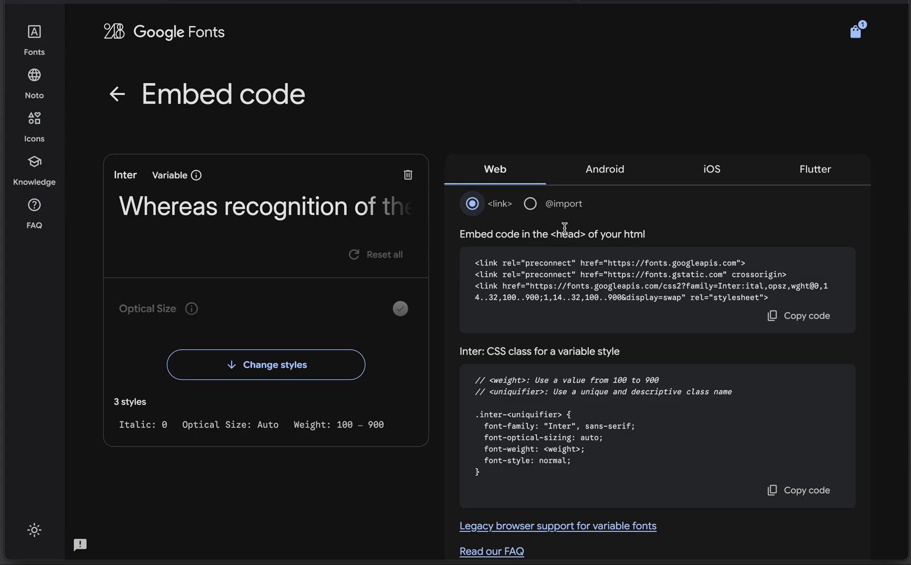
mouse_move(544, 211)
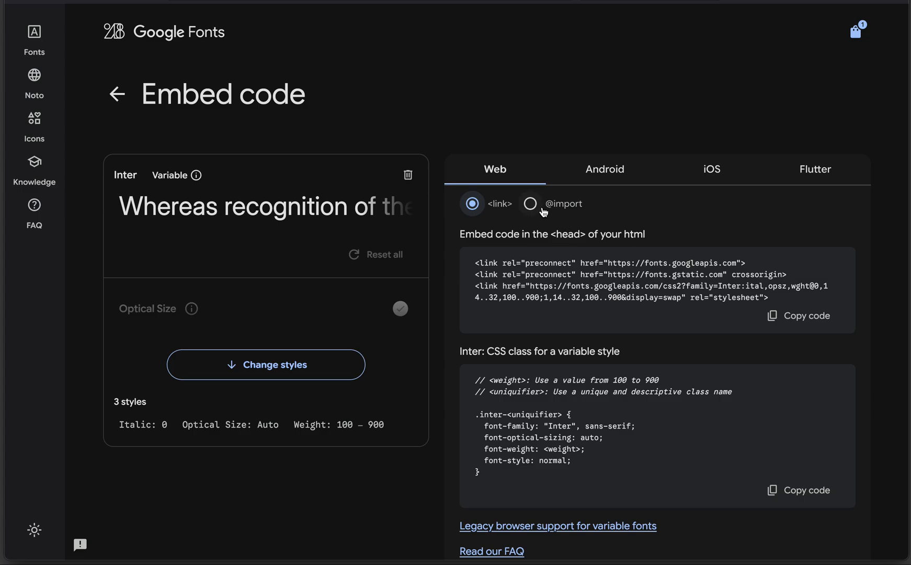
left_click(530, 204)
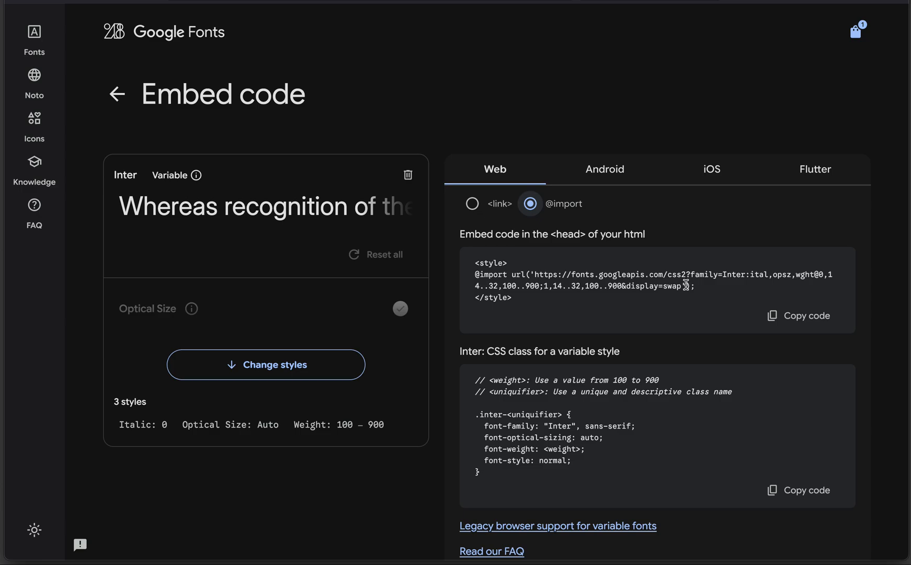
double_click(558, 274)
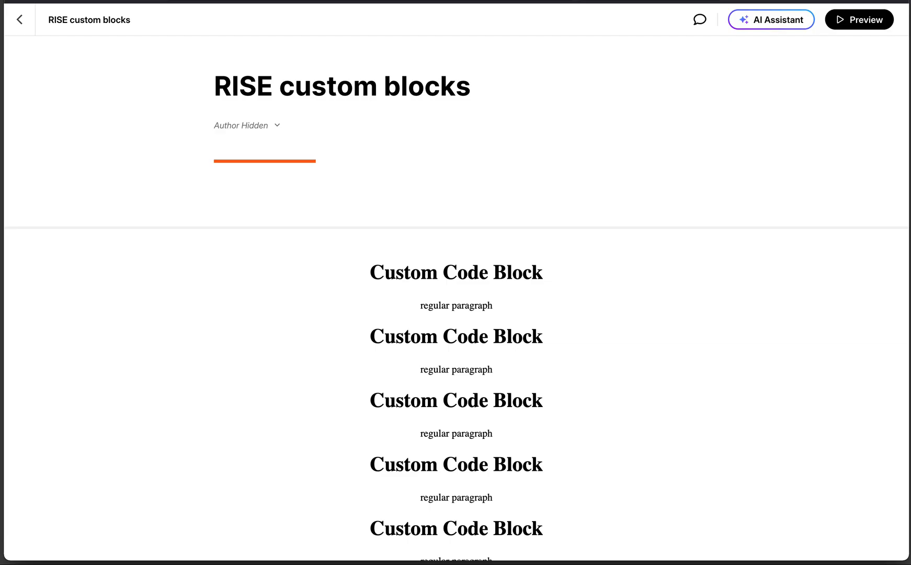
scroll("down", 3)
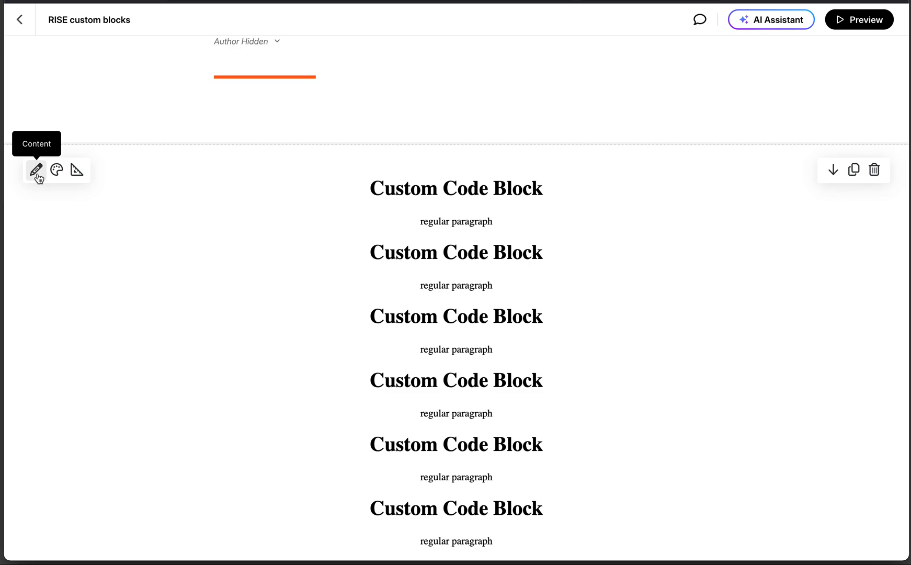
left_click(36, 171)
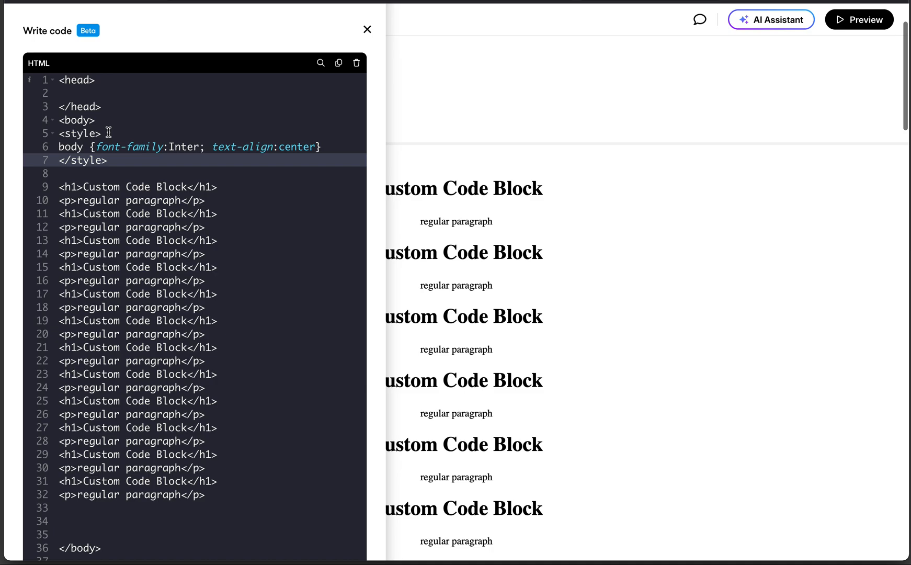
key("Enter")
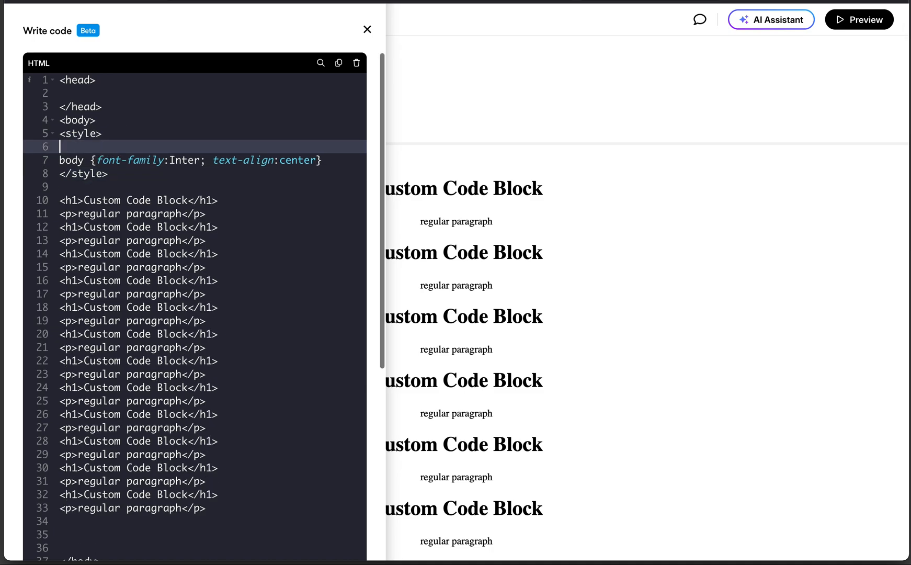
type("@import url('https://fonts.googleapis.com/css2?family=Inter:ital,opsz,wght@0,14..32,100..900;1,14..32,100..900&display=swap');")
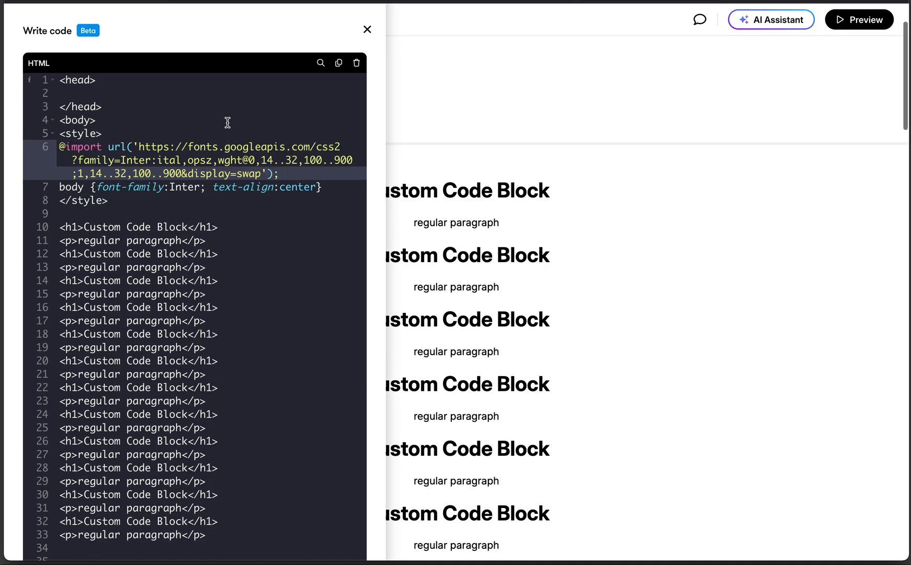
mouse_move(381, 265)
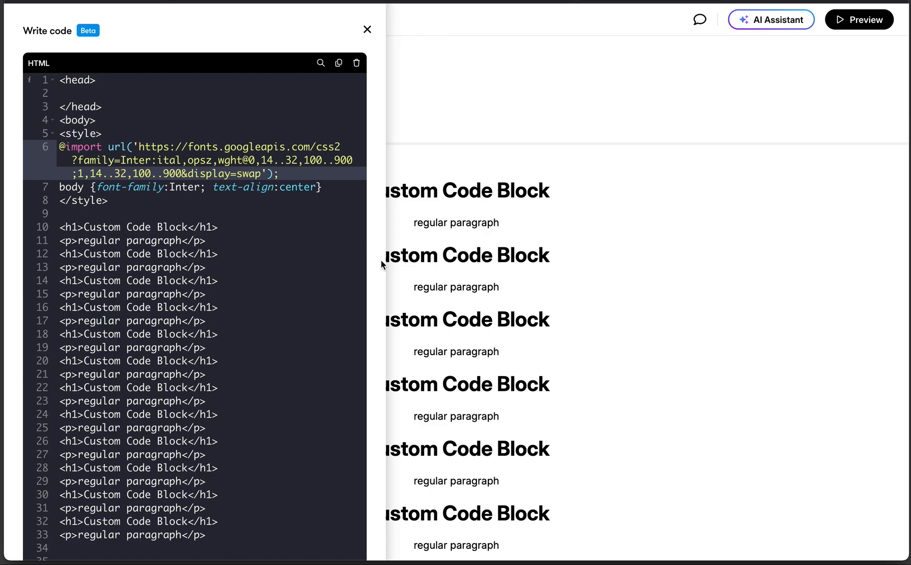
mouse_move(408, 69)
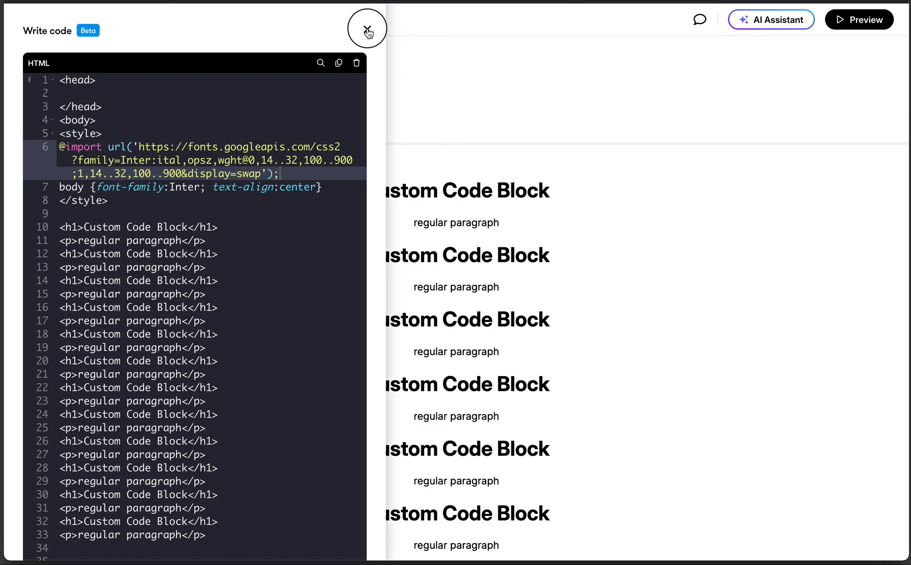
left_click(367, 28)
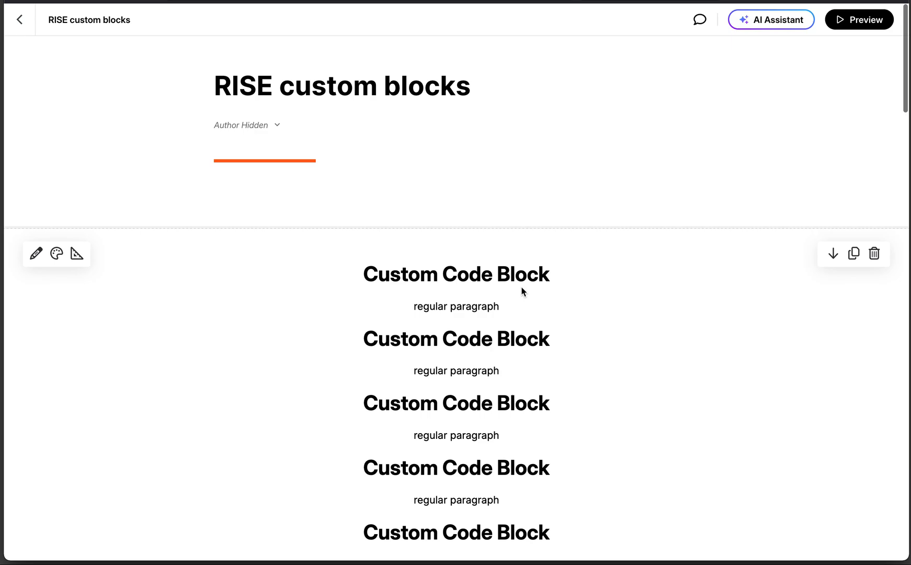
scroll("down", 3)
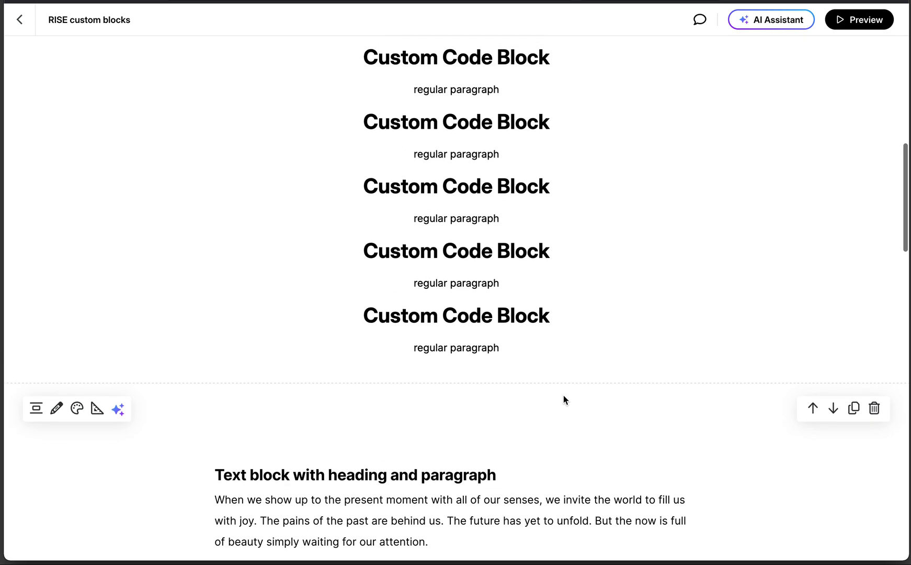
scroll("down", 3)
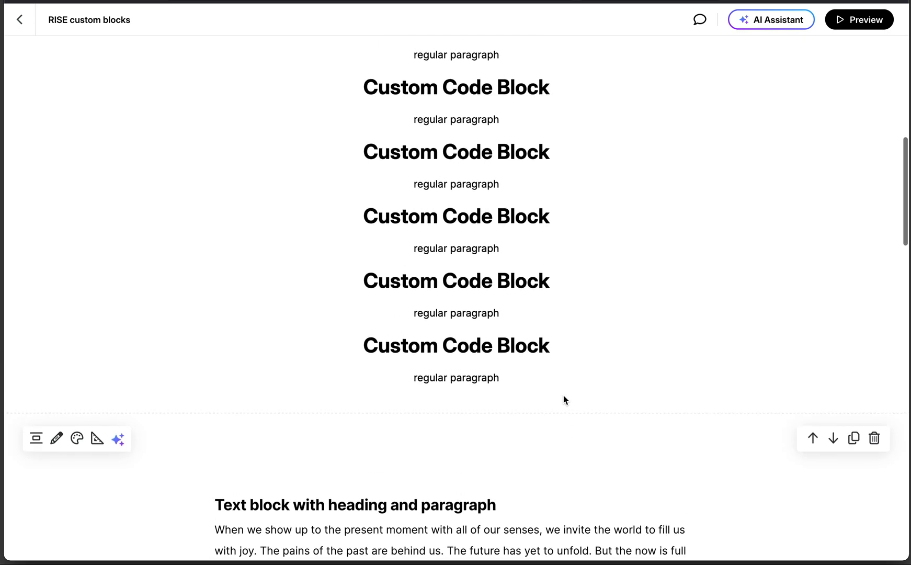
scroll("down", 3)
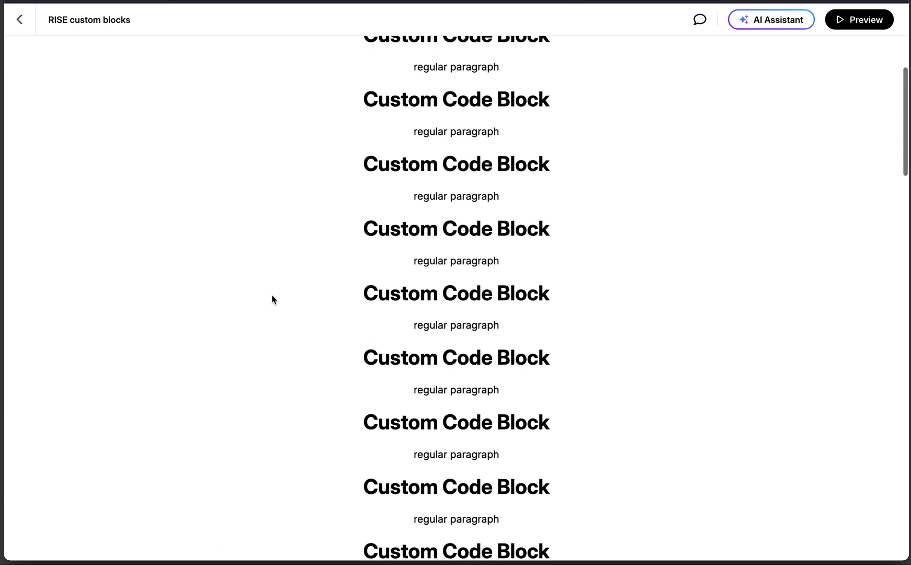
scroll("down", 3)
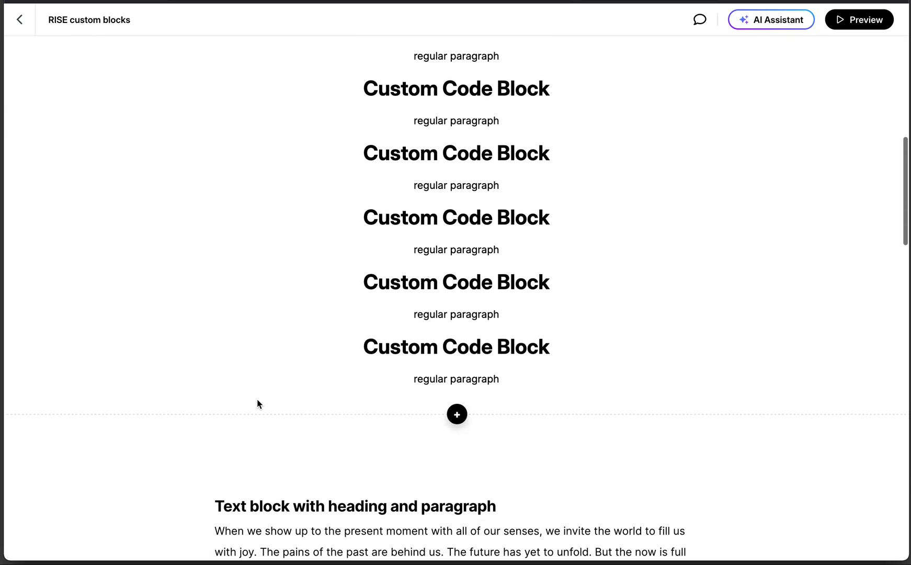
scroll("down", 3)
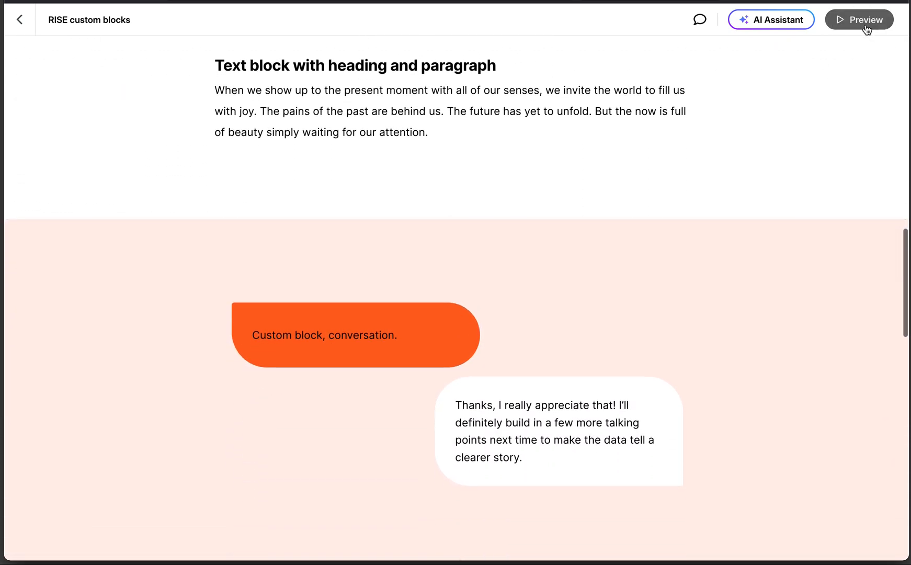
Step: Preview the lesson, return to the editor, preview again and scroll to the conversation block
left_click(860, 20)
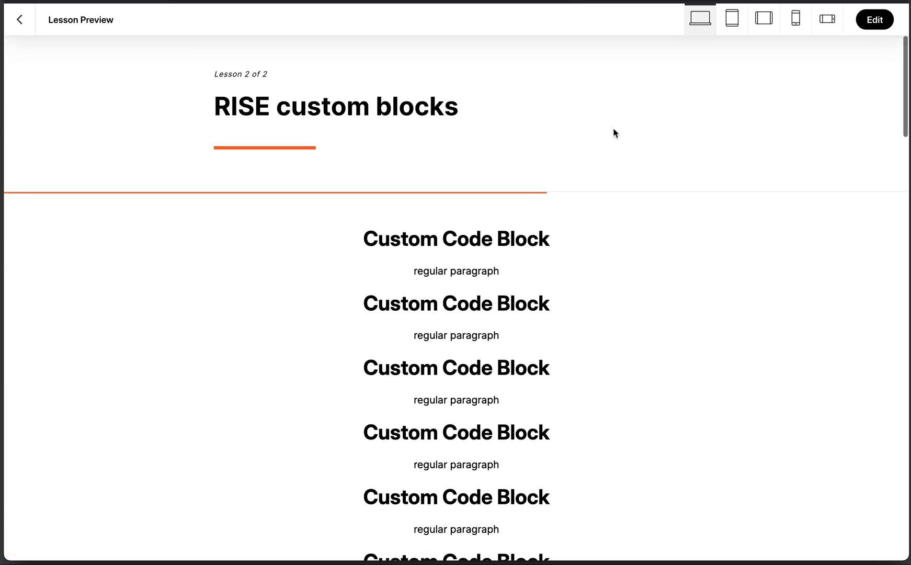
mouse_move(372, 350)
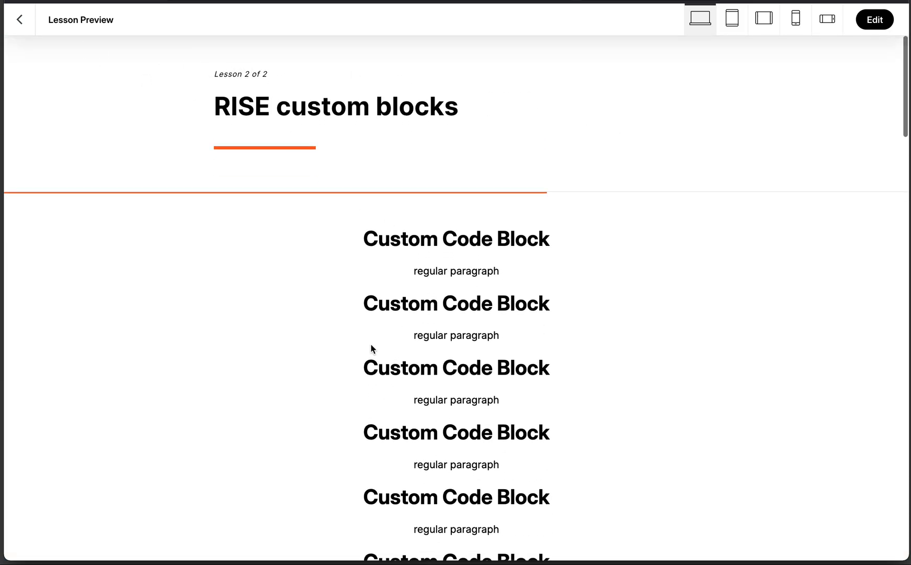
mouse_move(20, 19)
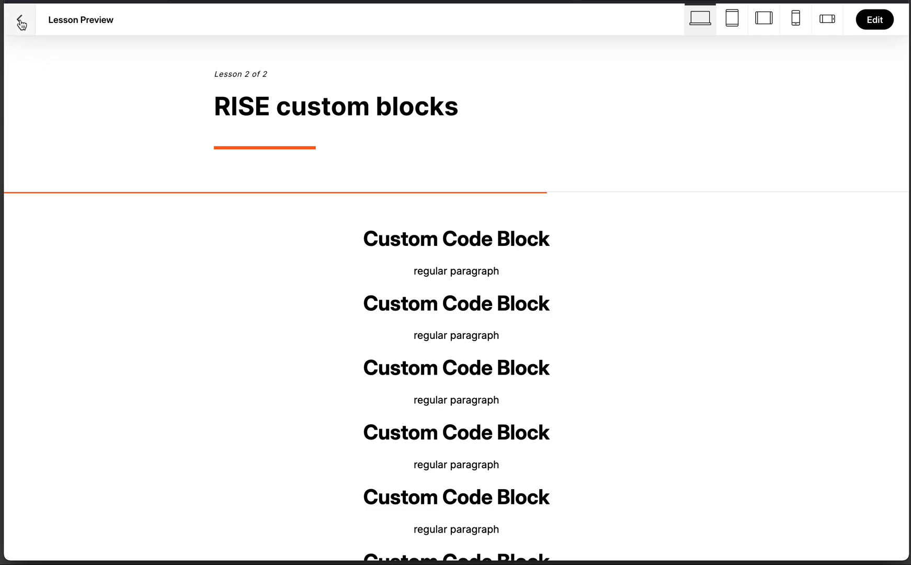
left_click(21, 21)
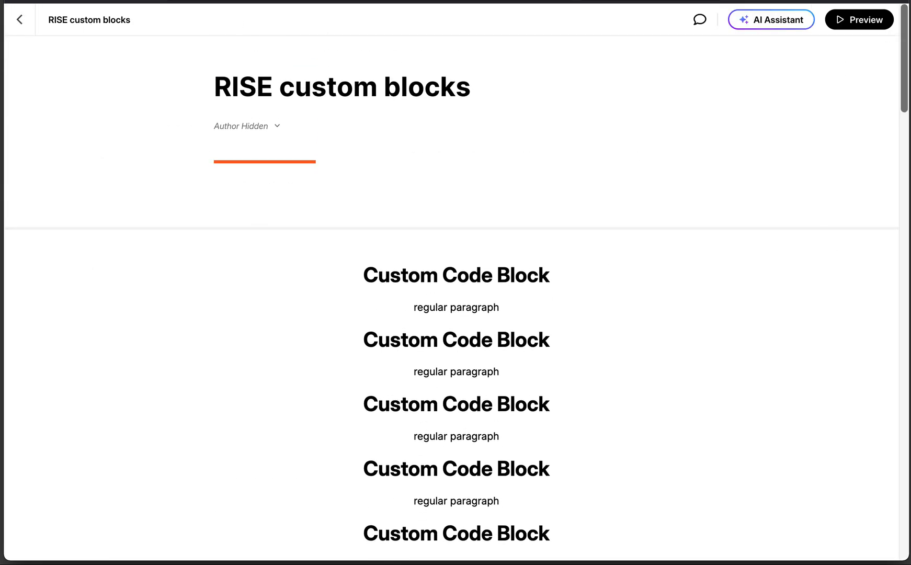
left_click(862, 20)
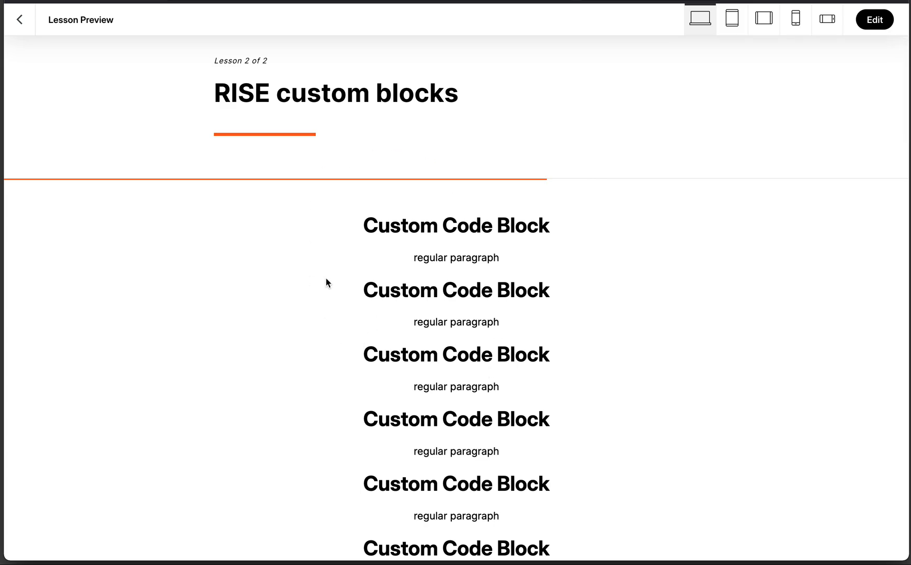
scroll("down", 3)
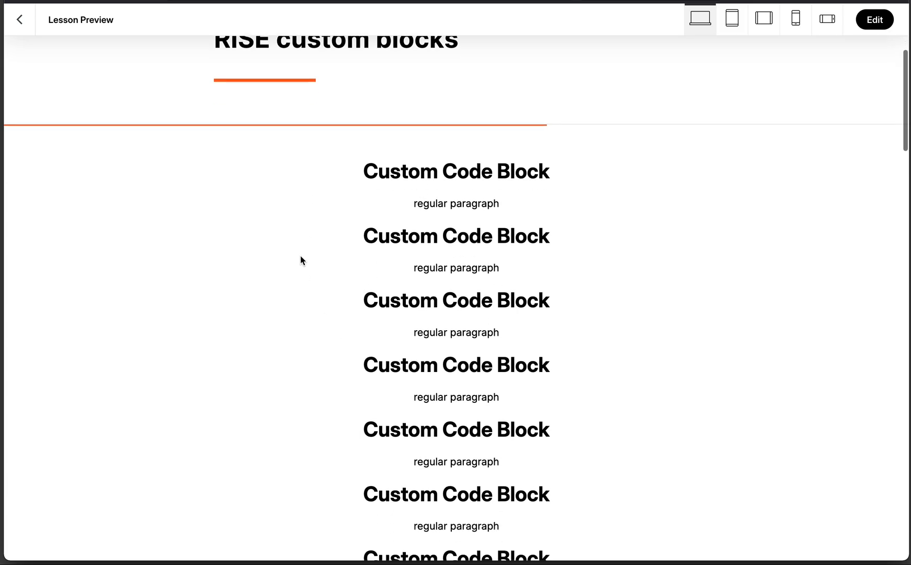
scroll("down", 3)
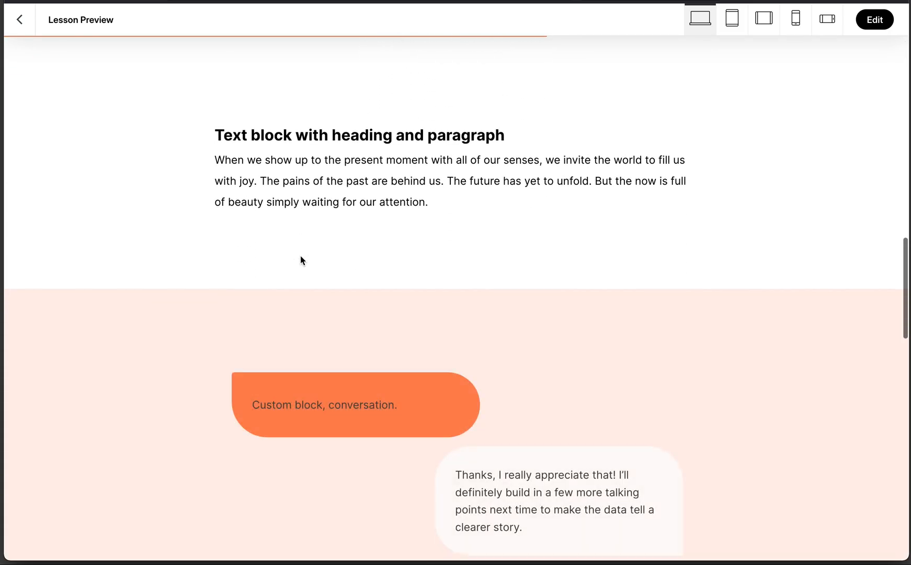
scroll("up", 3)
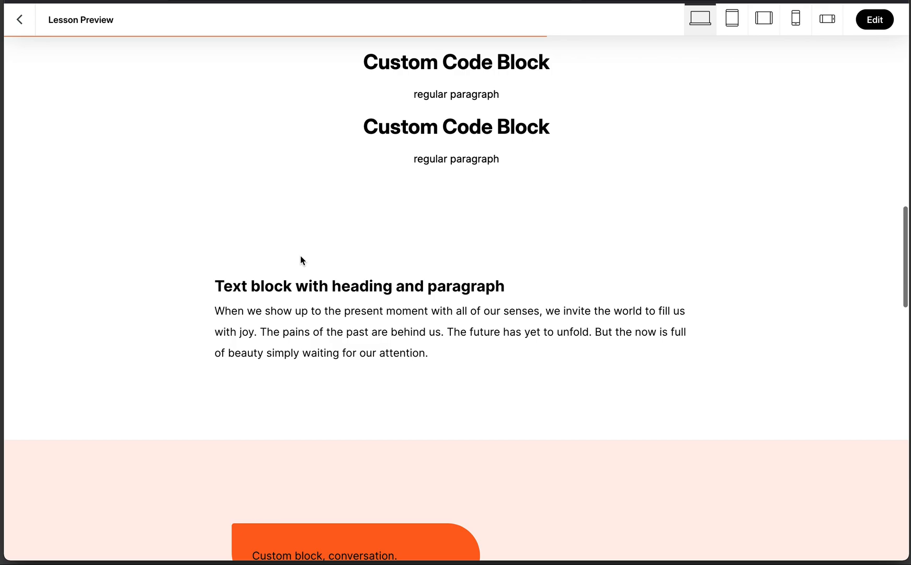
scroll("down", 3)
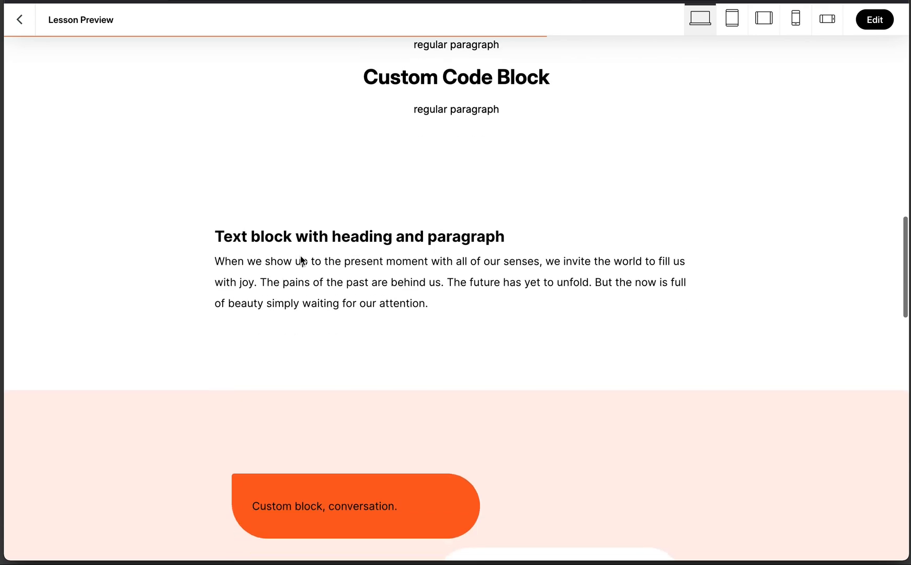
scroll("down", 3)
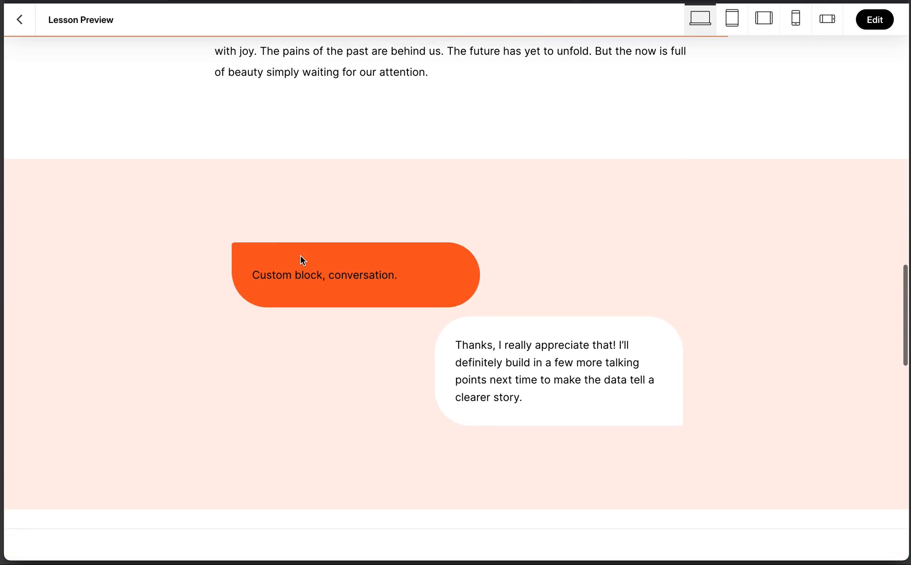
scroll("down", 3)
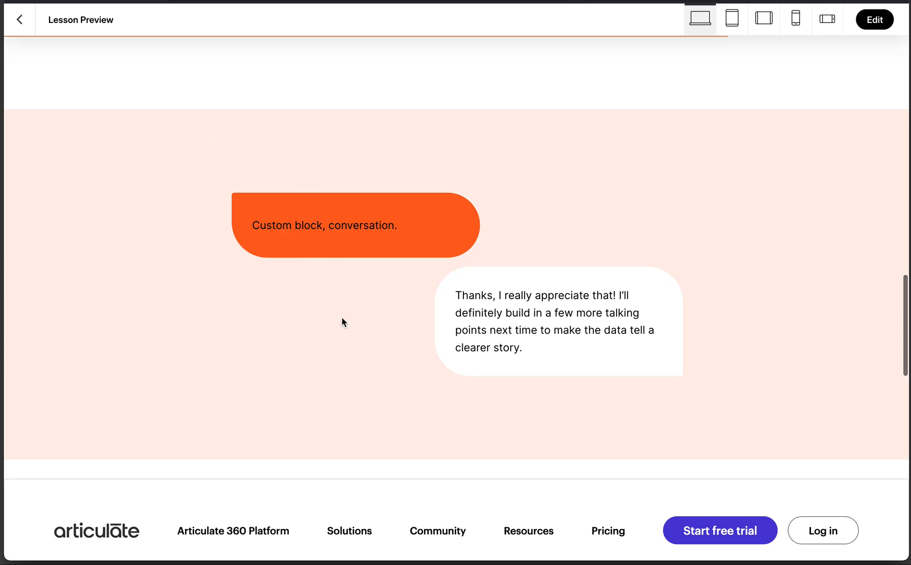
mouse_move(403, 231)
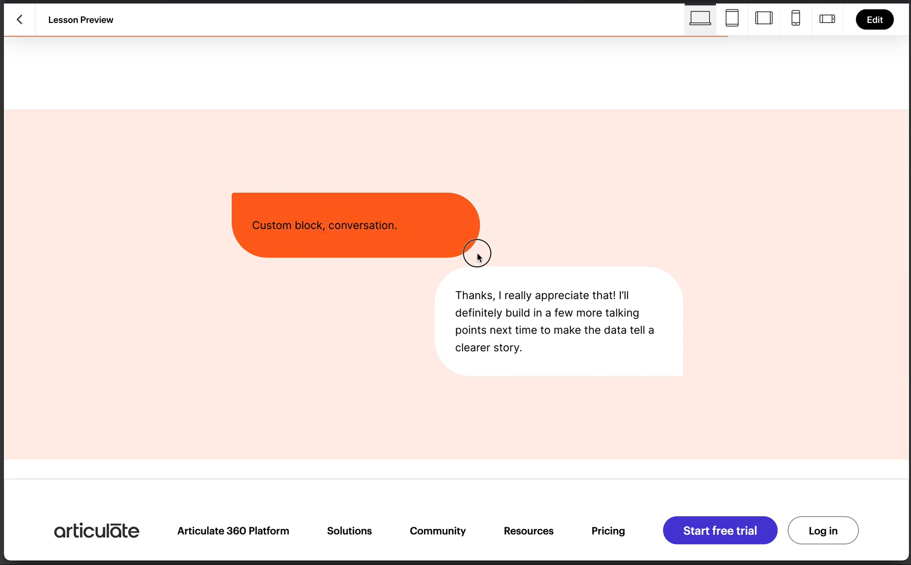
scroll("down", 3)
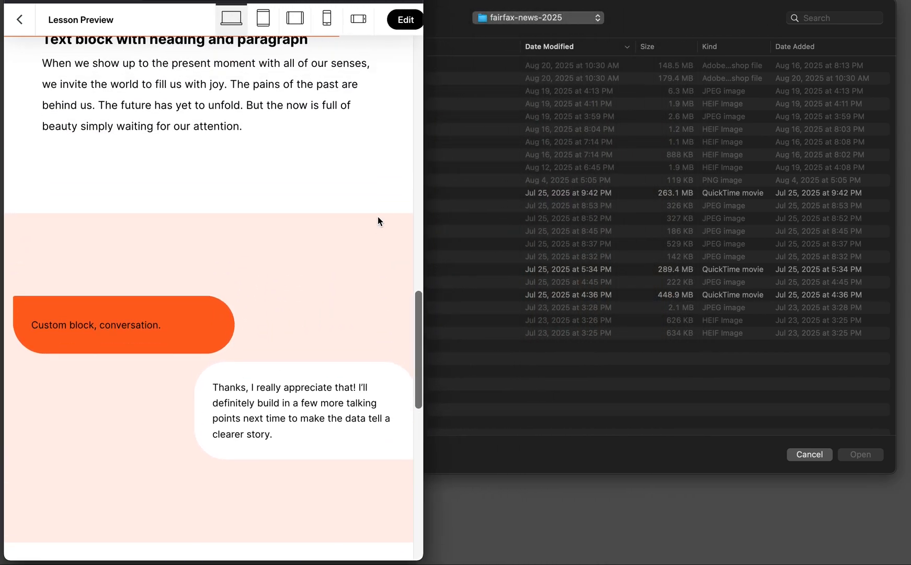
Step: Shrink the preview window to a phone-like width
scroll("down", 3)
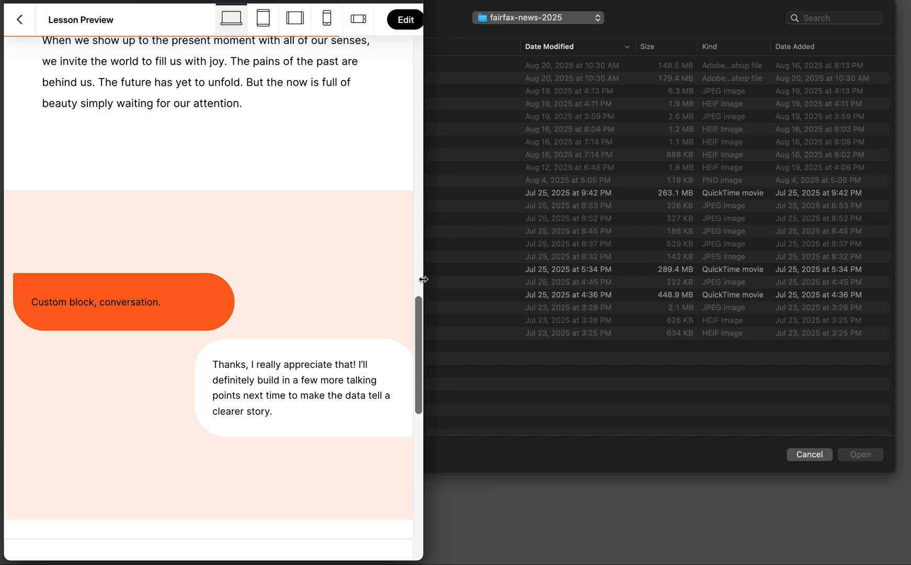
left_click_drag(423, 279, 407, 277)
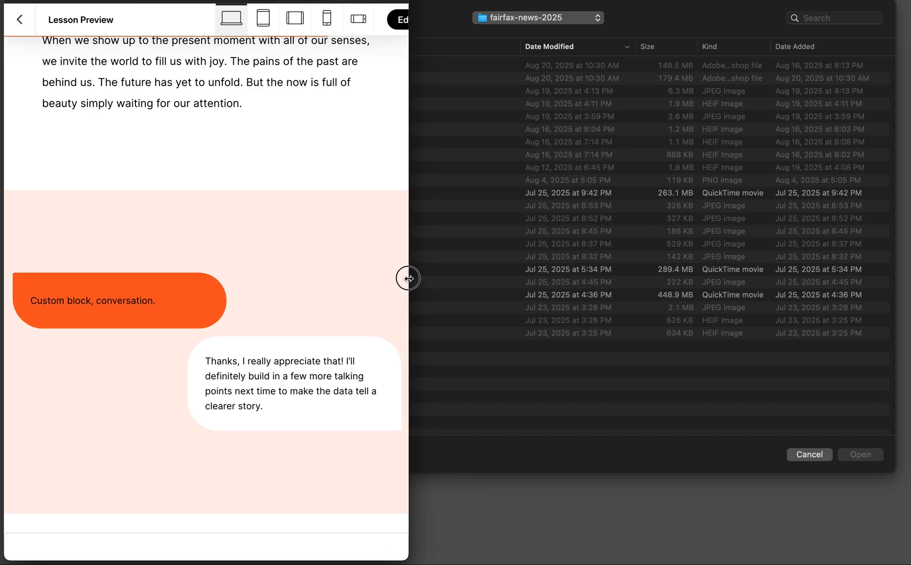
left_click_drag(407, 278, 347, 282)
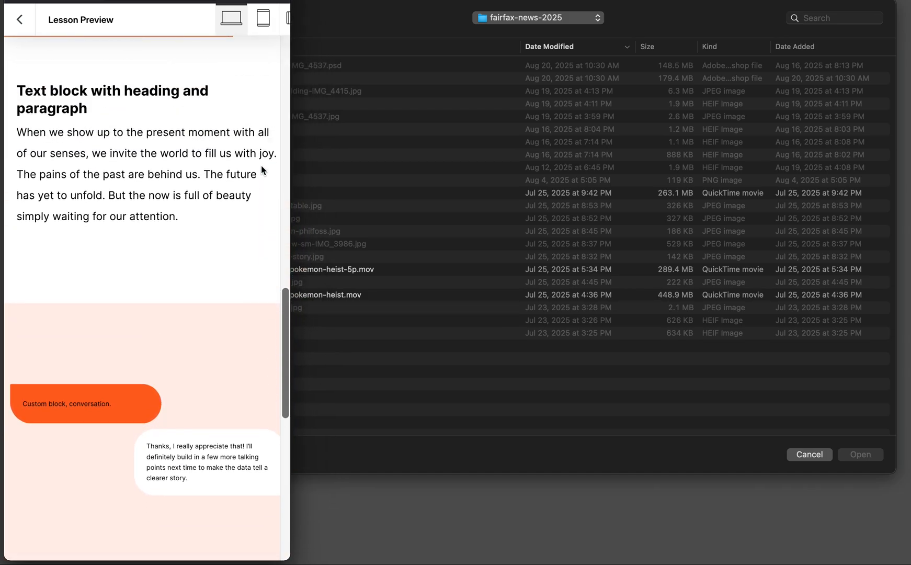
scroll("down", 3)
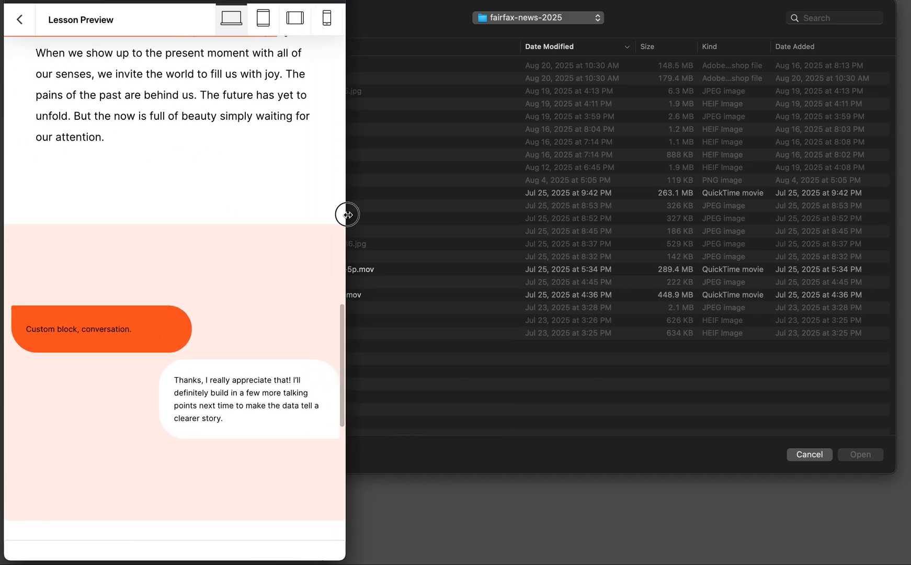
Step: Widen the preview to tablet width, narrow it back, and scroll the reflowed blocks to the footer
left_click_drag(346, 214, 376, 214)
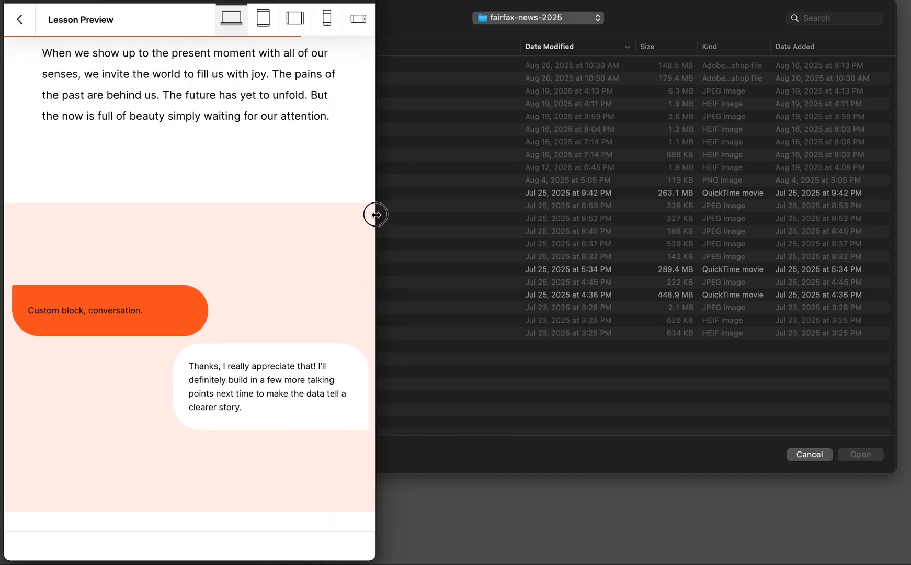
left_click_drag(376, 214, 526, 226)
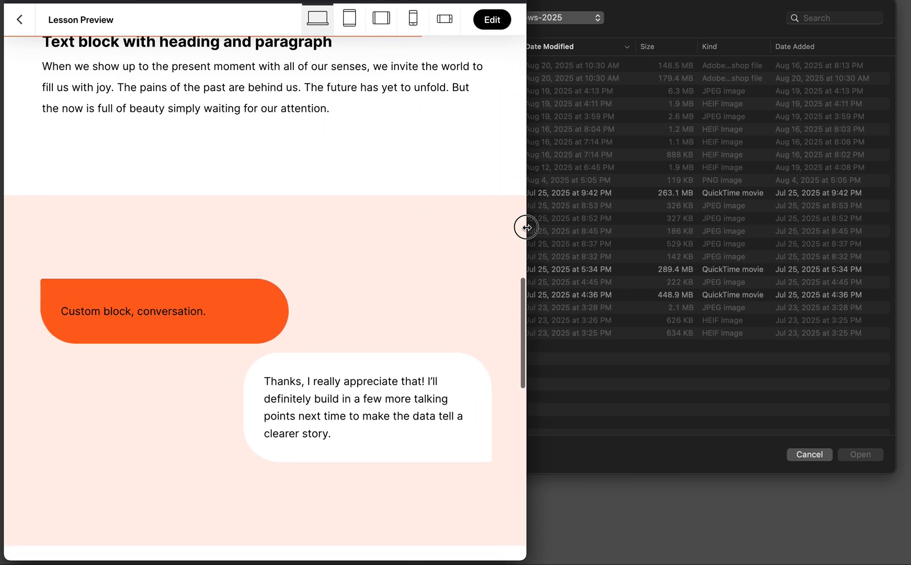
left_click_drag(525, 226, 335, 227)
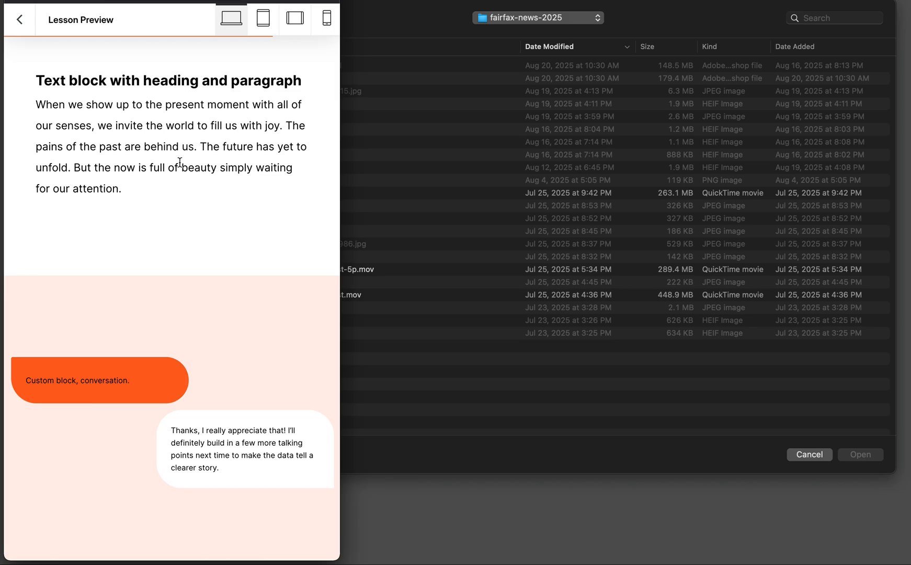
mouse_move(192, 168)
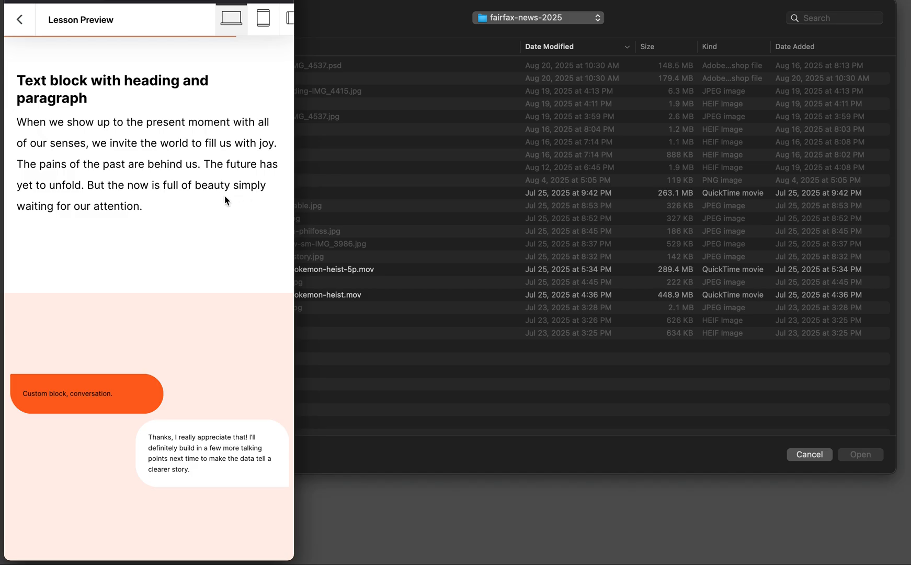
scroll("down", 3)
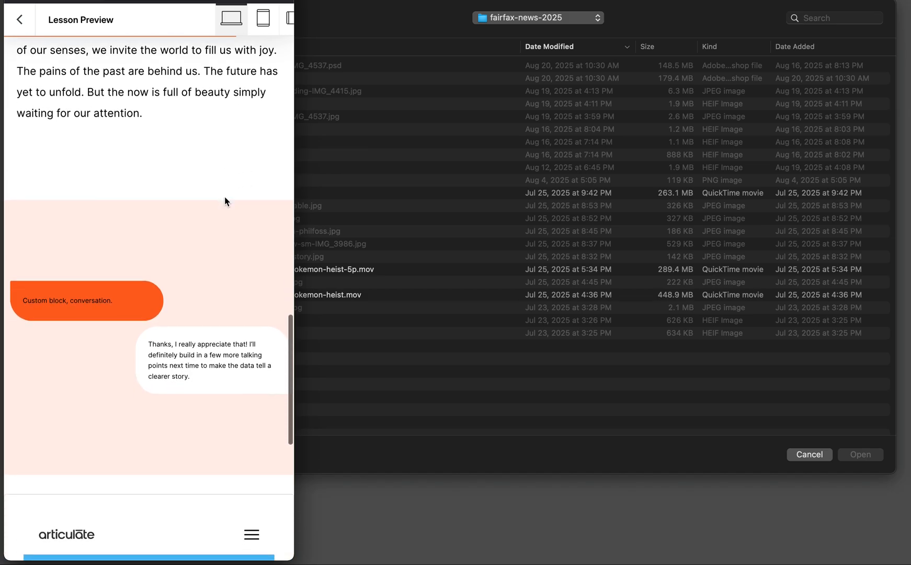
mouse_move(197, 315)
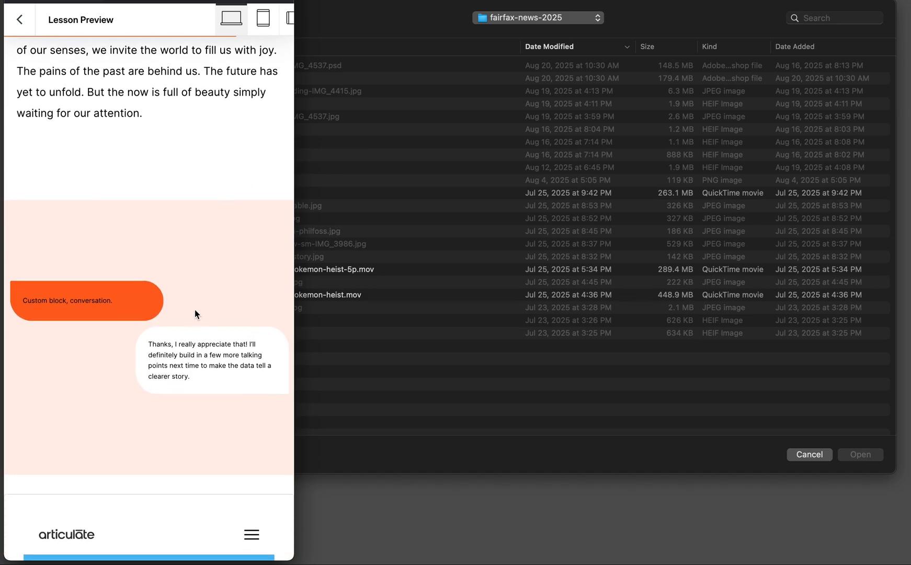
mouse_move(131, 276)
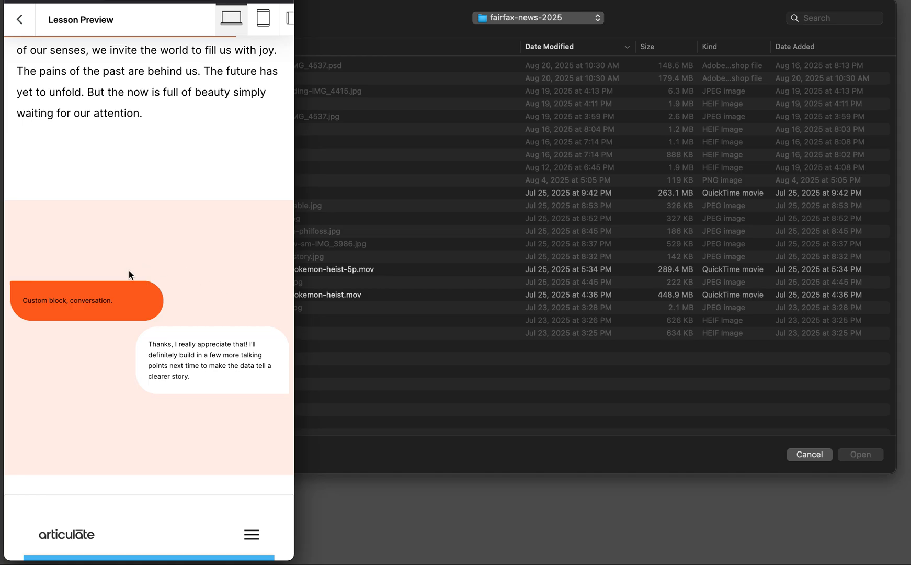
mouse_move(169, 260)
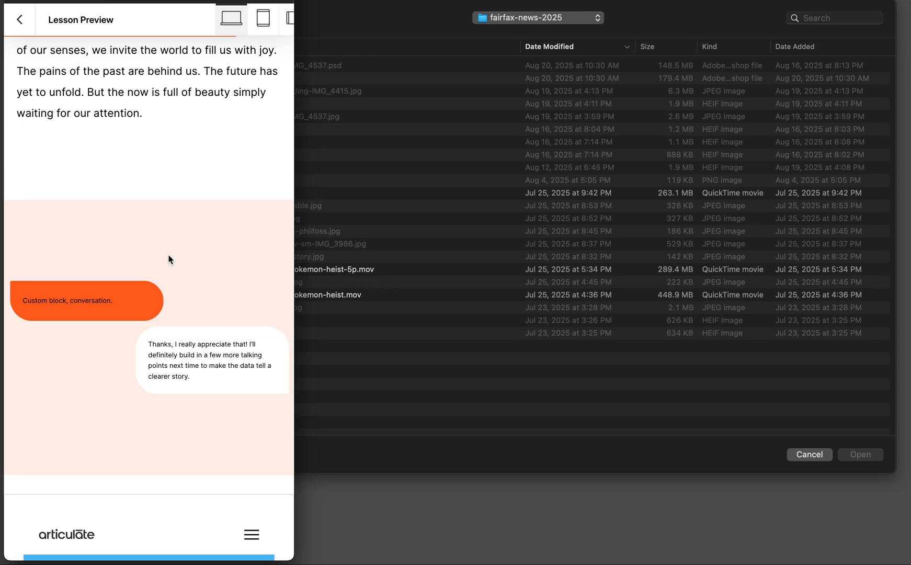
mouse_move(216, 248)
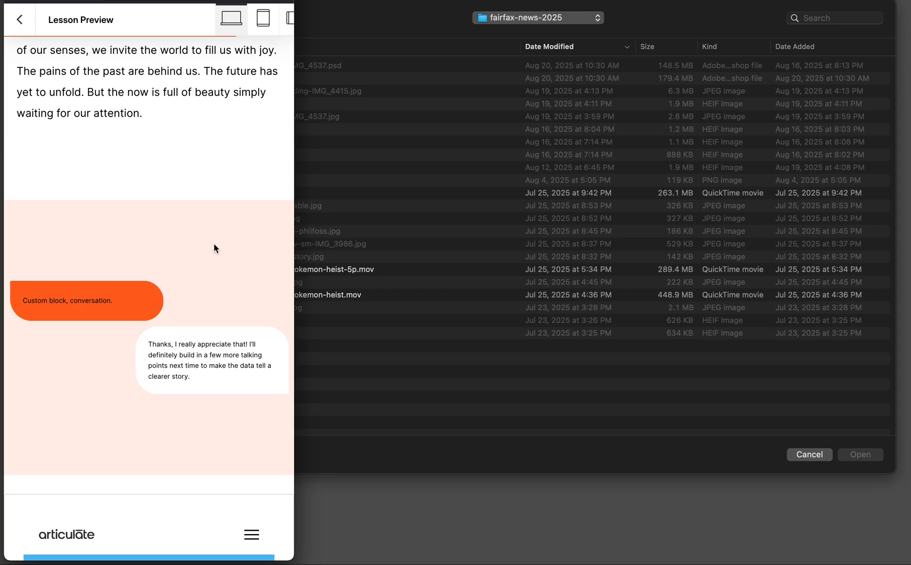
mouse_move(294, 272)
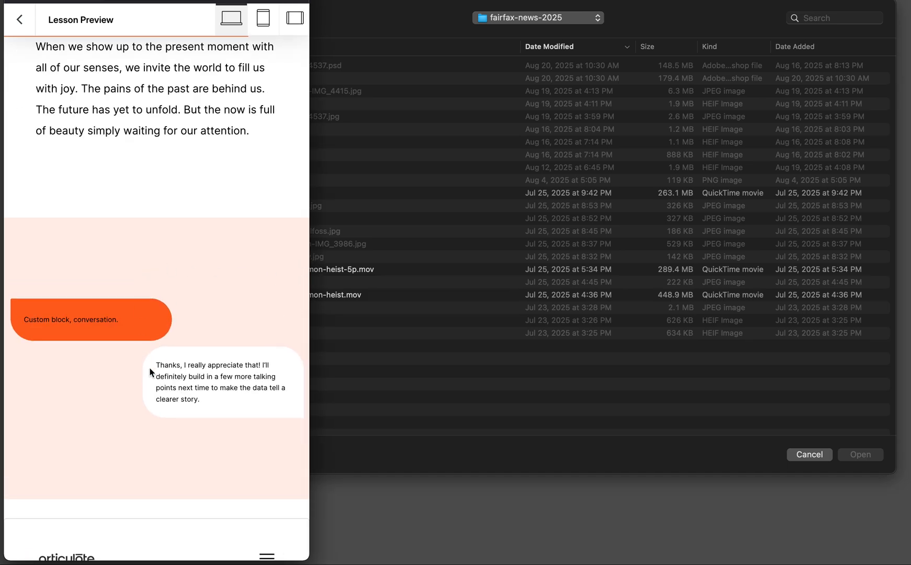
mouse_move(315, 280)
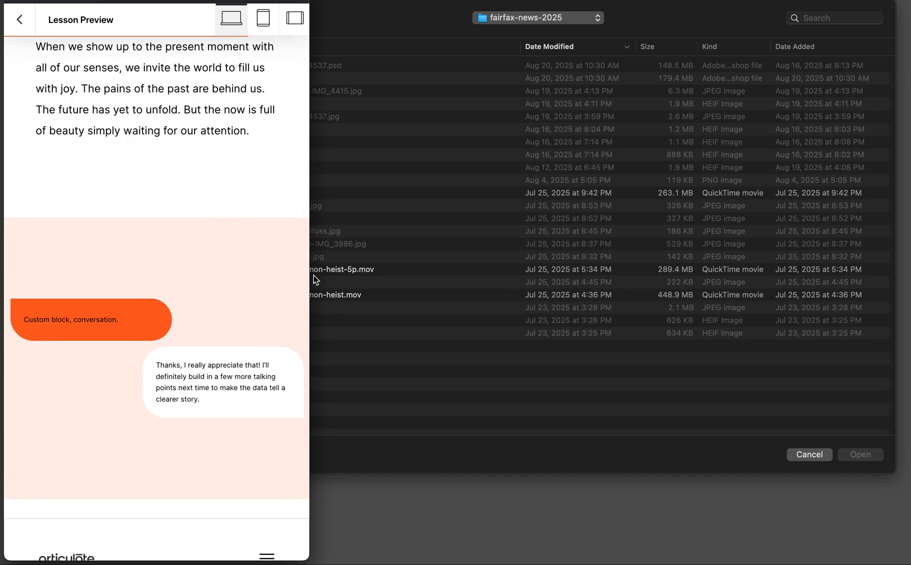
mouse_move(311, 277)
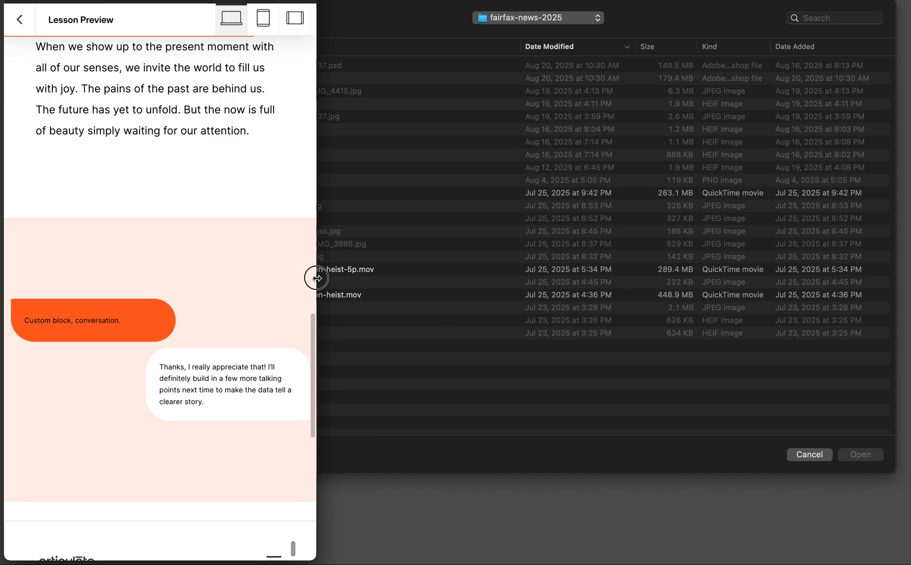
left_click_drag(316, 277, 326, 278)
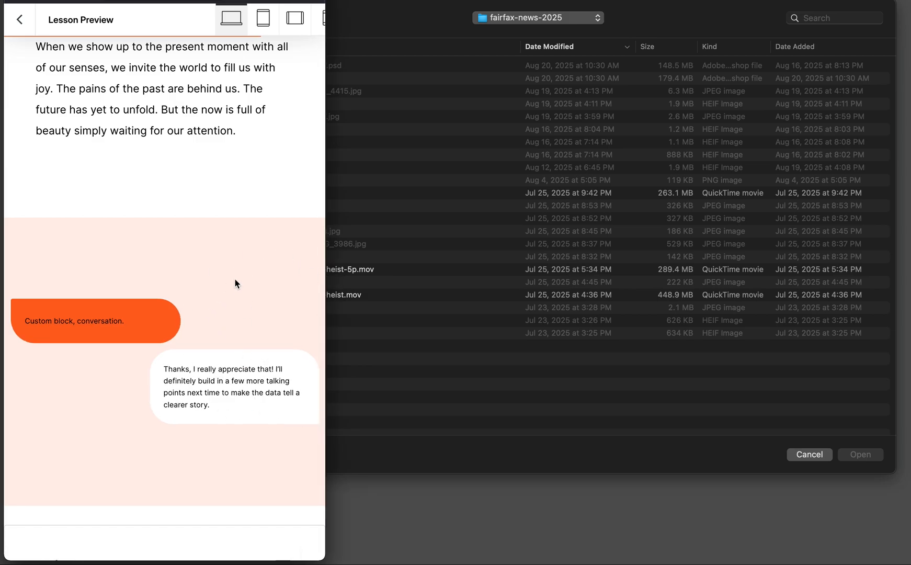
mouse_move(299, 213)
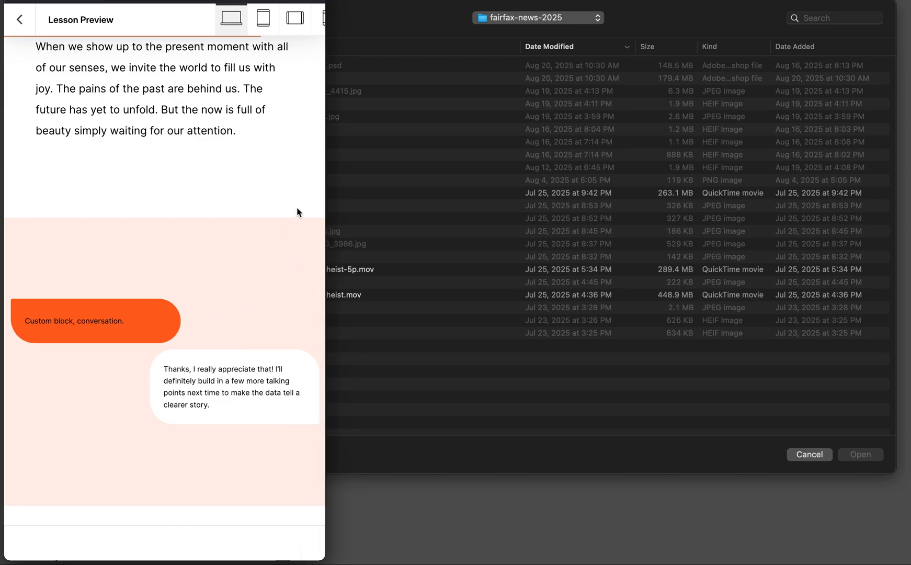
mouse_move(326, 199)
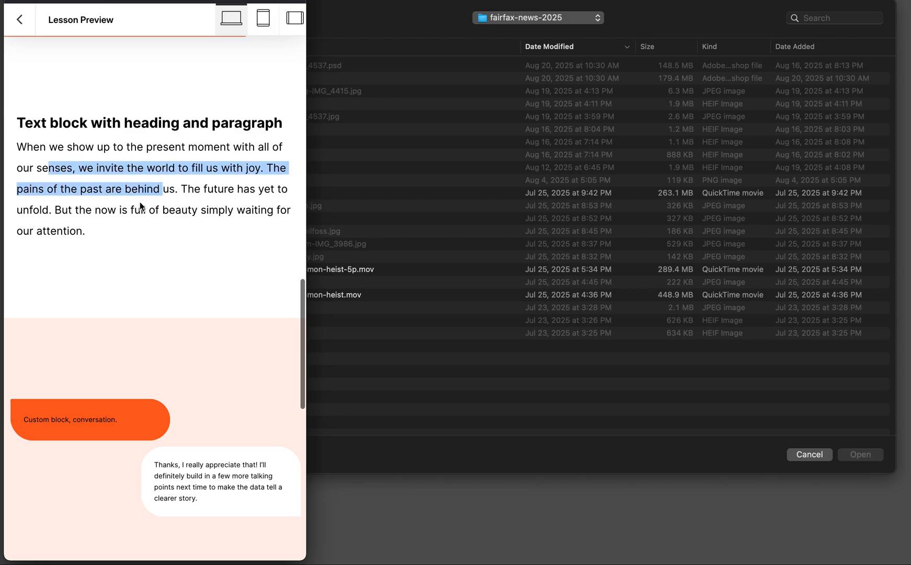
scroll("down", 3)
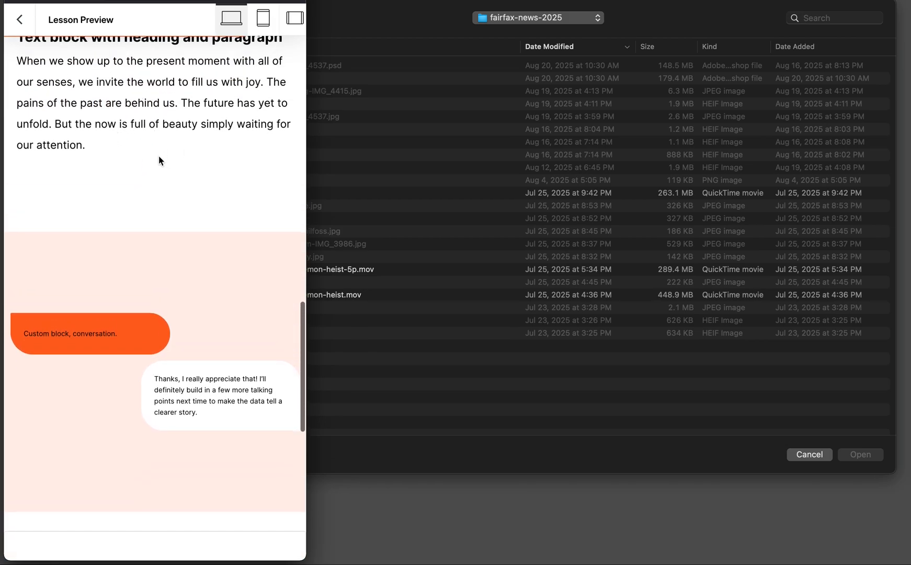
scroll("down", 3)
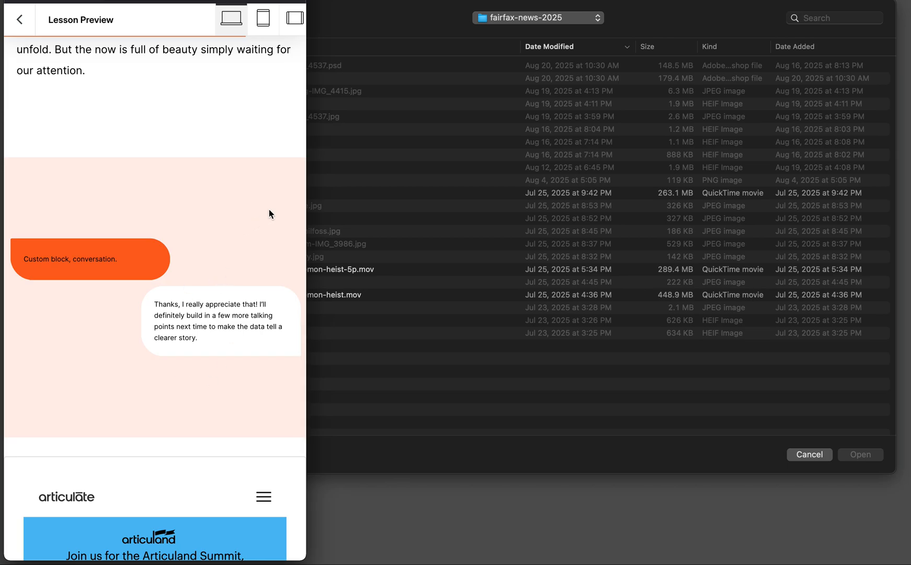
mouse_move(274, 211)
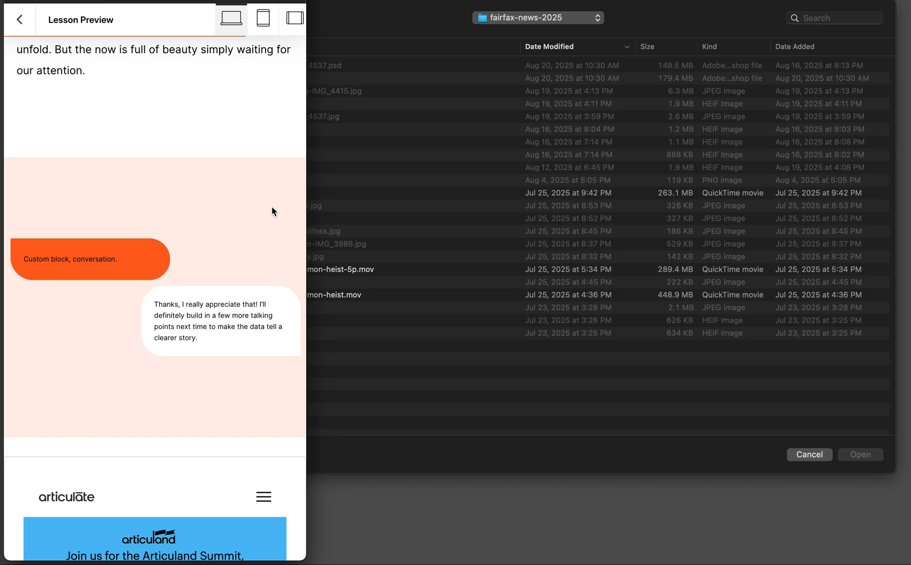
mouse_move(288, 176)
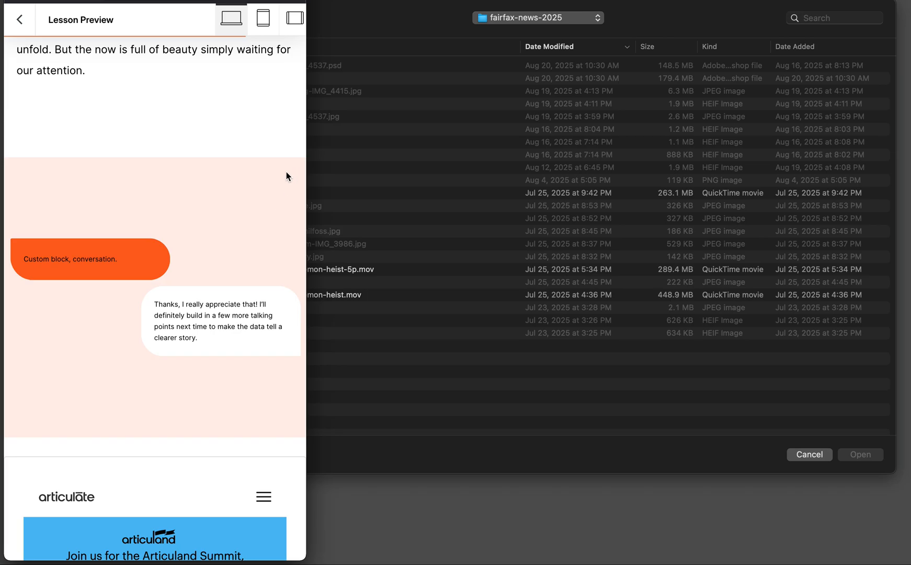
mouse_move(306, 177)
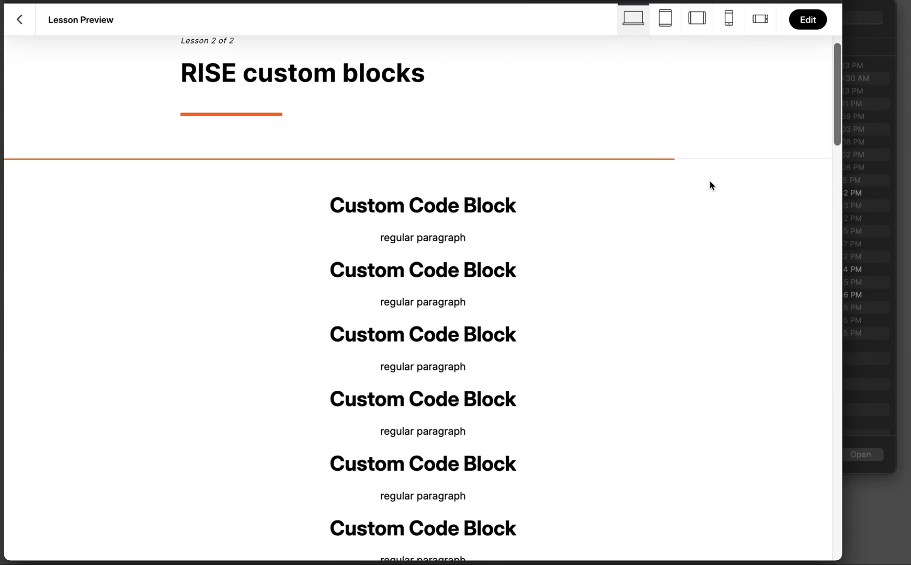
Step: Scroll the lesson past the centred Inter headings toward the embedded Articulate website block
scroll("down", 3)
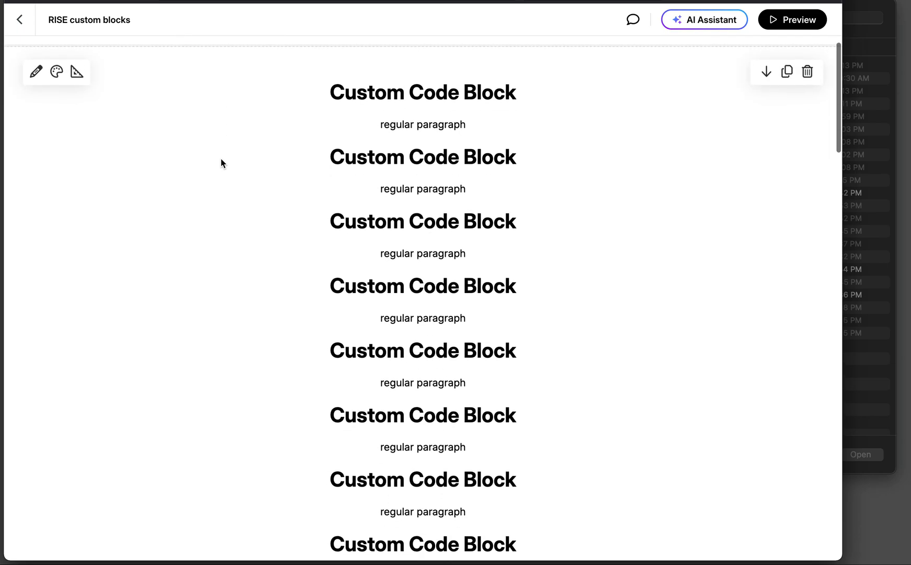
scroll("down", 3)
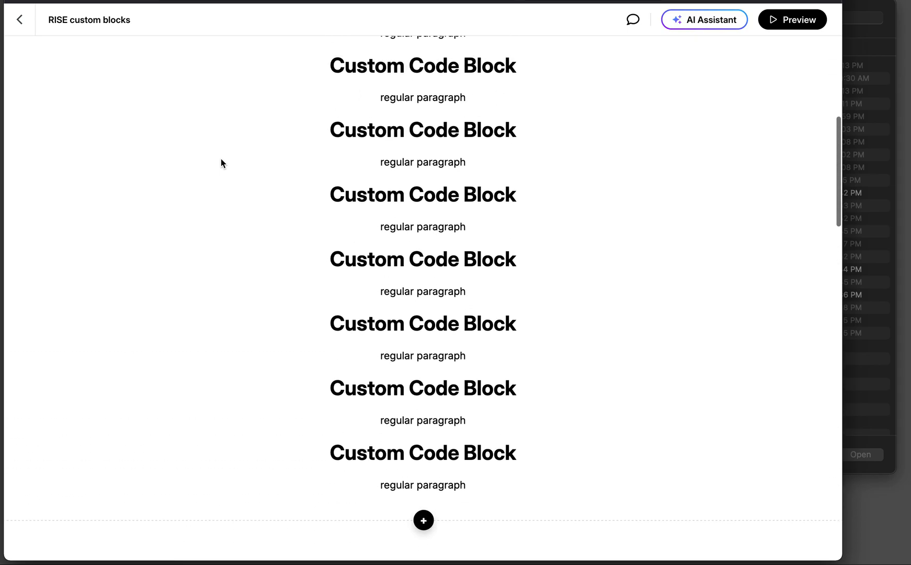
scroll("down", 3)
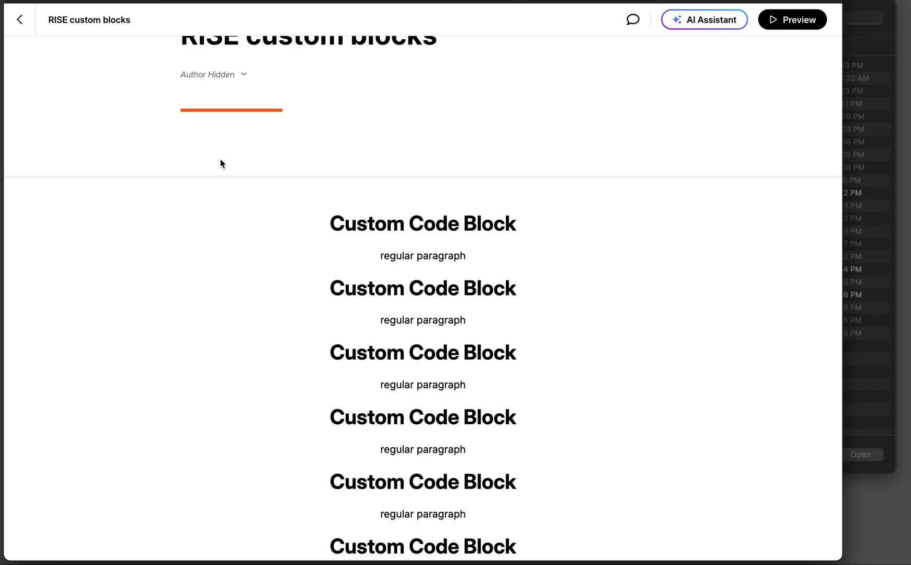
scroll("down", 3)
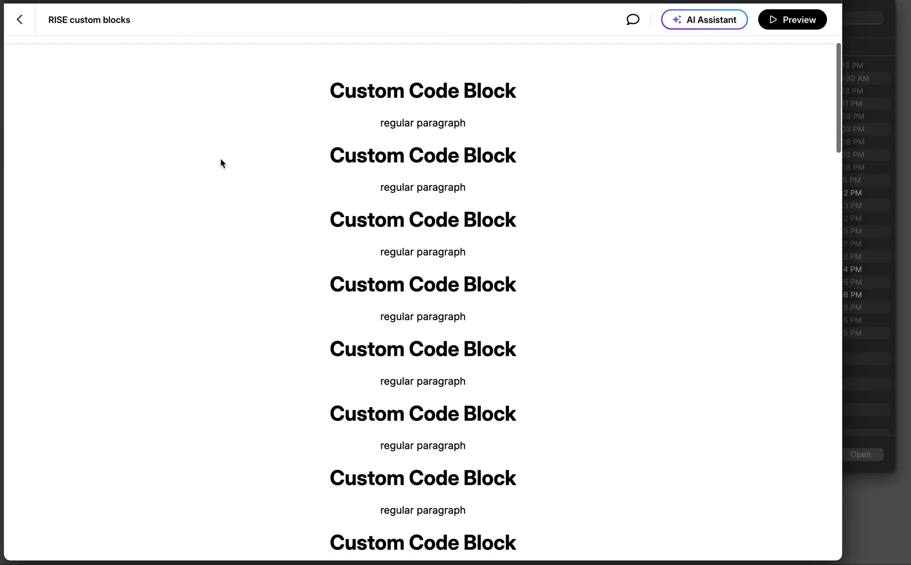
scroll("down", 3)
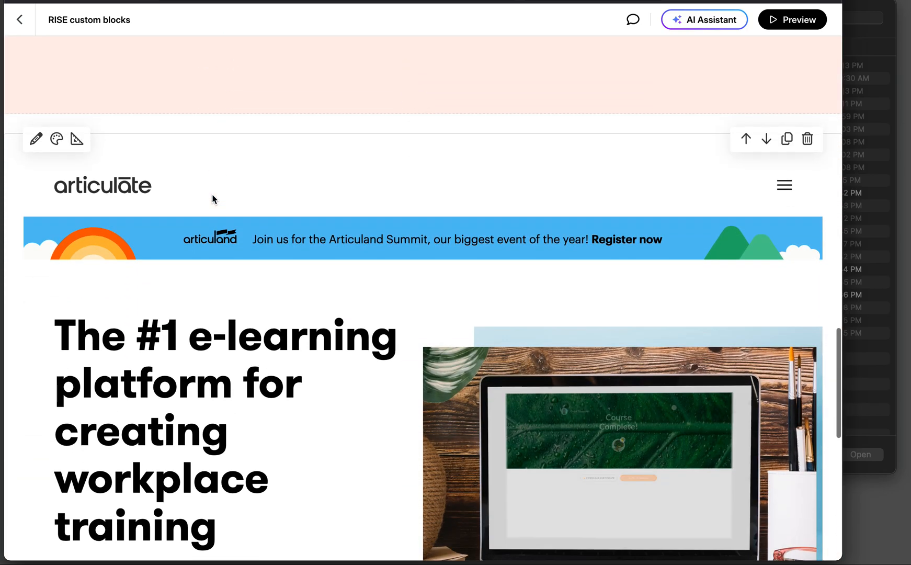
scroll("down", 3)
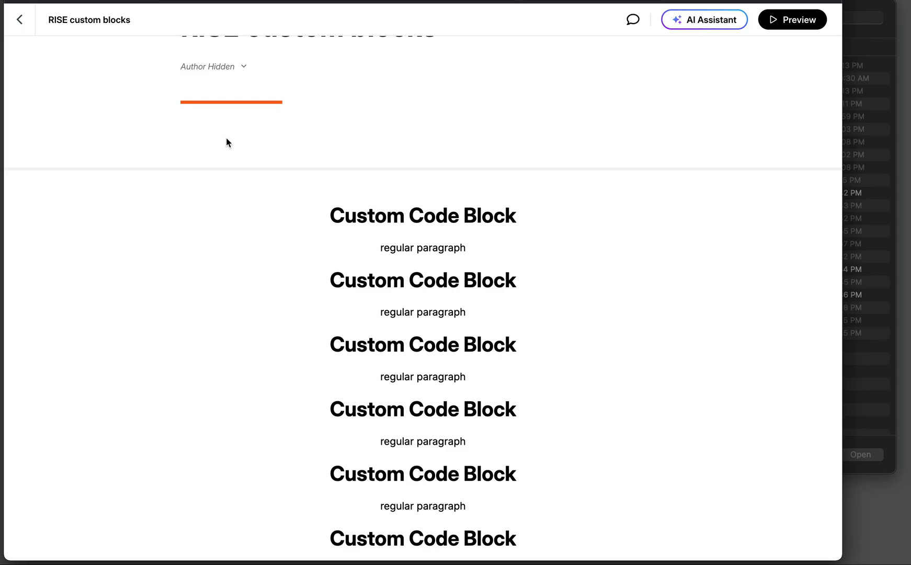
mouse_move(198, 155)
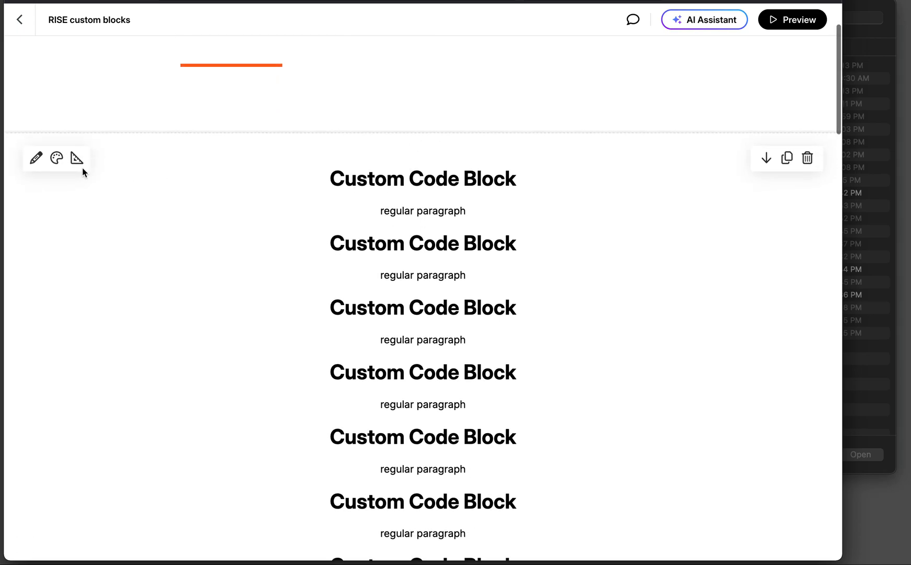
left_click(34, 158)
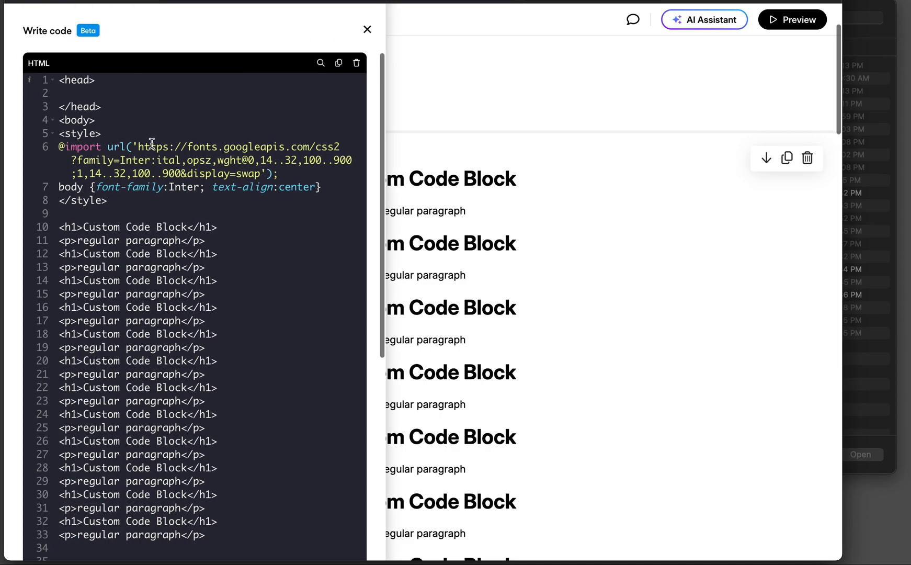
mouse_move(312, 187)
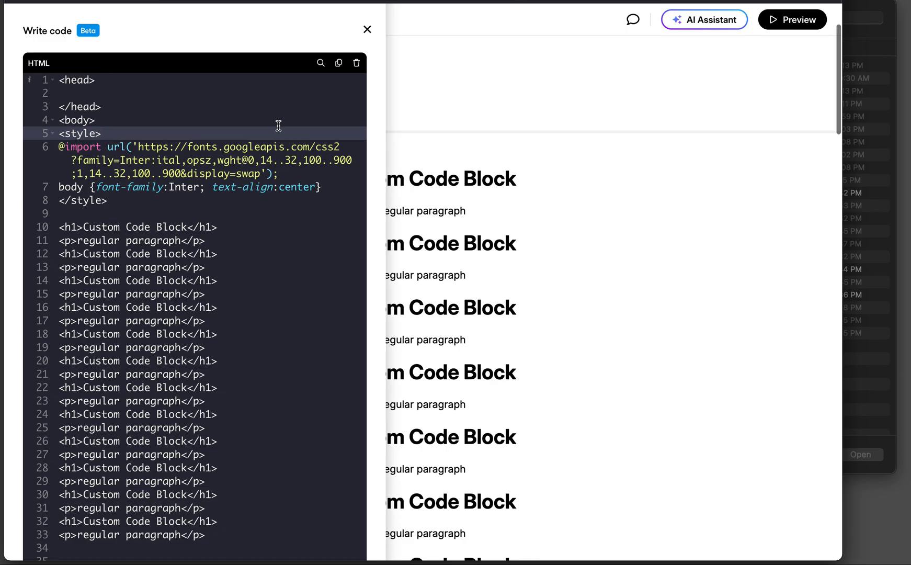
mouse_move(367, 27)
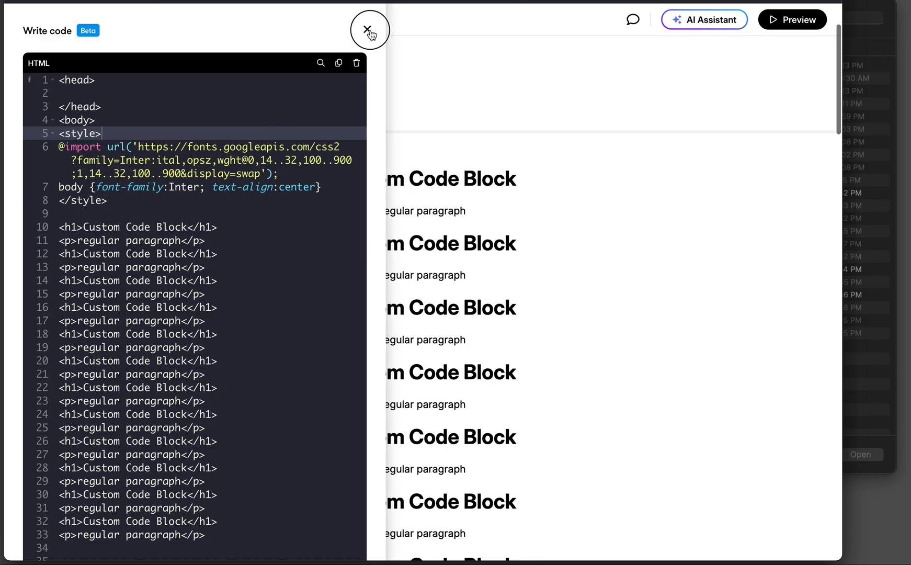
left_click(366, 29)
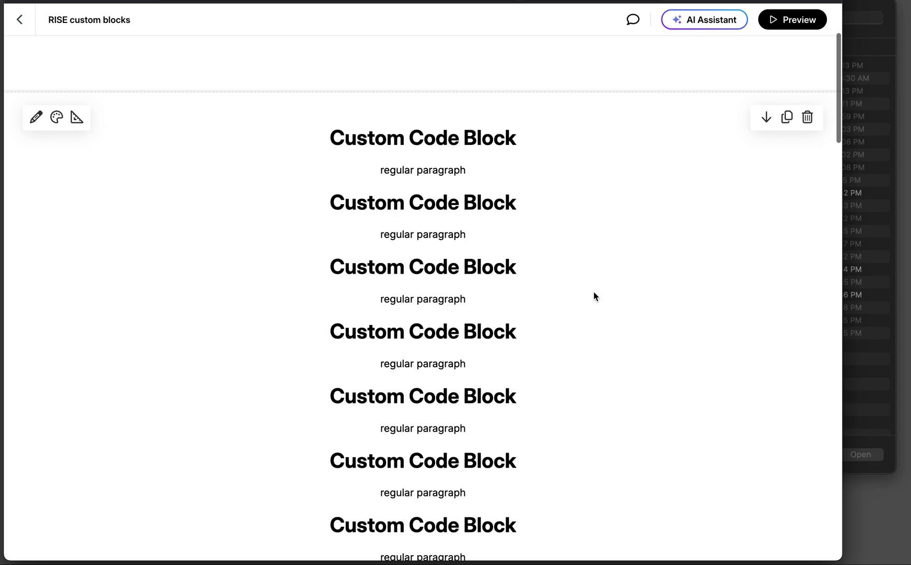
scroll("down", 3)
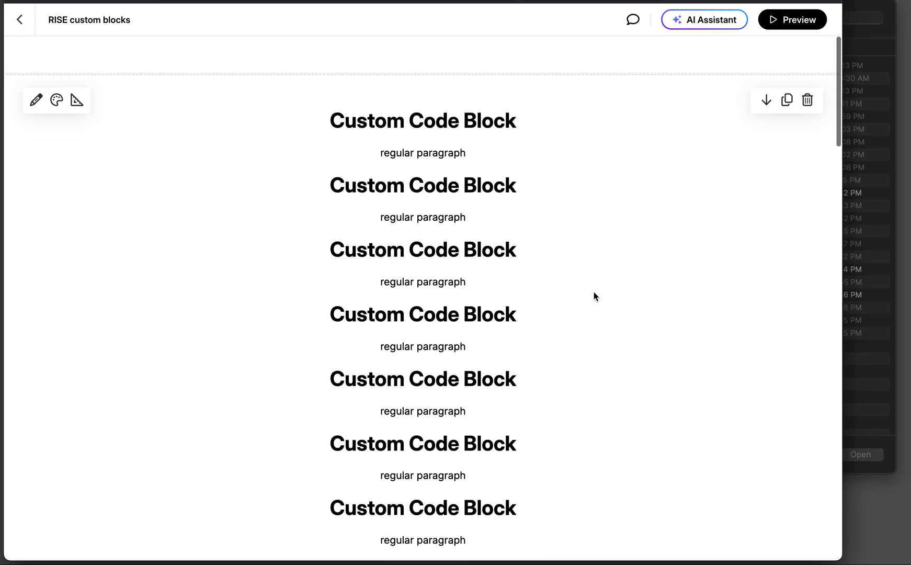
mouse_move(213, 145)
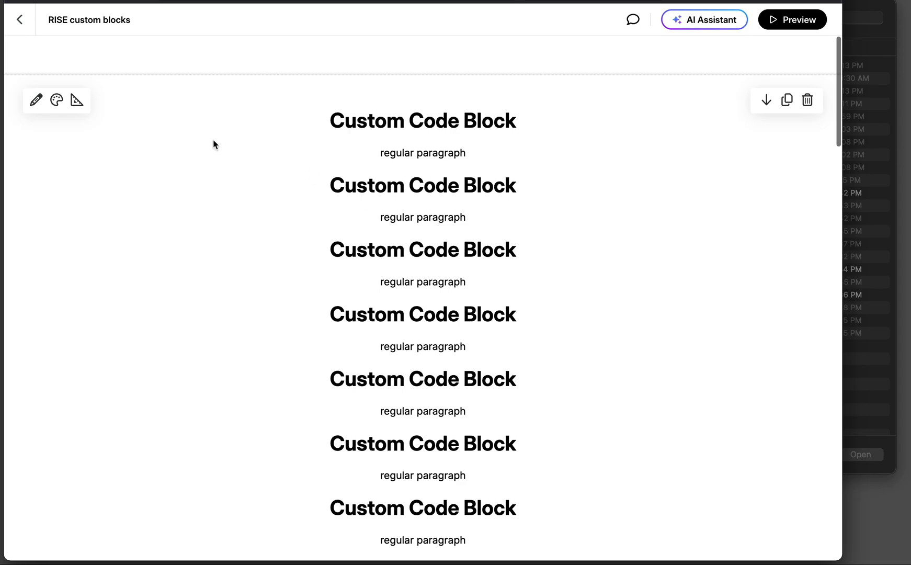
left_click(35, 100)
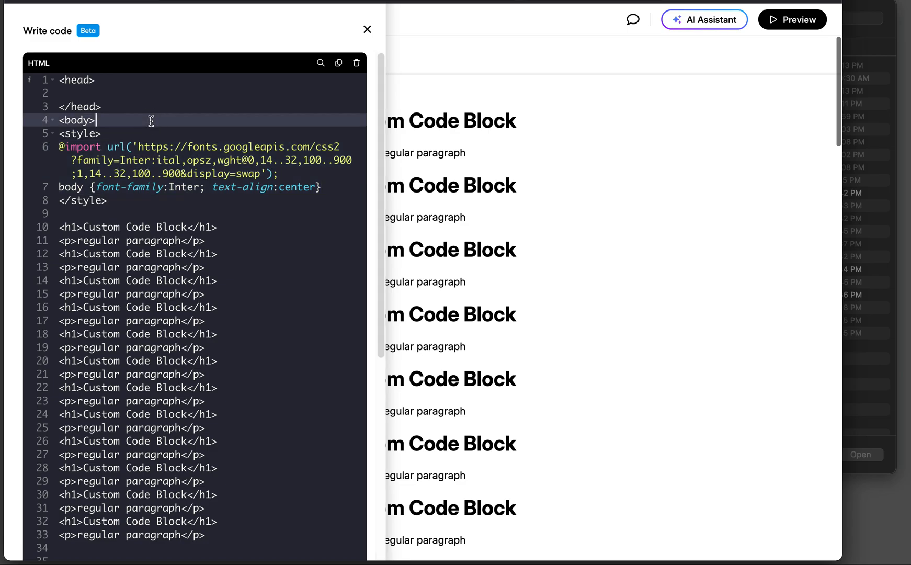
mouse_move(340, 207)
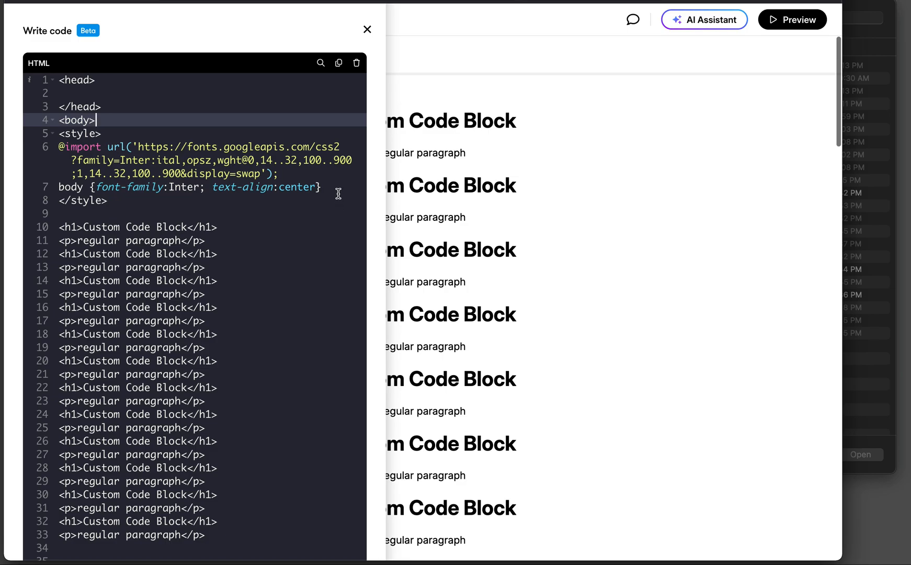
mouse_move(361, 145)
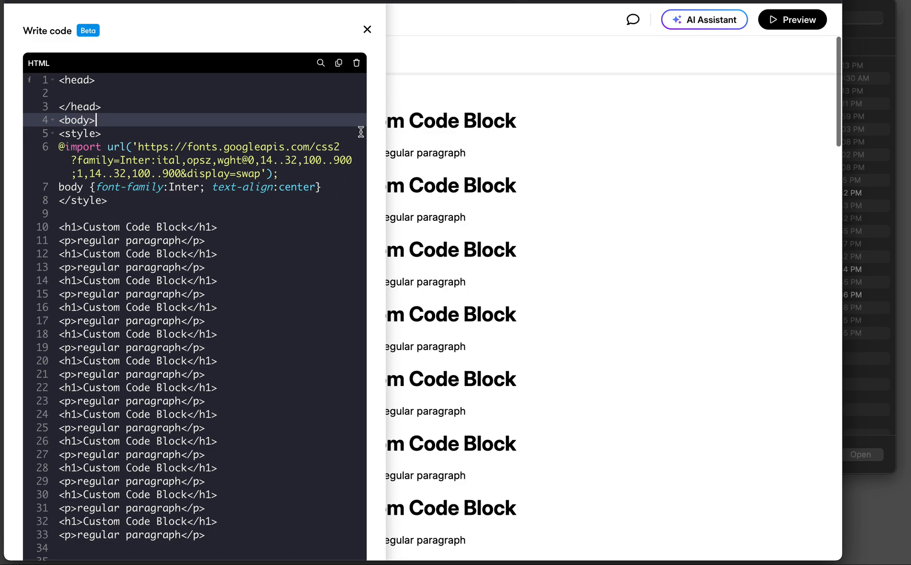
left_click(367, 29)
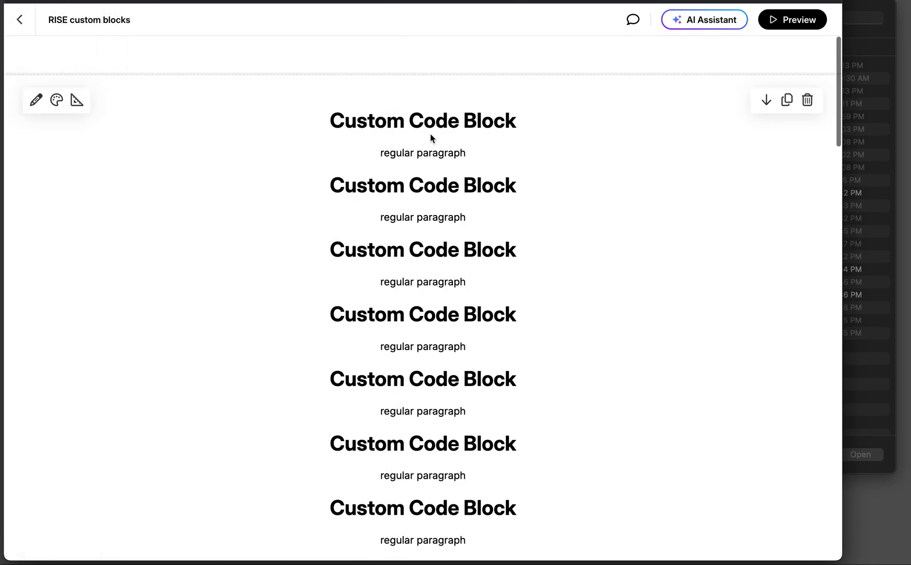
mouse_move(419, 175)
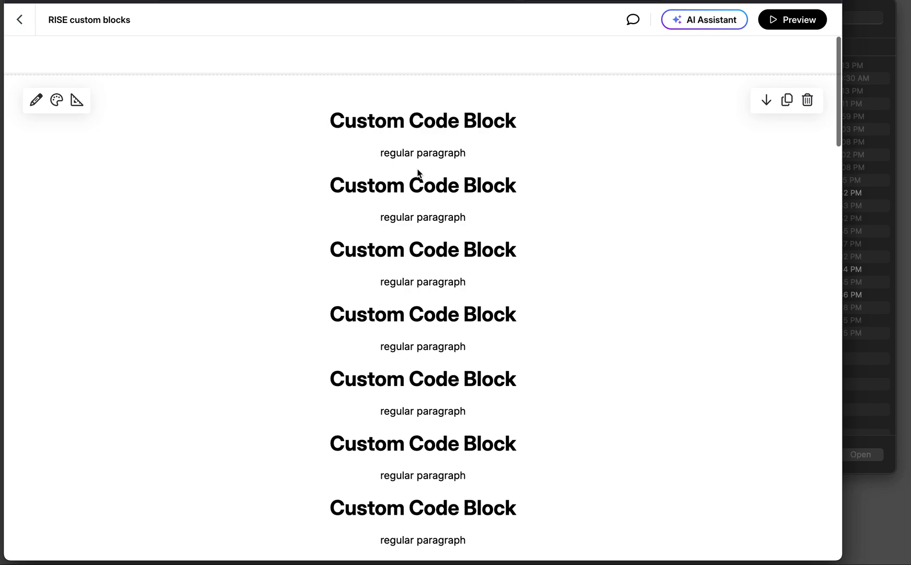
scroll("down", 3)
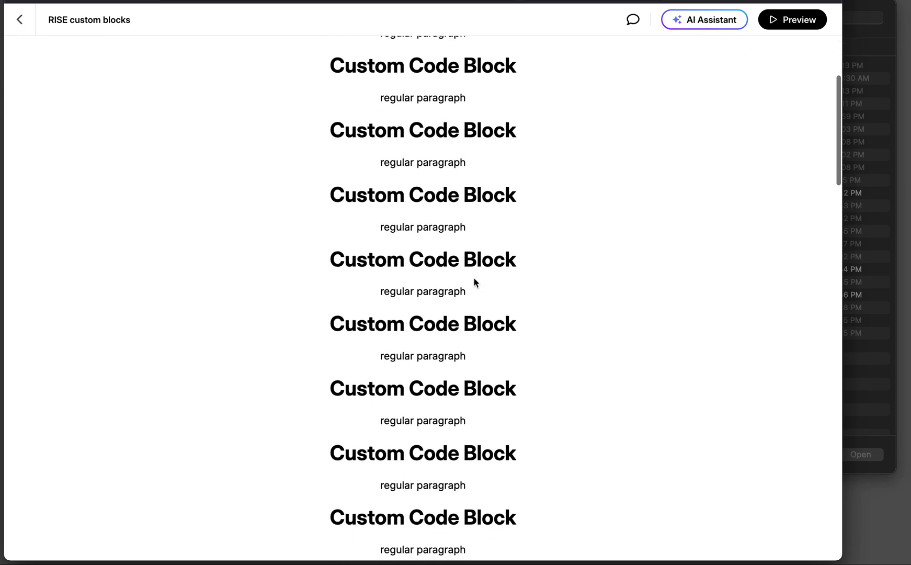
scroll("down", 3)
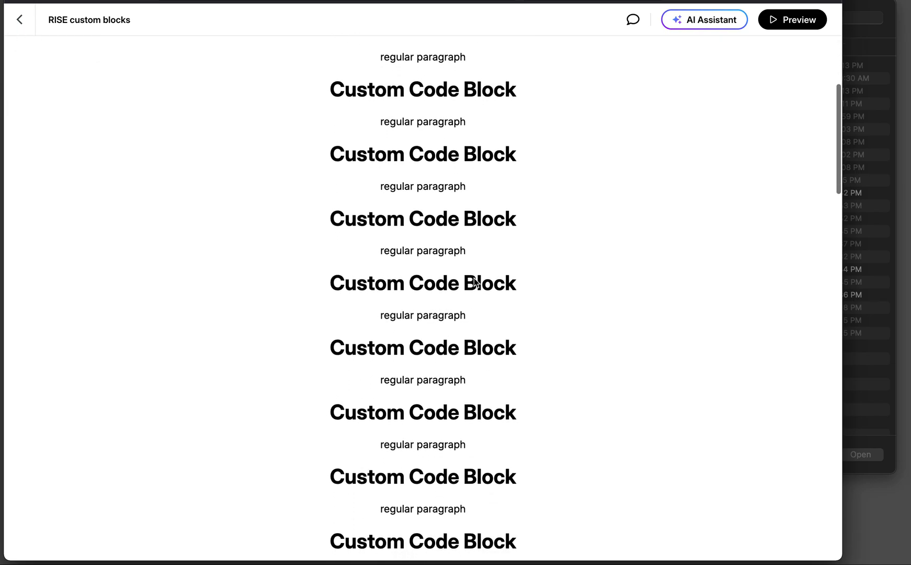
scroll("down", 3)
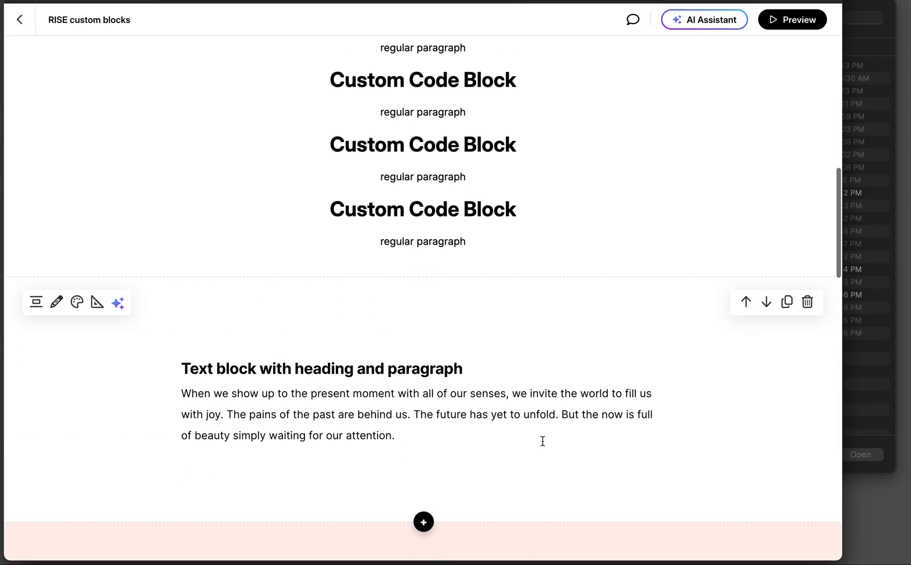
scroll("down", 3)
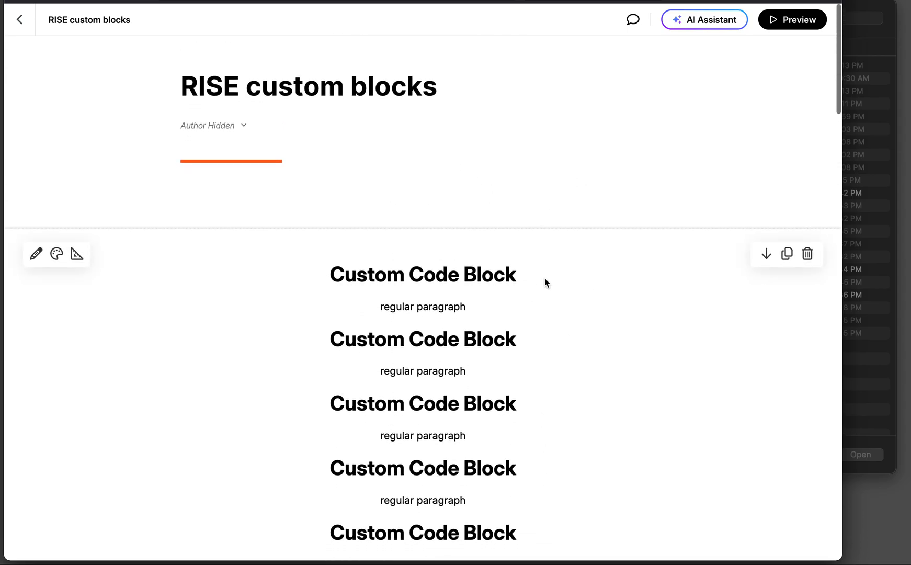
mouse_move(570, 242)
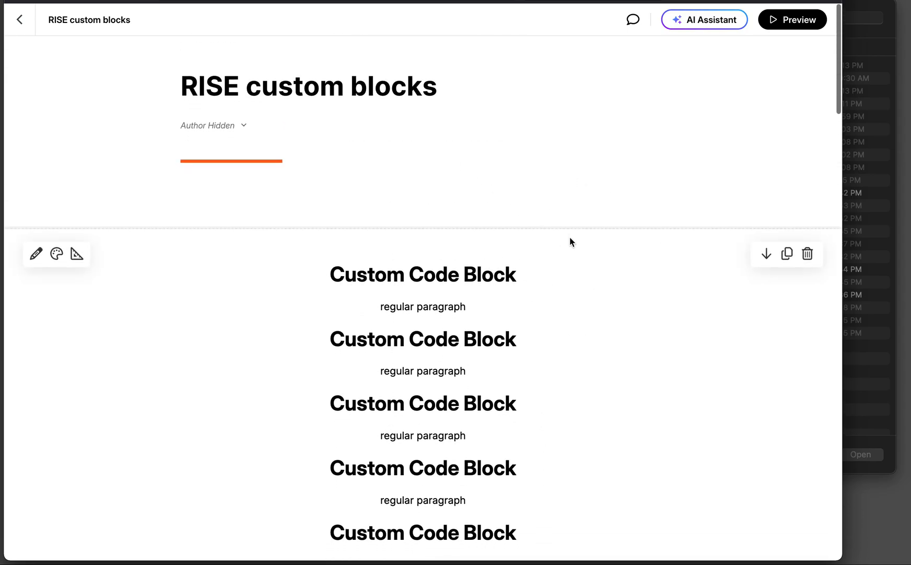
scroll("down", 3)
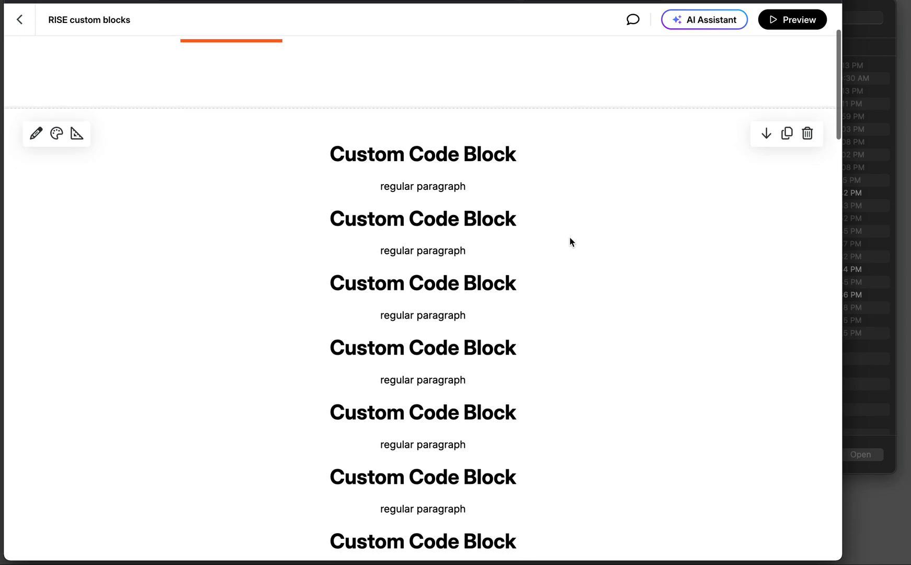